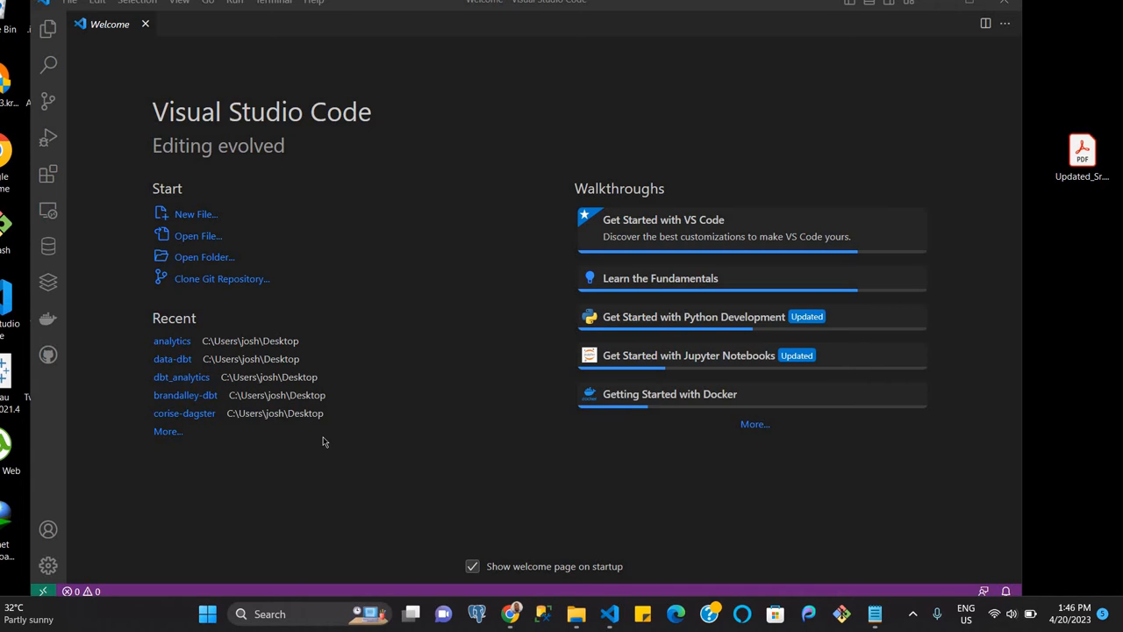
{"action": "mouse_move", "coordinate": [227, 380]}
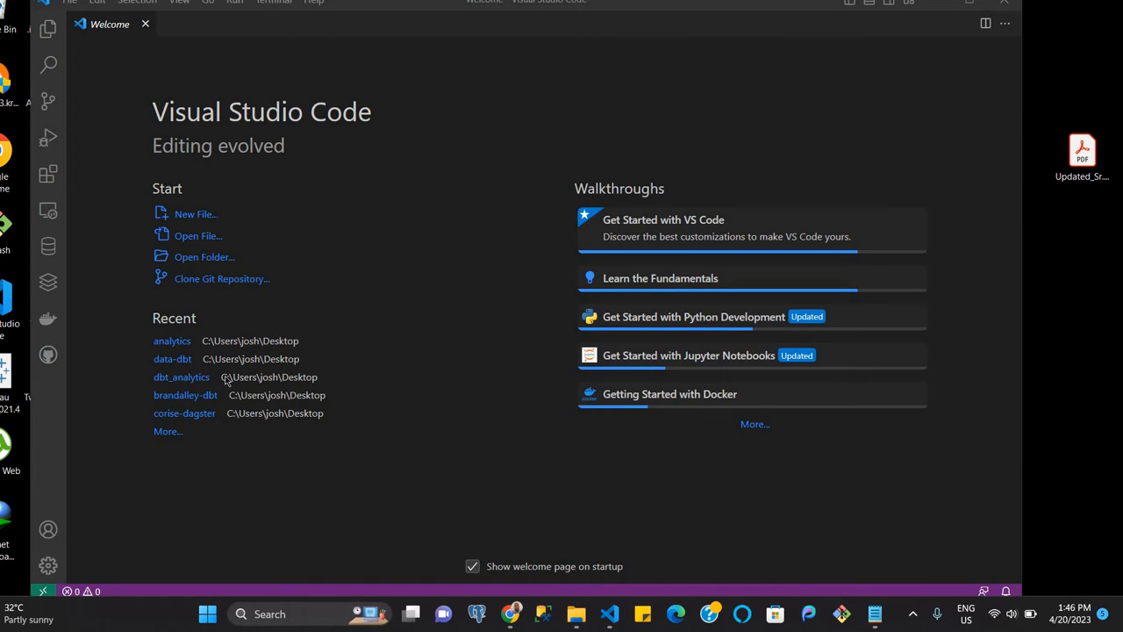
{"action": "mouse_move", "coordinate": [317, 245]}
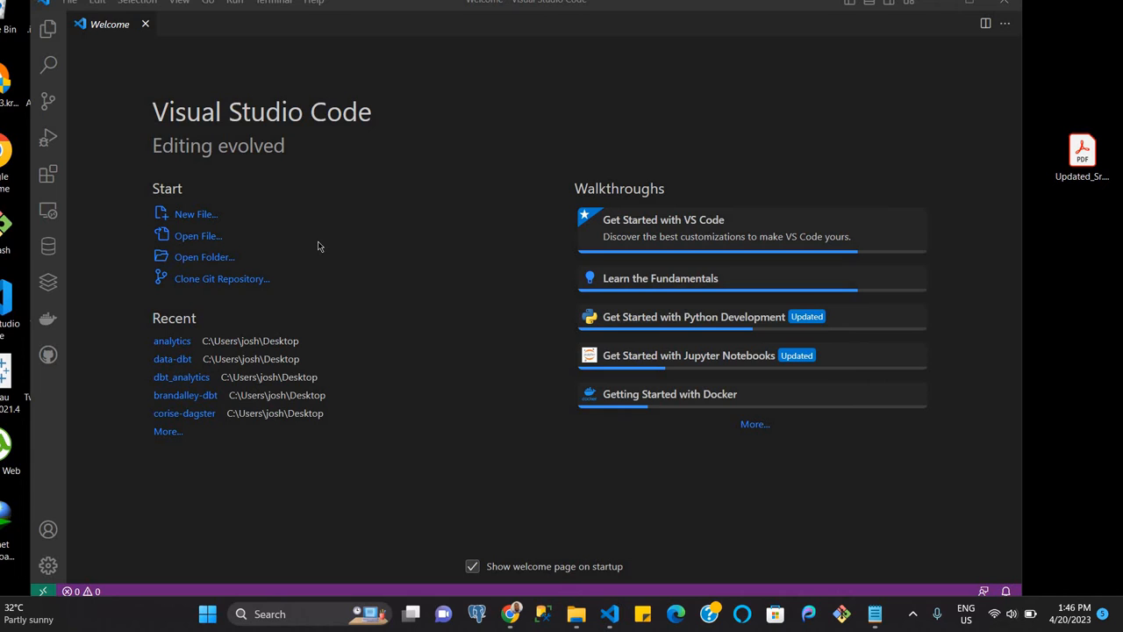
{"action": "mouse_move", "coordinate": [214, 263]}
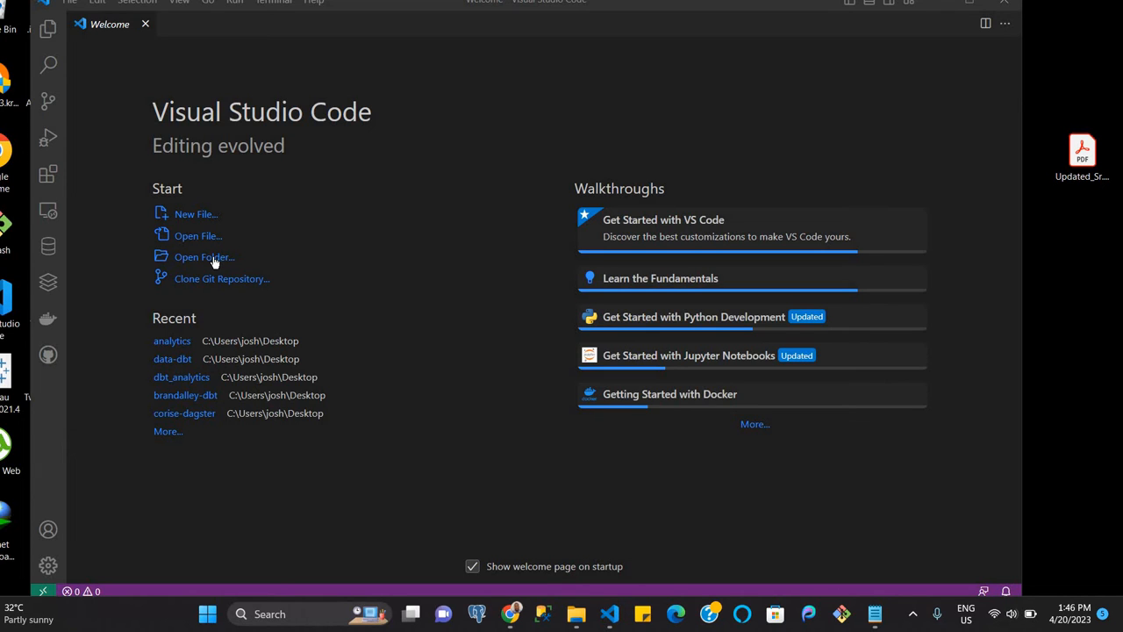
{"action": "mouse_move", "coordinate": [203, 256]}
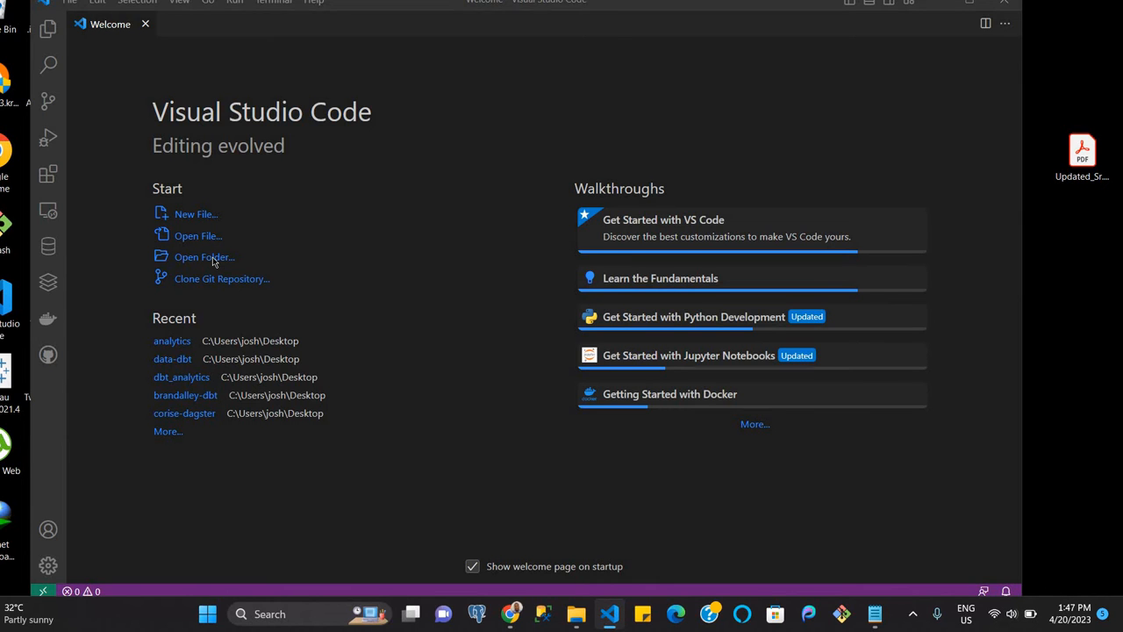
Open the Desktop's analytics dbt project folder as the VS Code workspace
{"action": "left_click", "coordinate": [205, 256]}
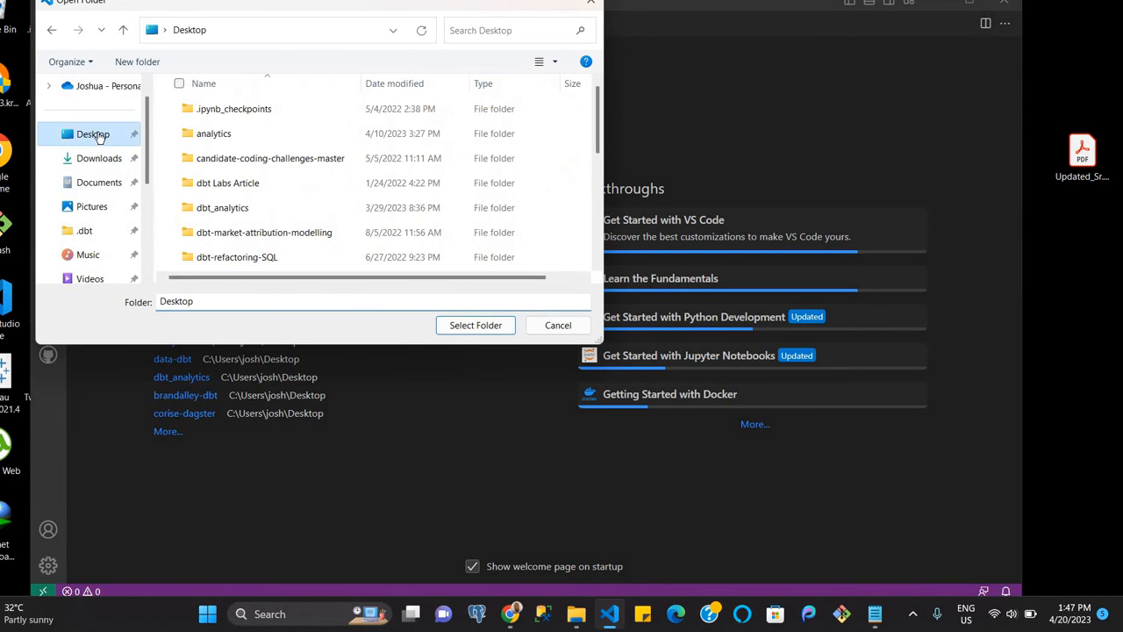
{"action": "left_click", "coordinate": [213, 134]}
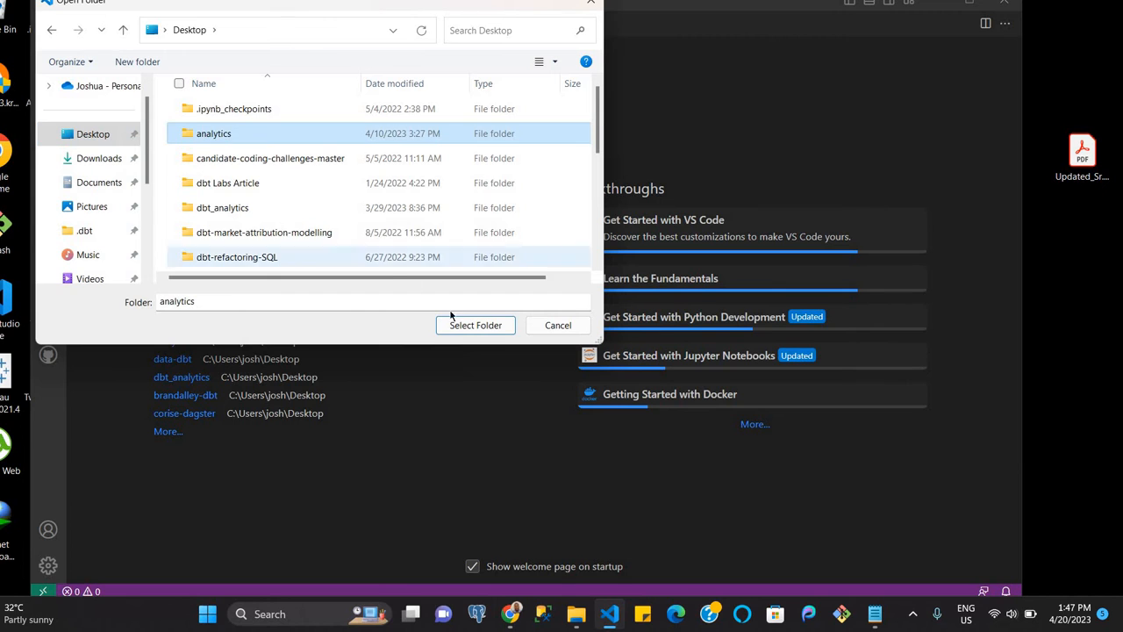
{"action": "left_click", "coordinate": [476, 325]}
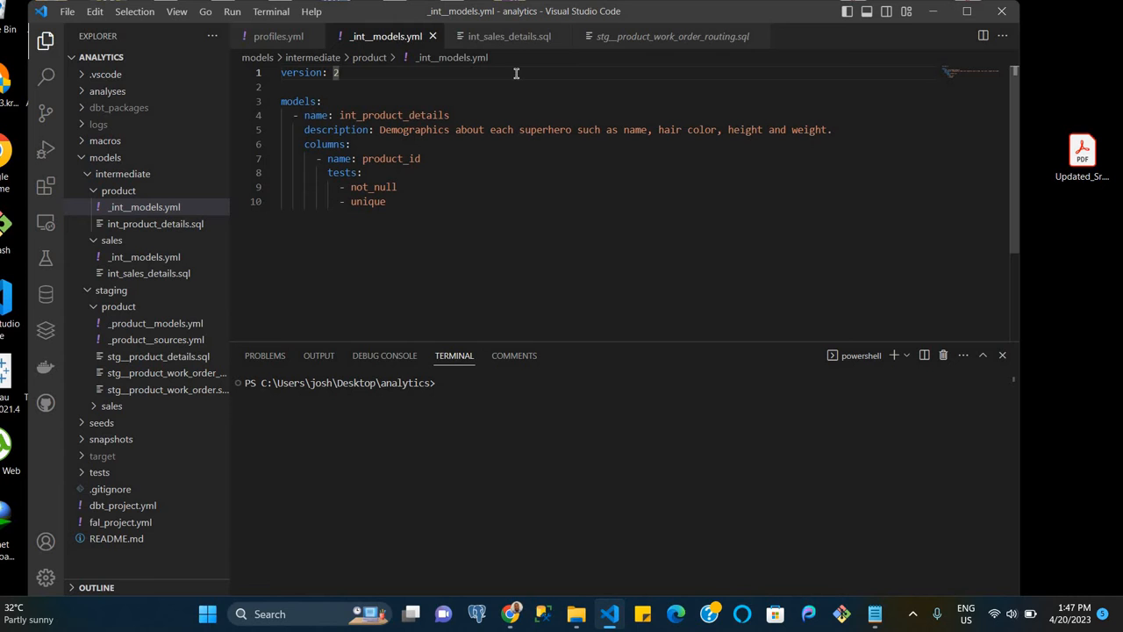
Glance at stg__product_work_order_routing.sql, then return to int_sales_details.sql
{"action": "left_click", "coordinate": [509, 36]}
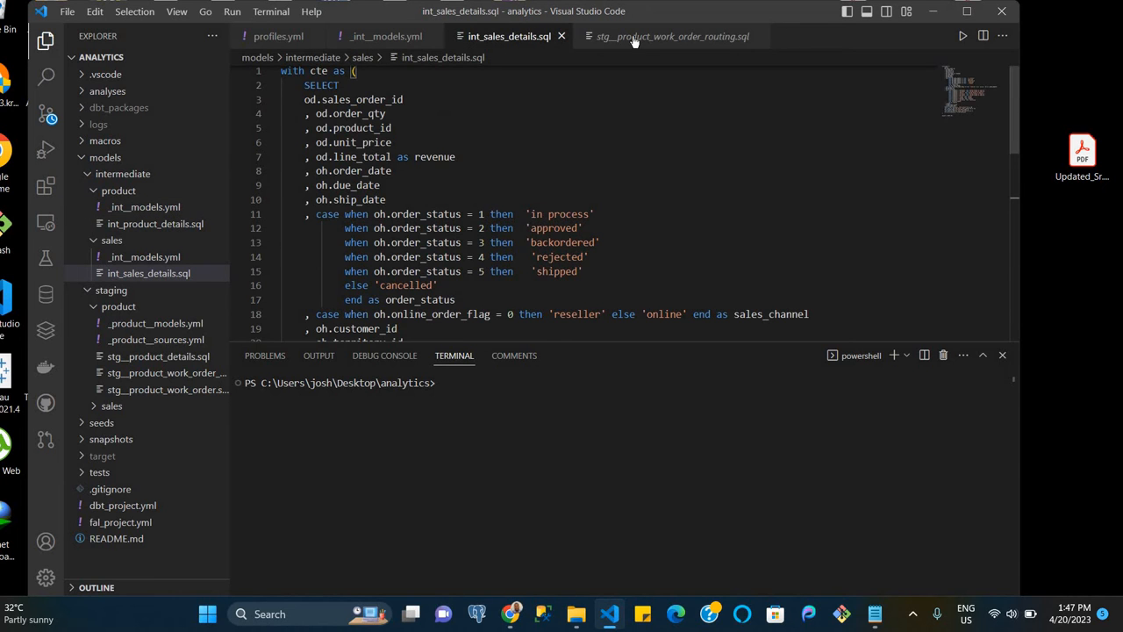
{"action": "left_click", "coordinate": [673, 36]}
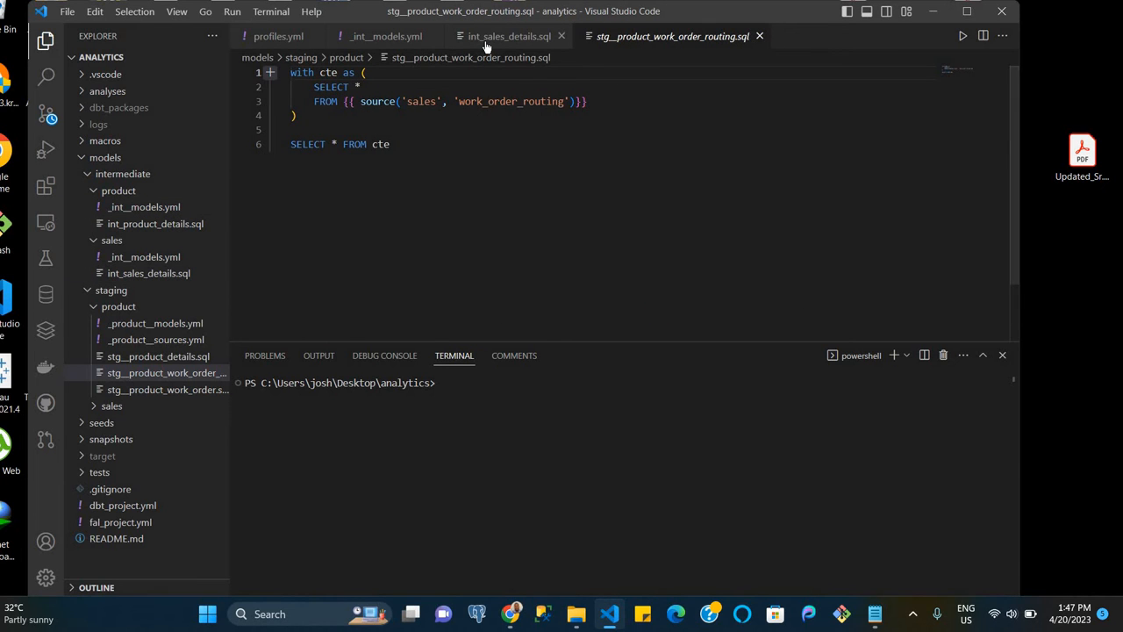
{"action": "left_click", "coordinate": [509, 36]}
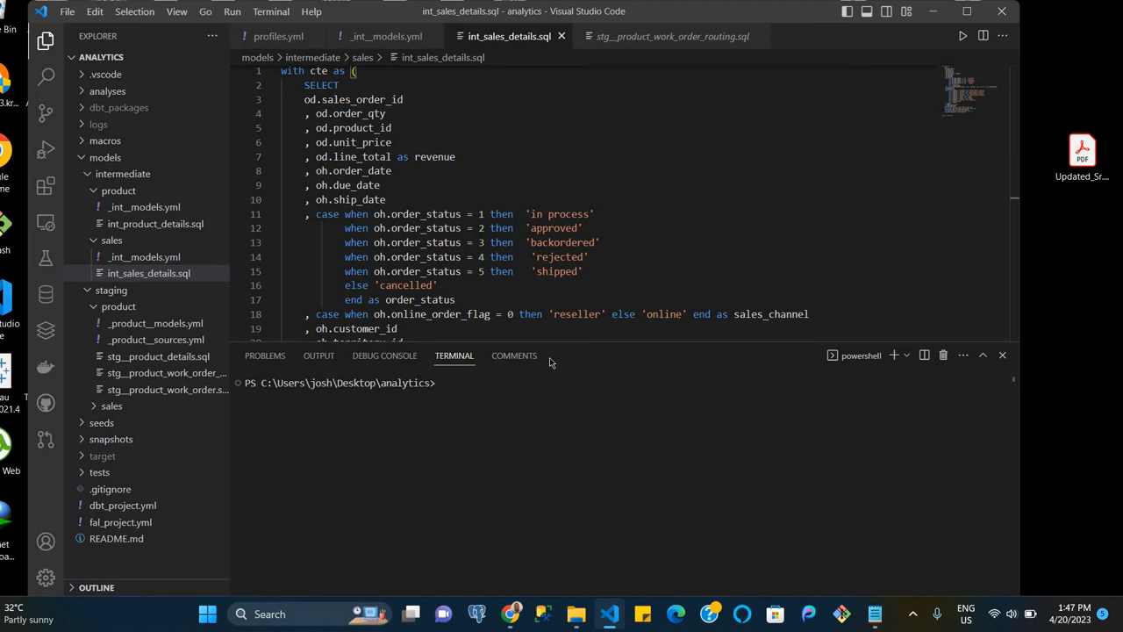
{"action": "mouse_move", "coordinate": [883, 364]}
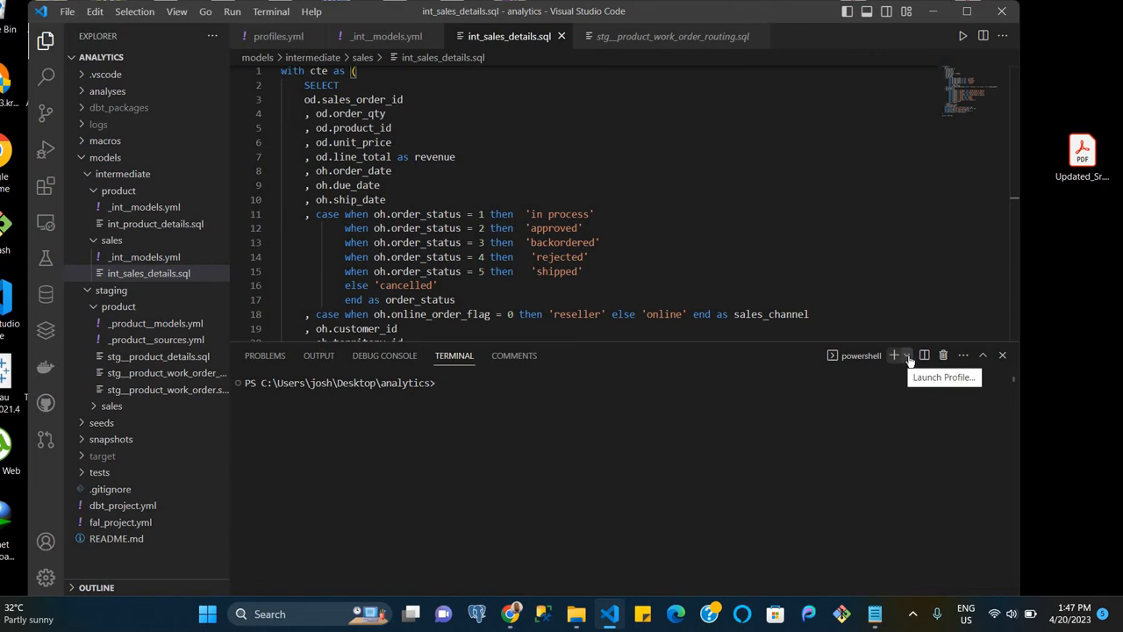
Start a new Command Prompt terminal and run cd .. to reach the Desktop
{"action": "left_click", "coordinate": [908, 356]}
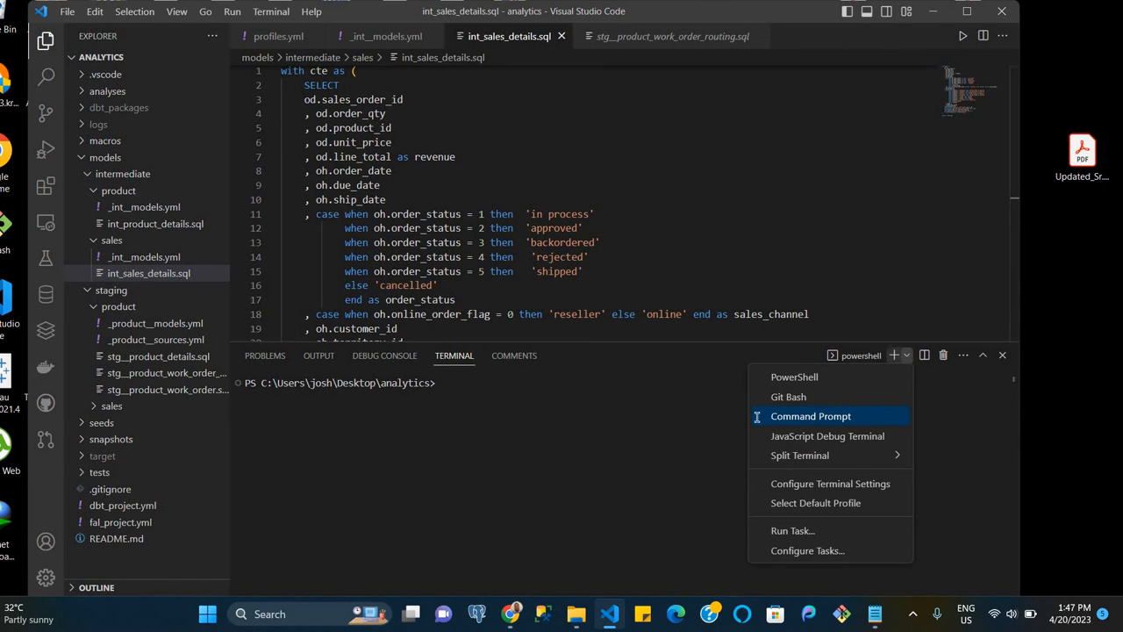
{"action": "left_click", "coordinate": [810, 416]}
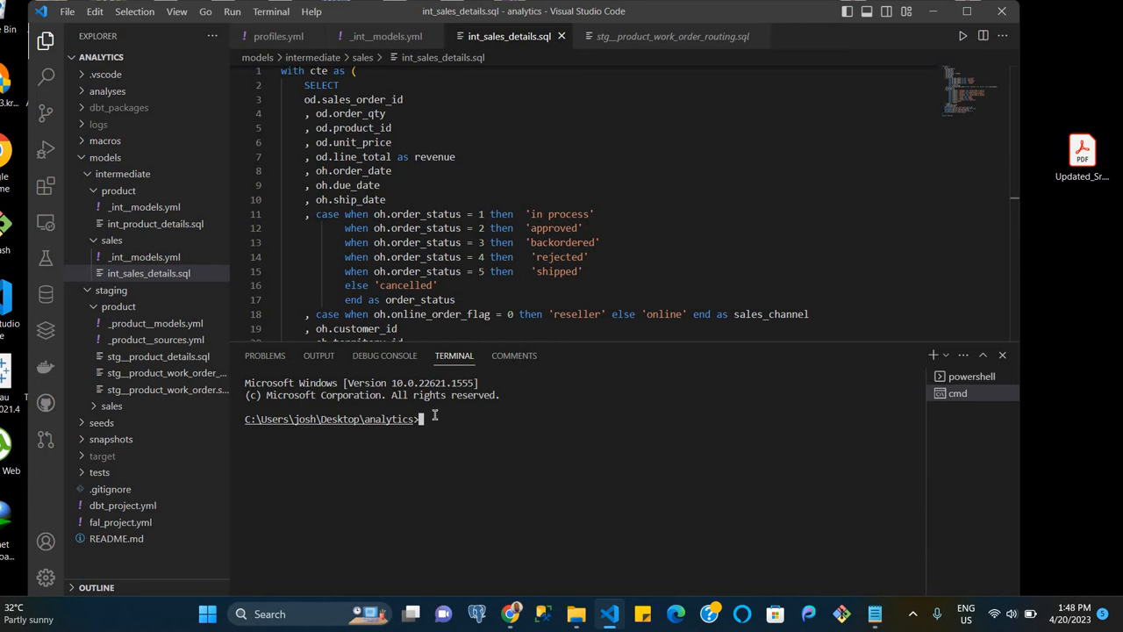
{"action": "type", "text": "cd .."}
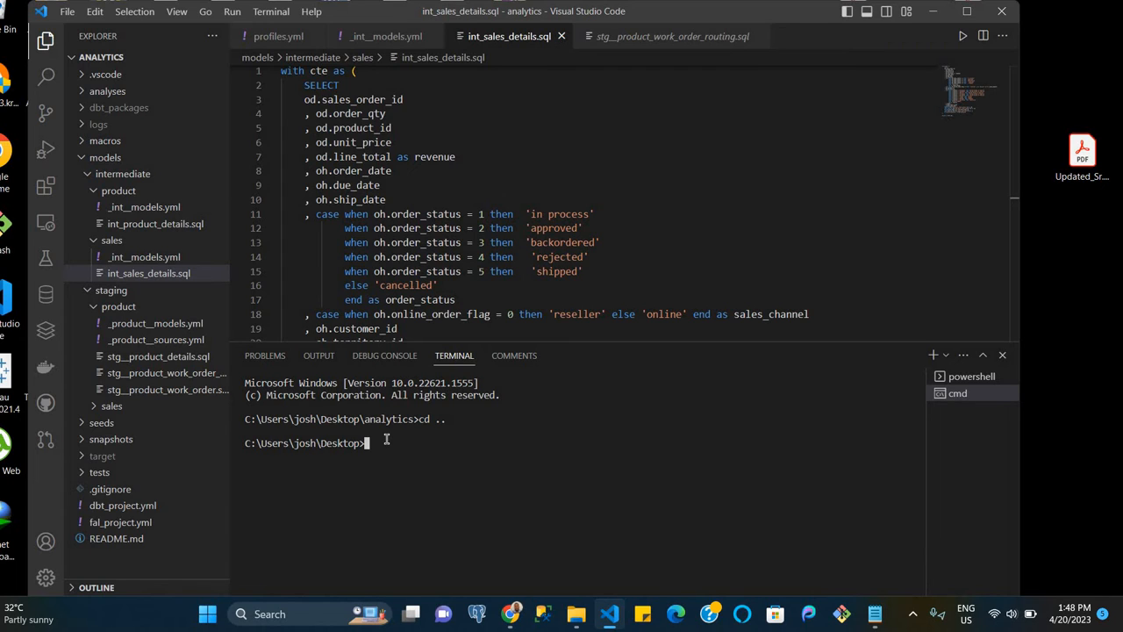
Run python -m venv dbt in the Command Prompt to create the dbt environment
{"action": "type", "text": "python"}
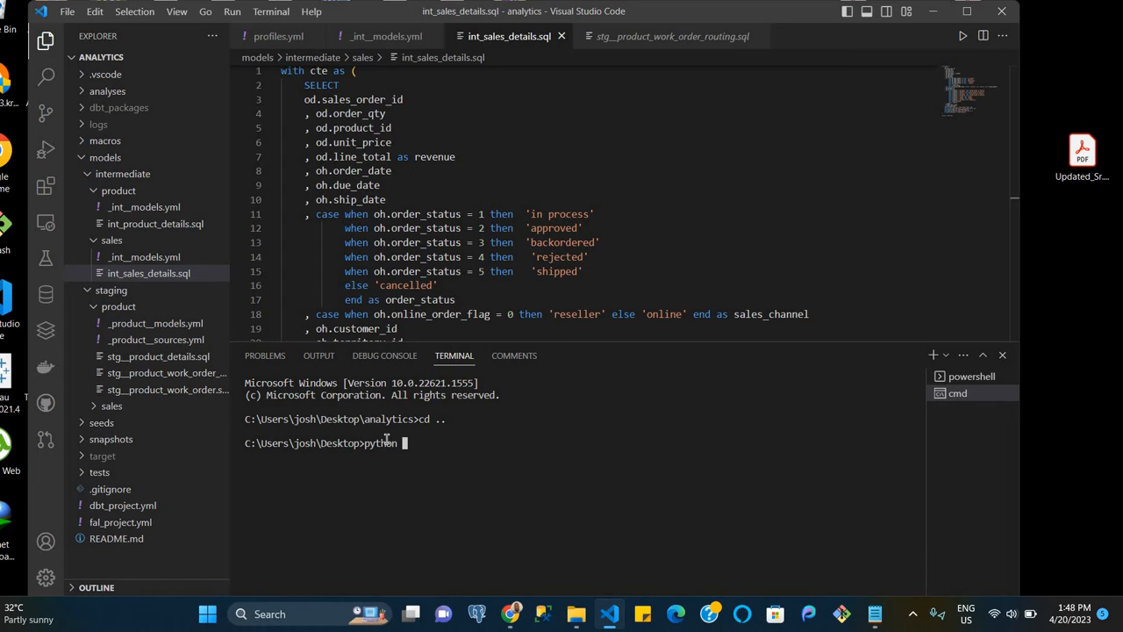
{"action": "type", "text": "-m v"}
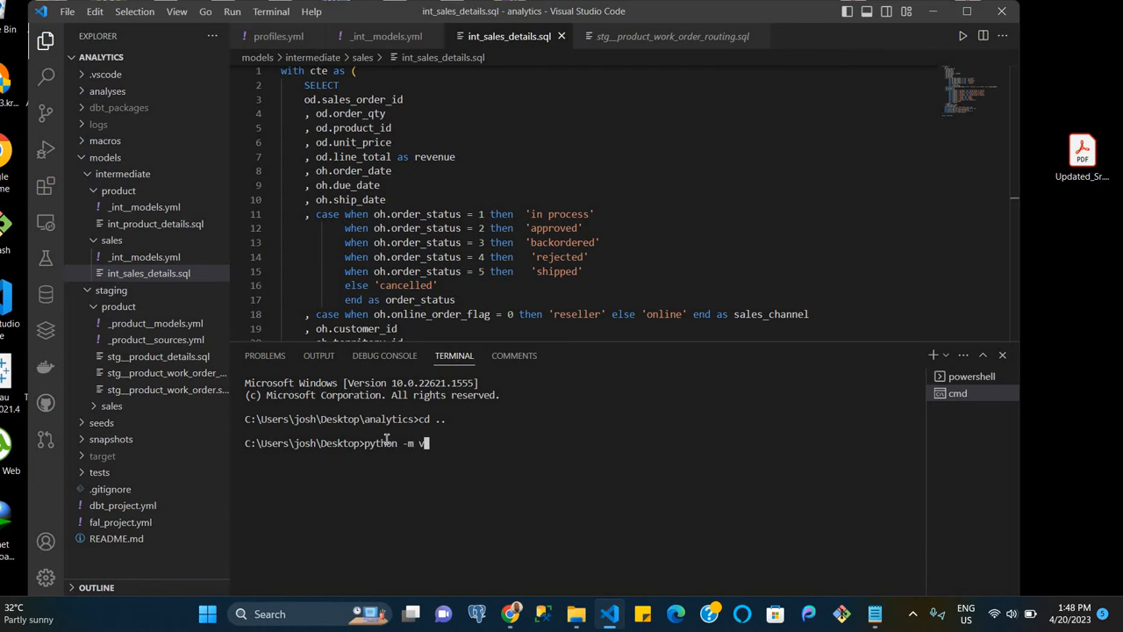
{"action": "type", "text": "env"}
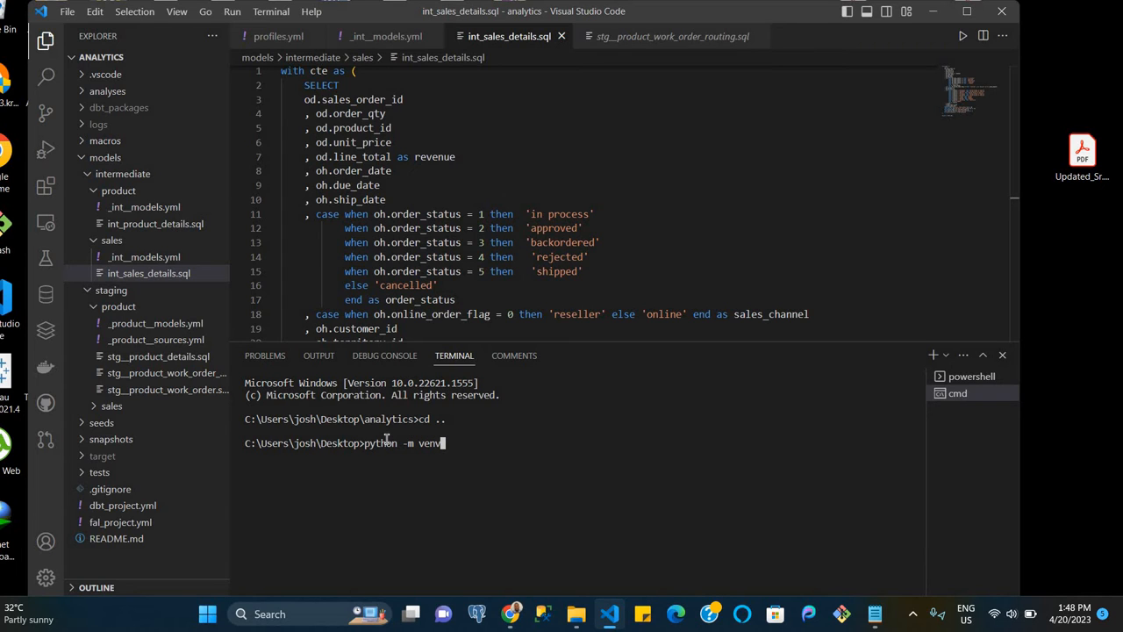
{"action": "type", "text": "\" \""}
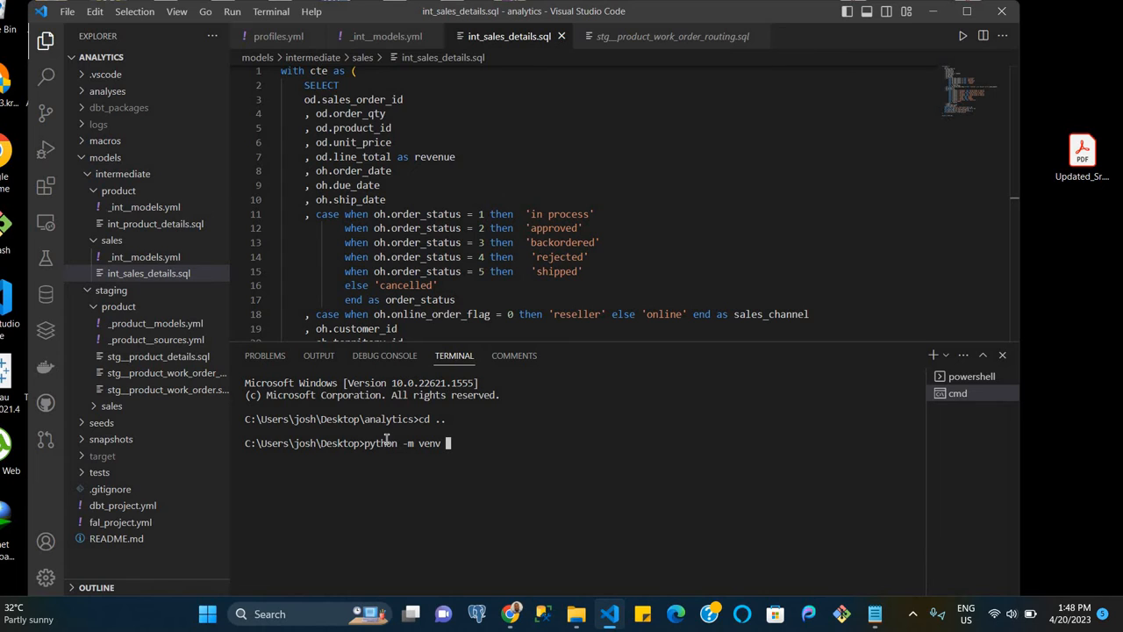
{"action": "type", "text": "S"}
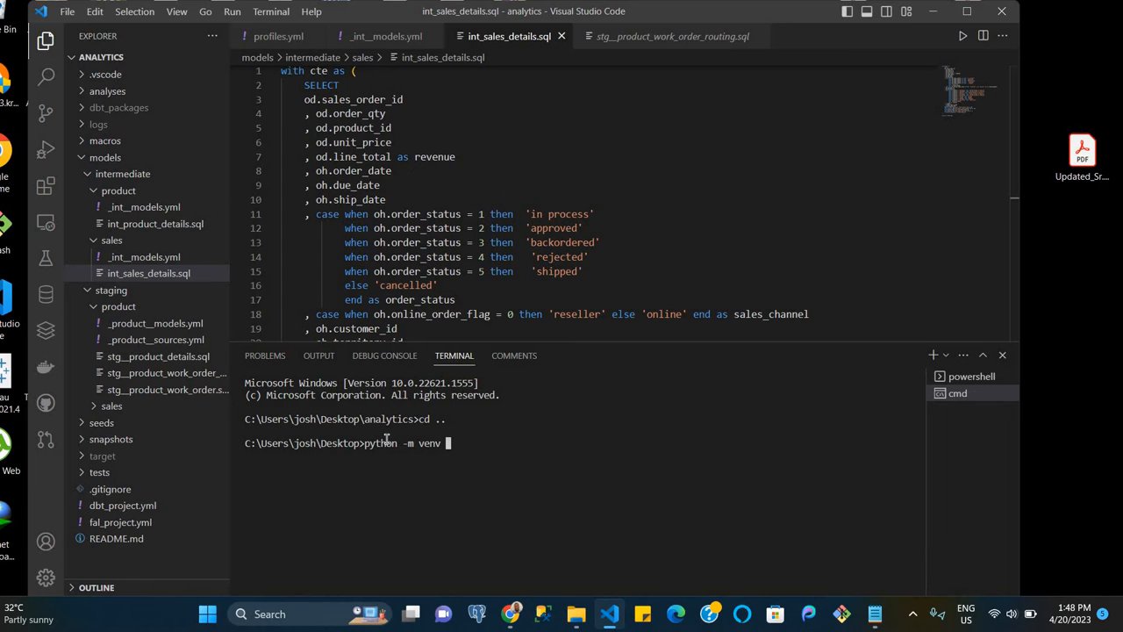
{"action": "type", "text": "PYTHON"}
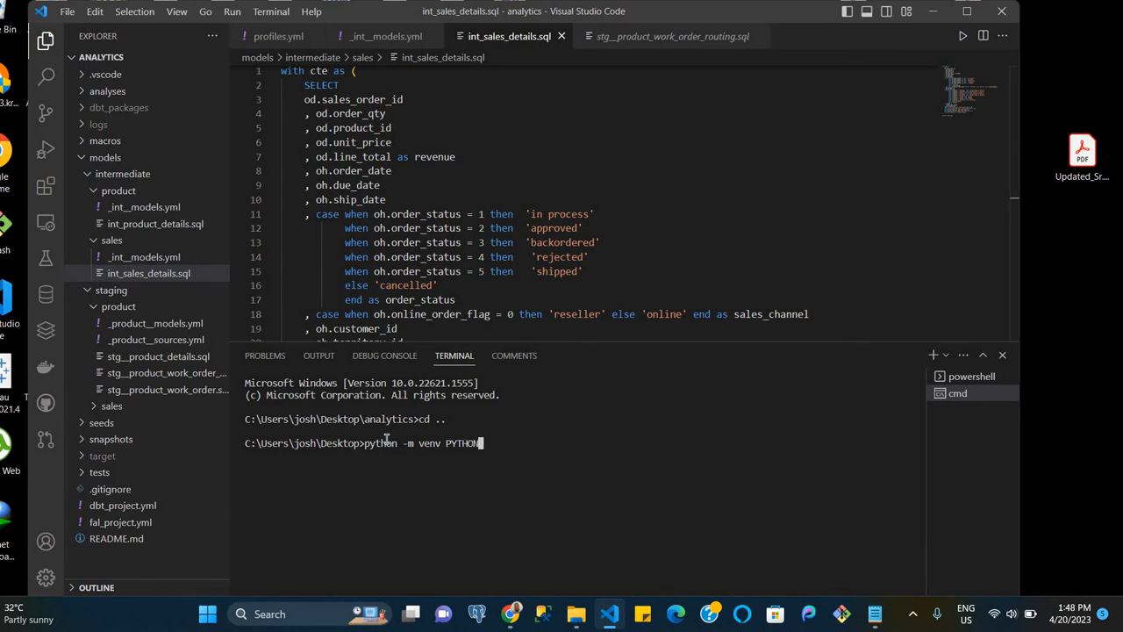
{"action": "key", "text": "backspace"}
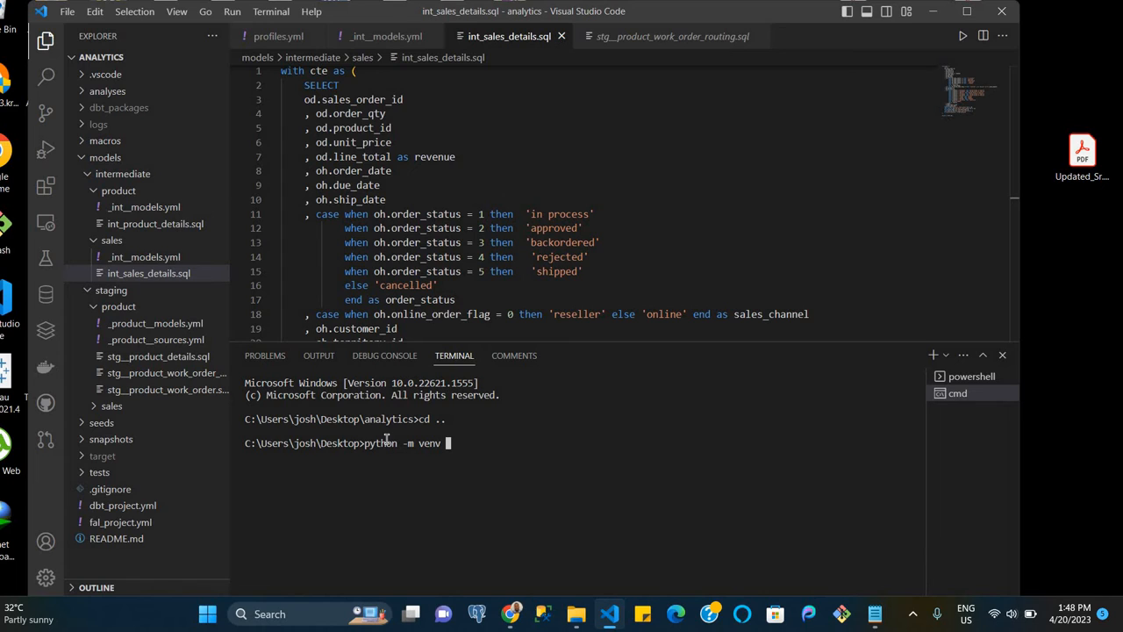
{"action": "type", "text": "d"}
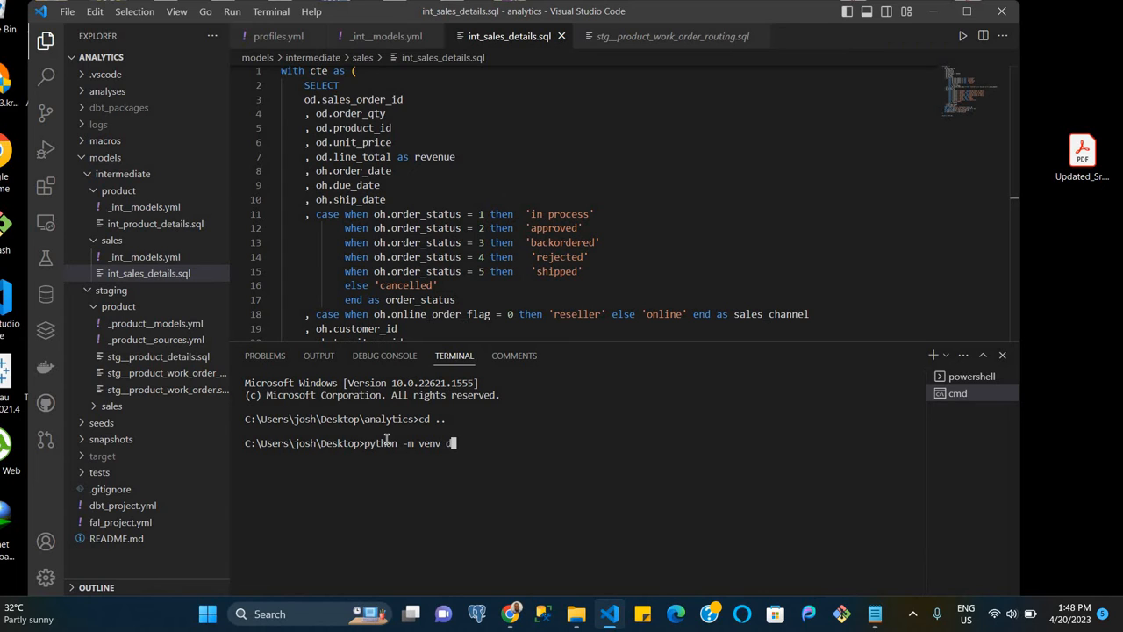
{"action": "type", "text": "bt"}
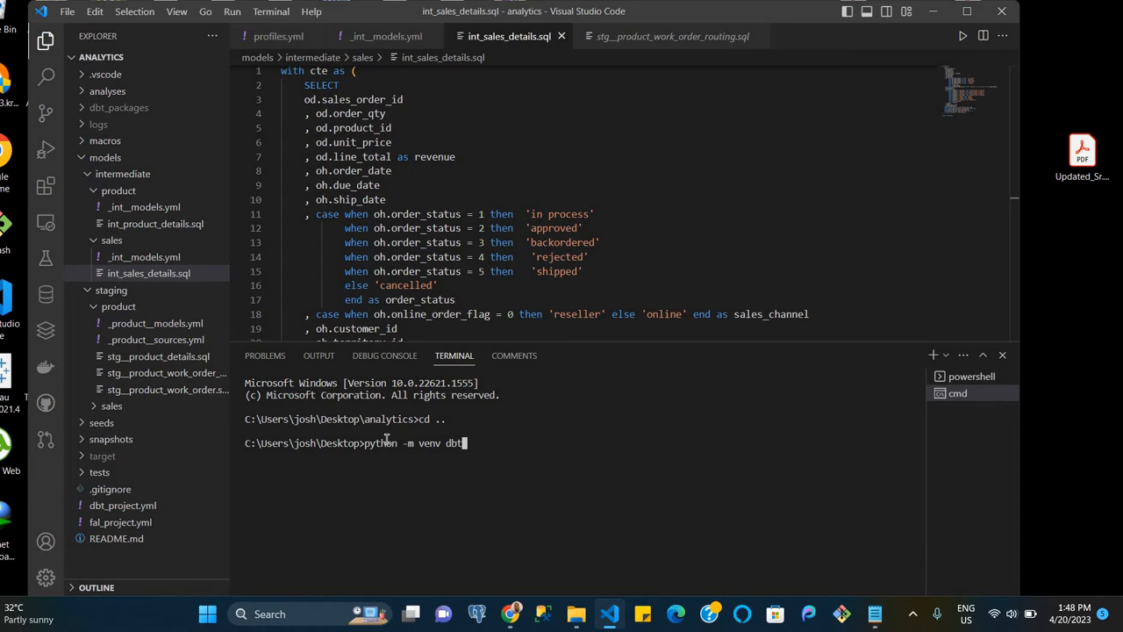
{"action": "mouse_move", "coordinate": [413, 443]}
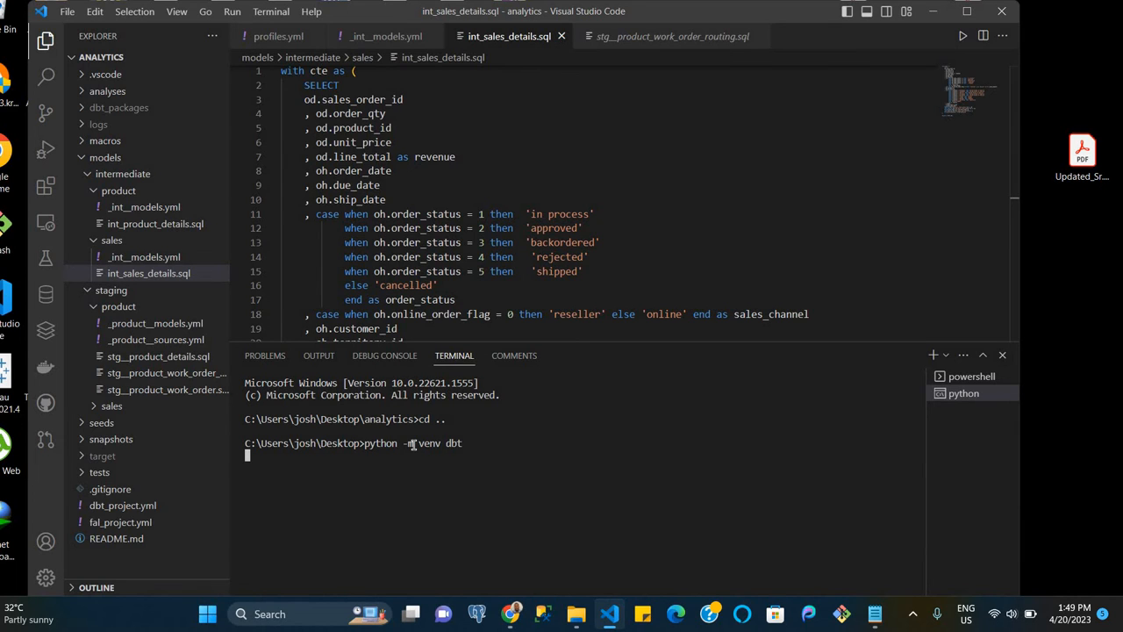
{"action": "key", "text": "Enter"}
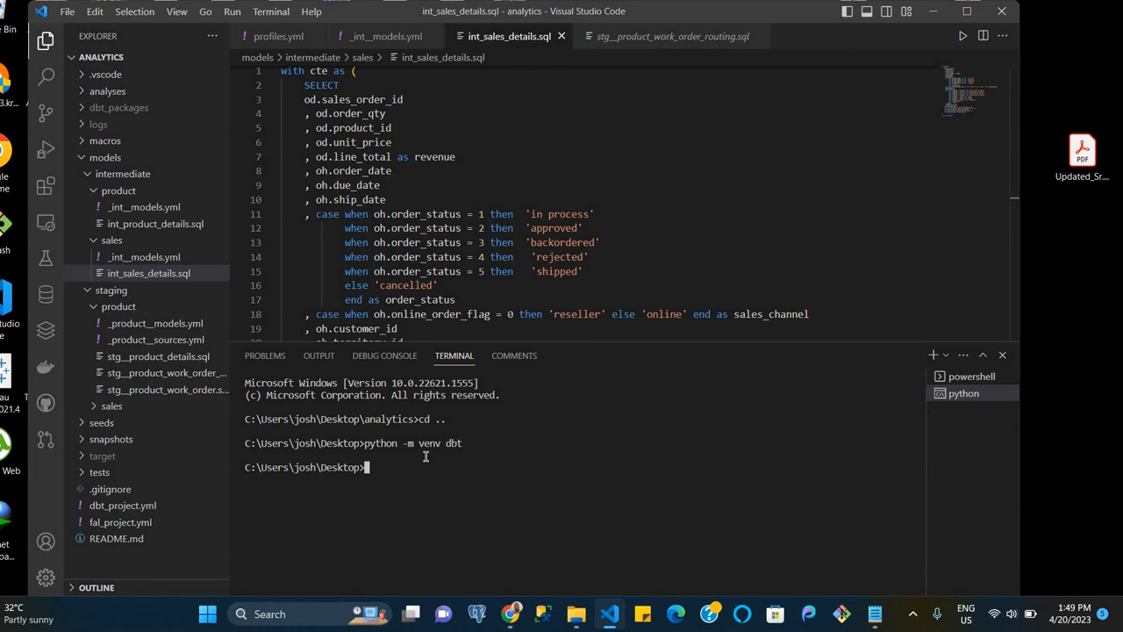
{"action": "left_click", "coordinate": [964, 393]}
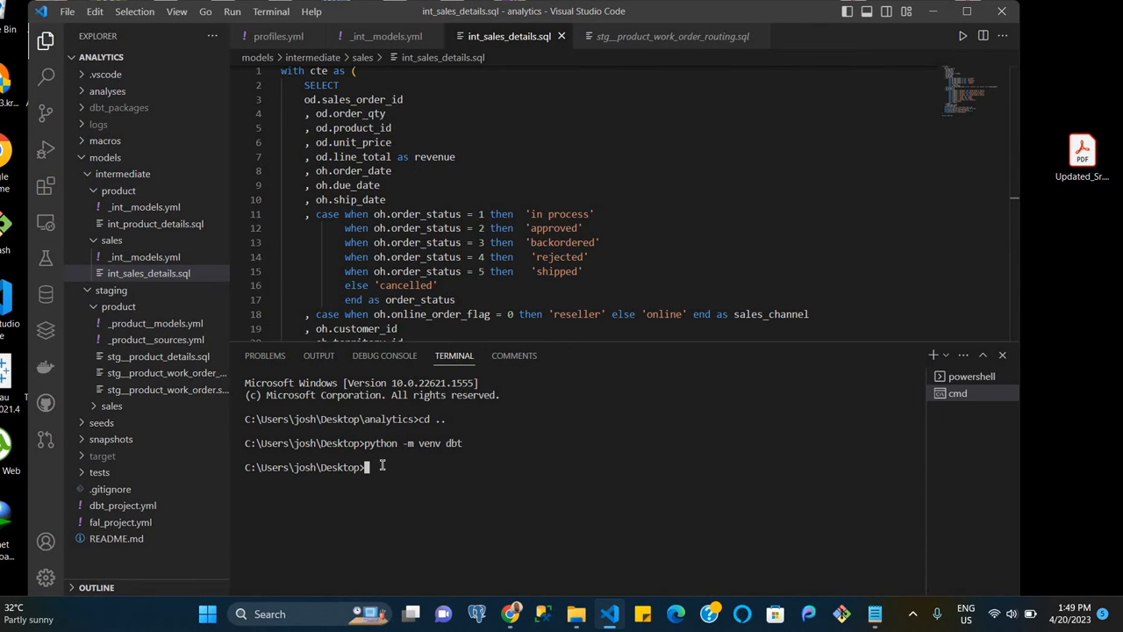
Type the dbt\Scripts\activate.bat activation command into the Command Prompt
{"action": "type", "text": "dbt"}
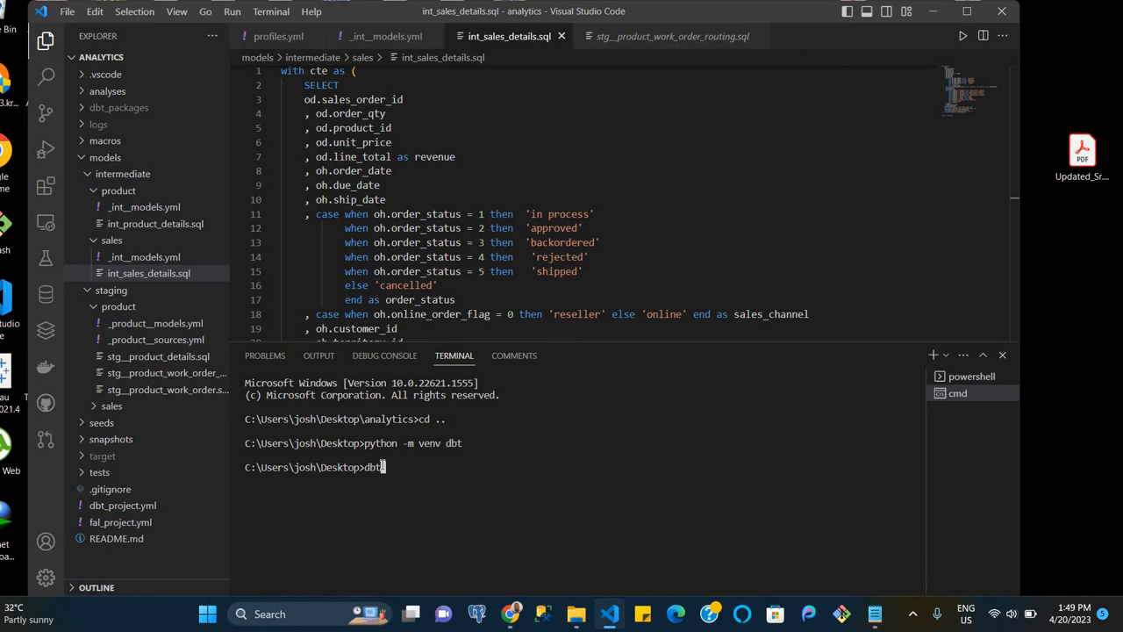
{"action": "type", "text": "s"}
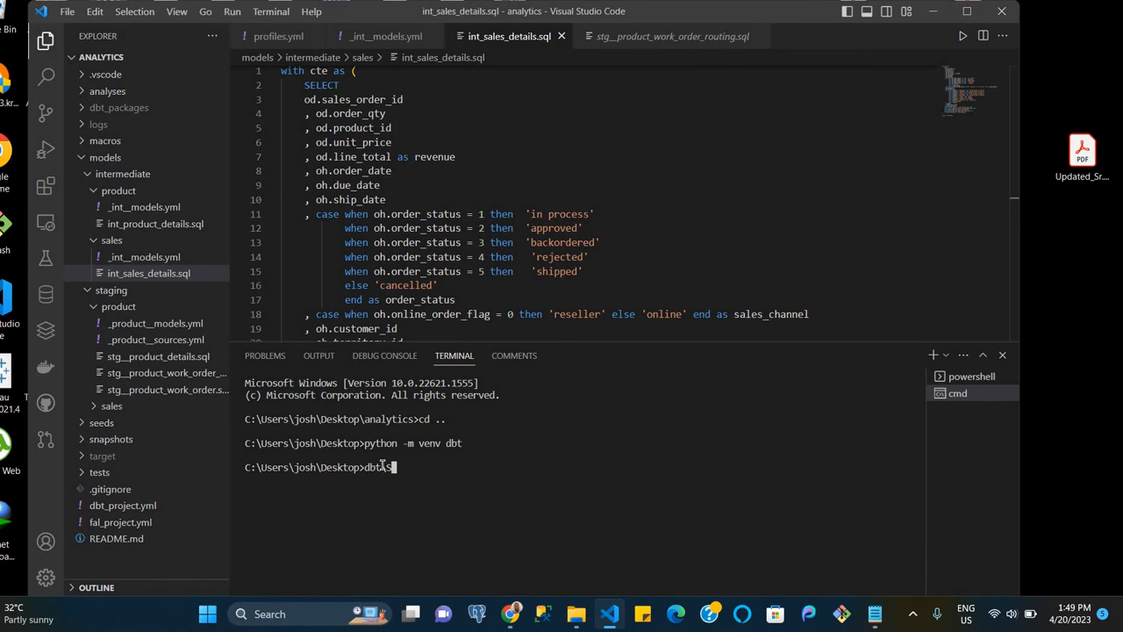
{"action": "type", "text": "Scripts"}
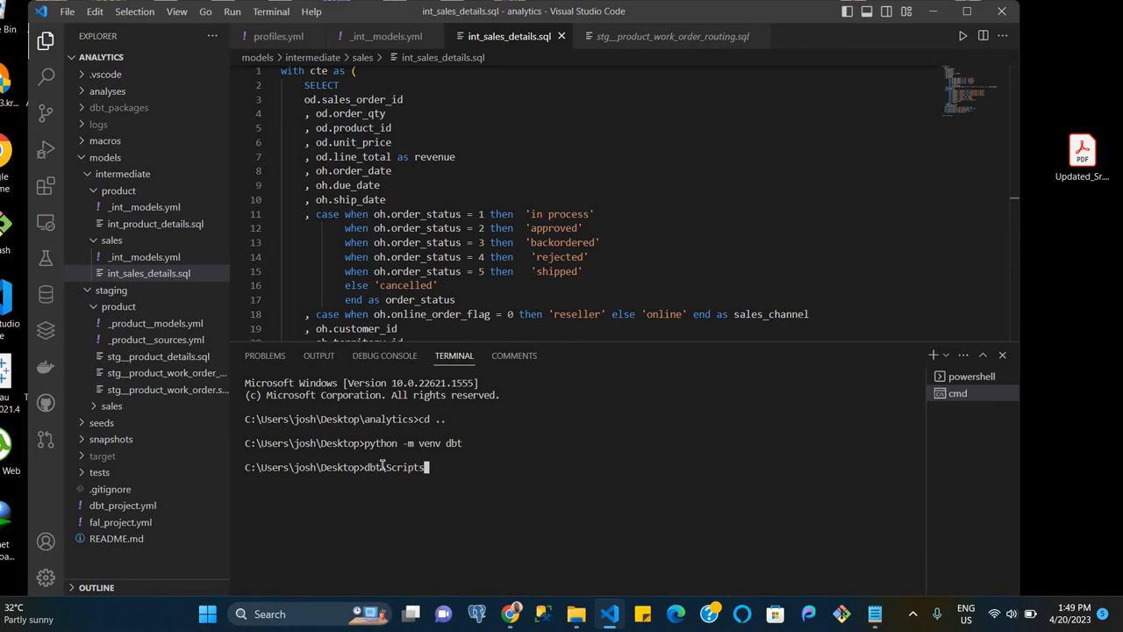
{"action": "type", "text": "\\"}
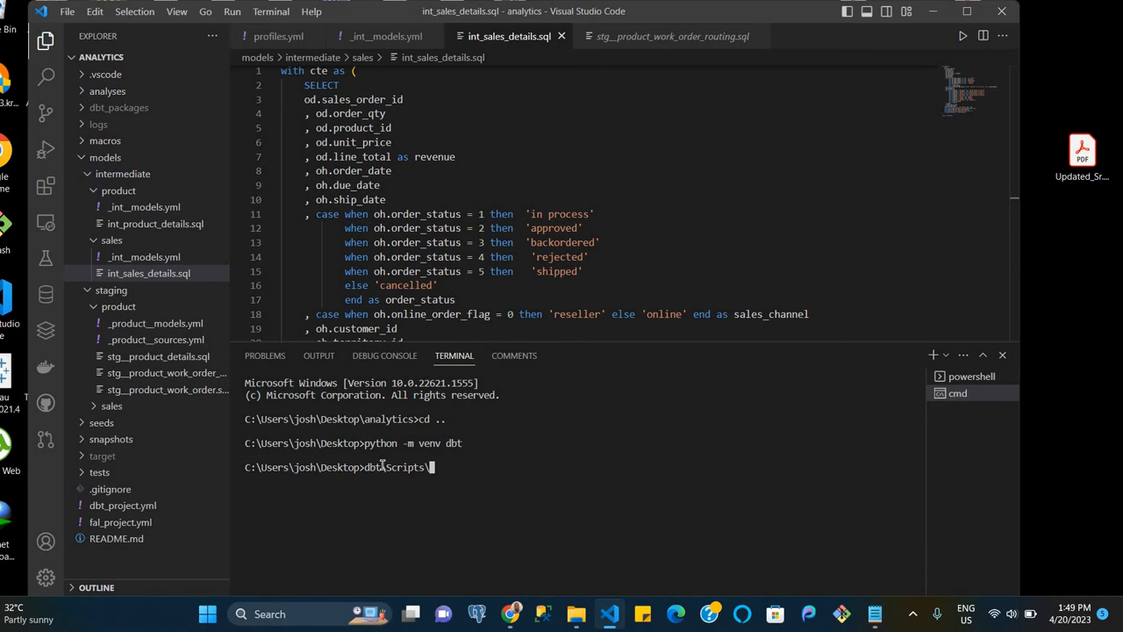
{"action": "type", "text": "activat"}
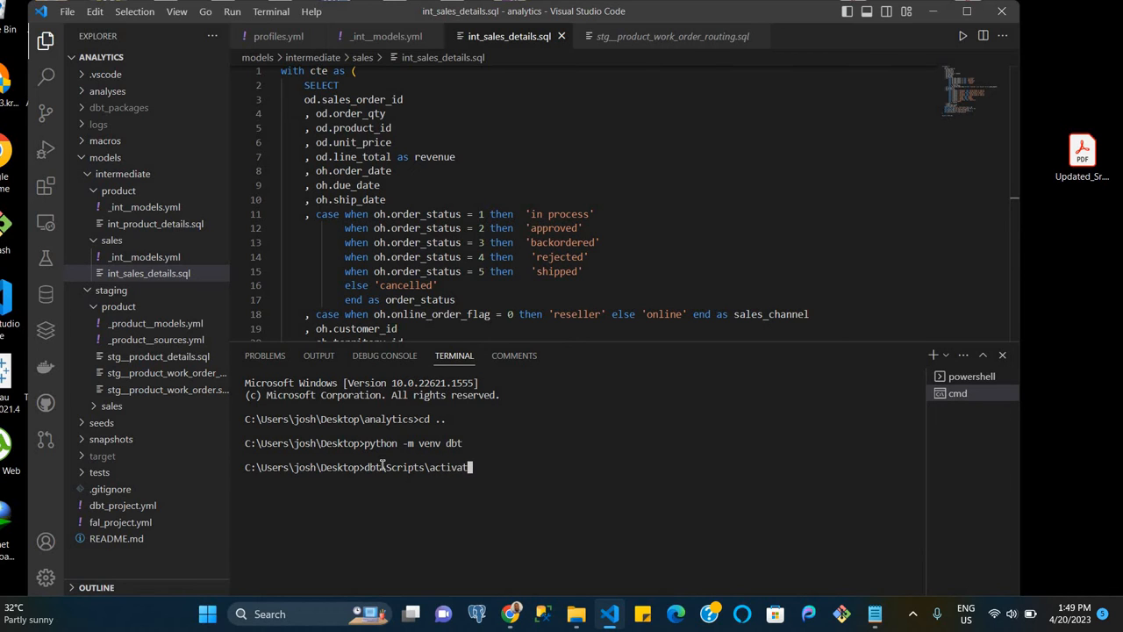
{"action": "type", "text": ".ba"}
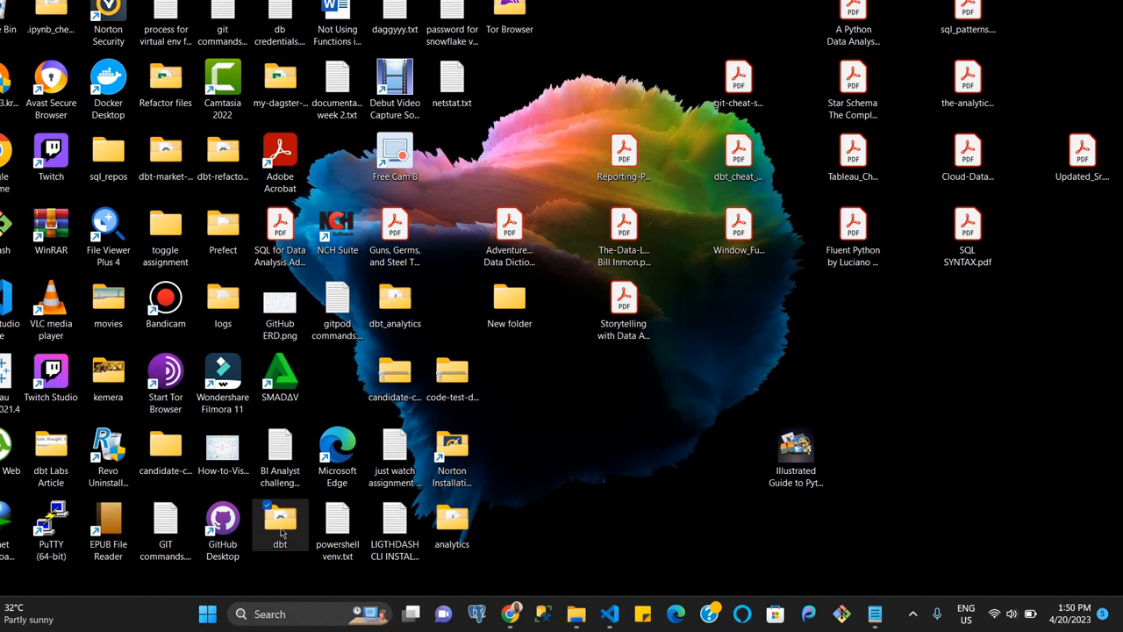
{"action": "double_click", "coordinate": [279, 517]}
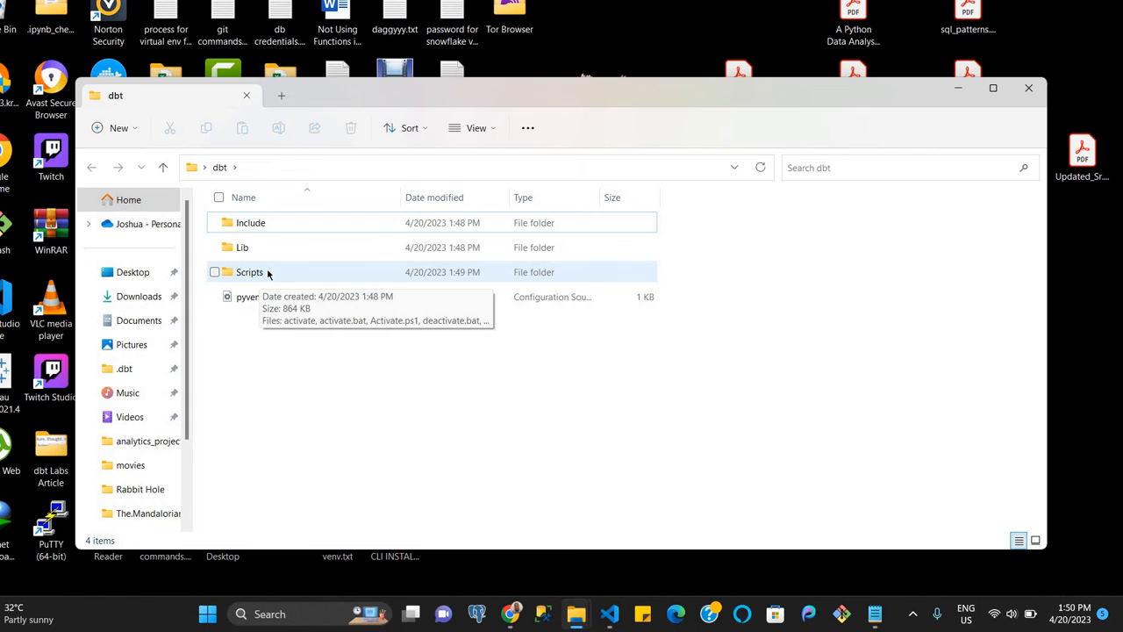
{"action": "double_click", "coordinate": [249, 271]}
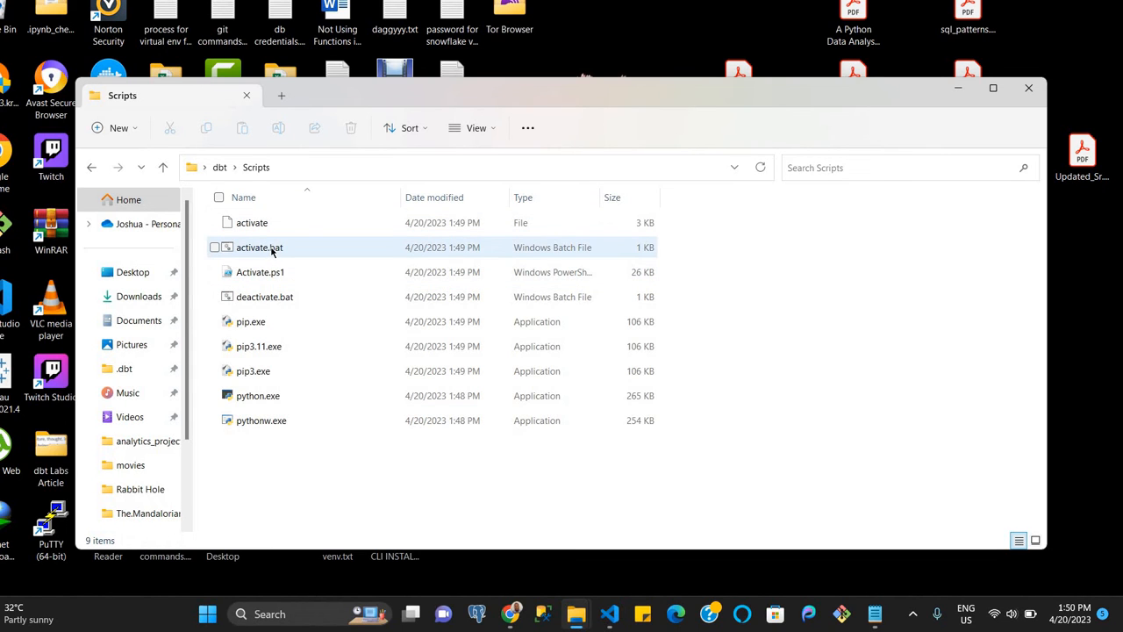
{"action": "mouse_move", "coordinate": [260, 250]}
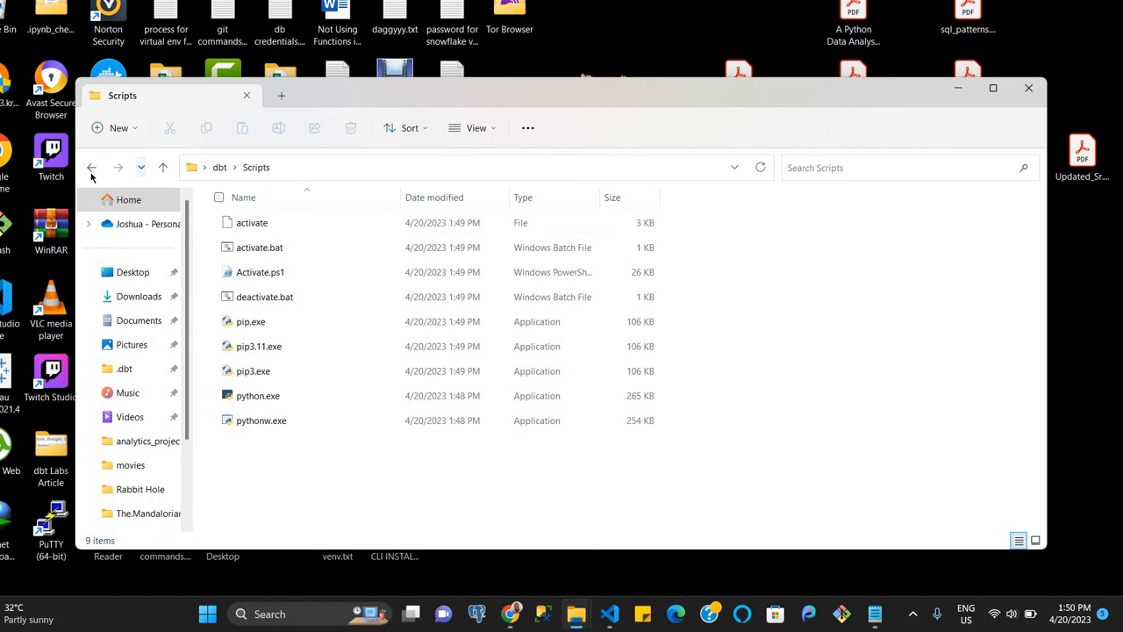
{"action": "left_click", "coordinate": [92, 167]}
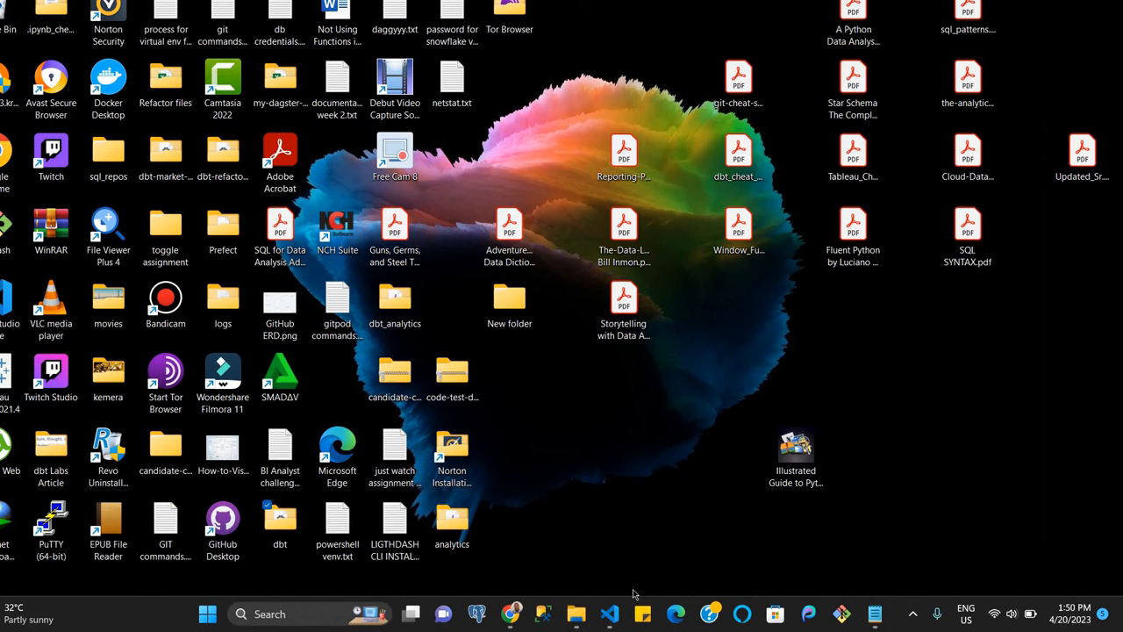
Back in VS Code, activate the dbt environment and cd into analytics and back
{"action": "left_click", "coordinate": [608, 614]}
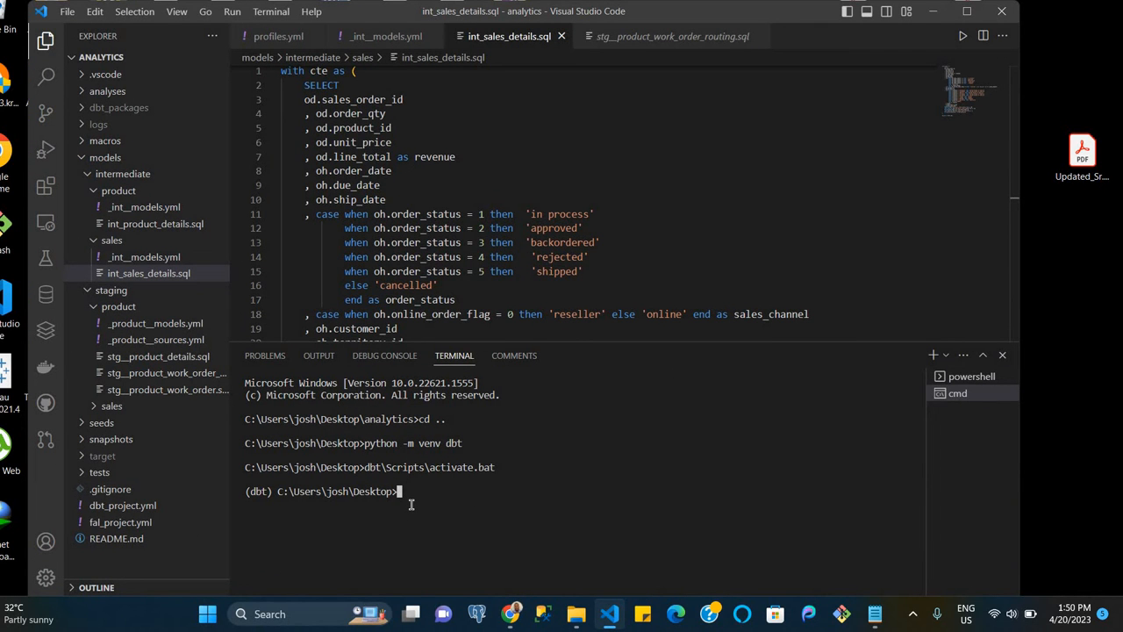
{"action": "mouse_move", "coordinate": [407, 485]}
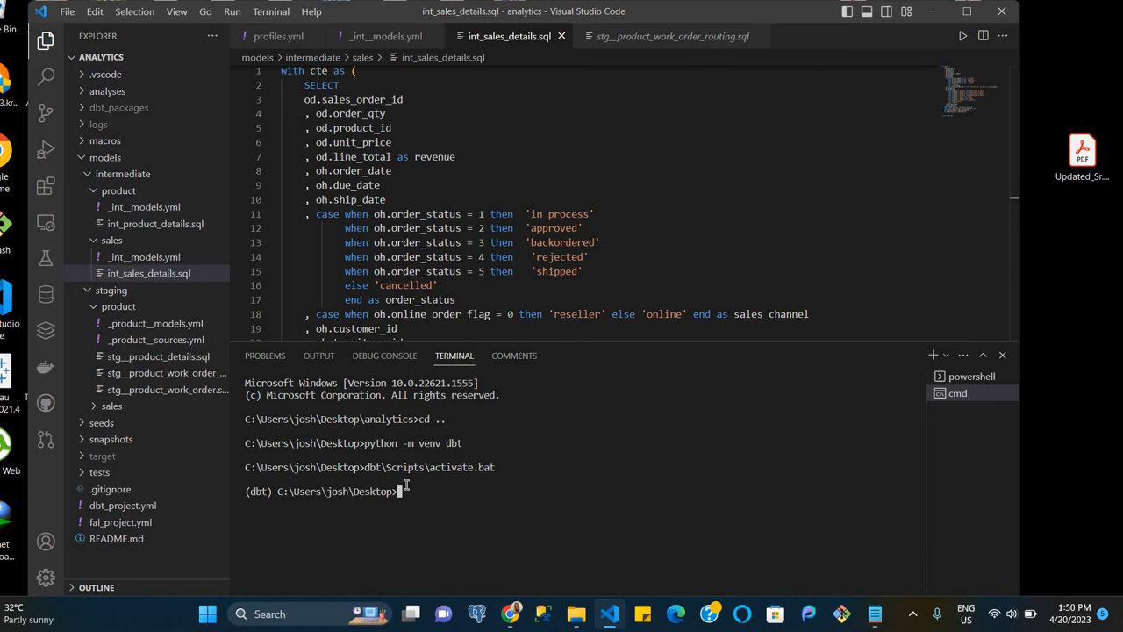
{"action": "mouse_move", "coordinate": [413, 504]}
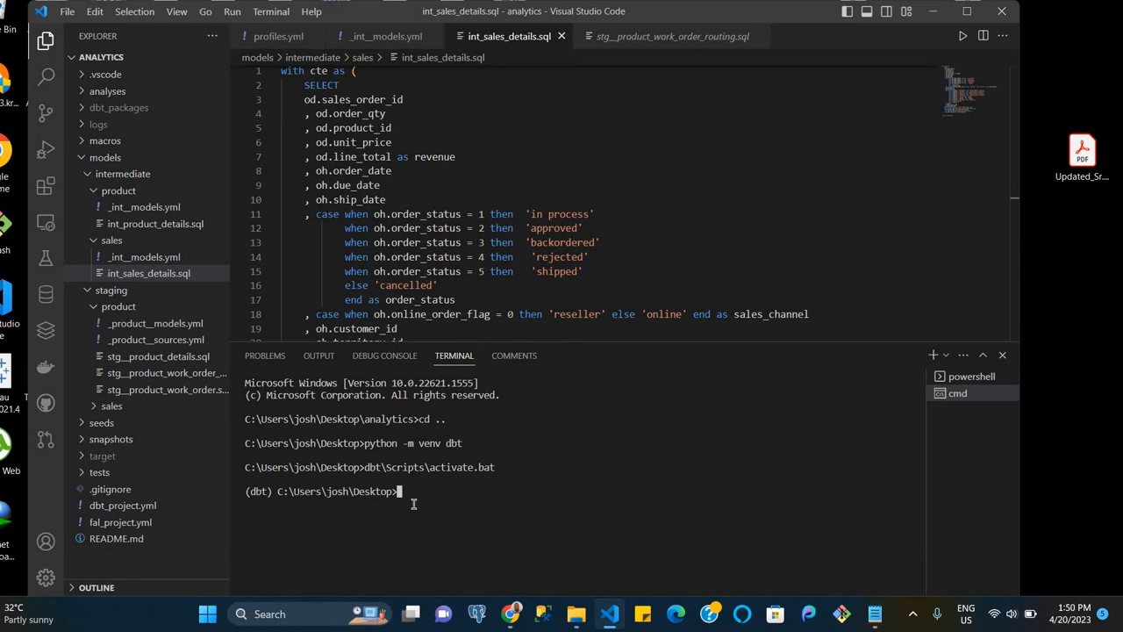
{"action": "type", "text": "cd analytics"}
{"action": "type", "text": "cd .."}
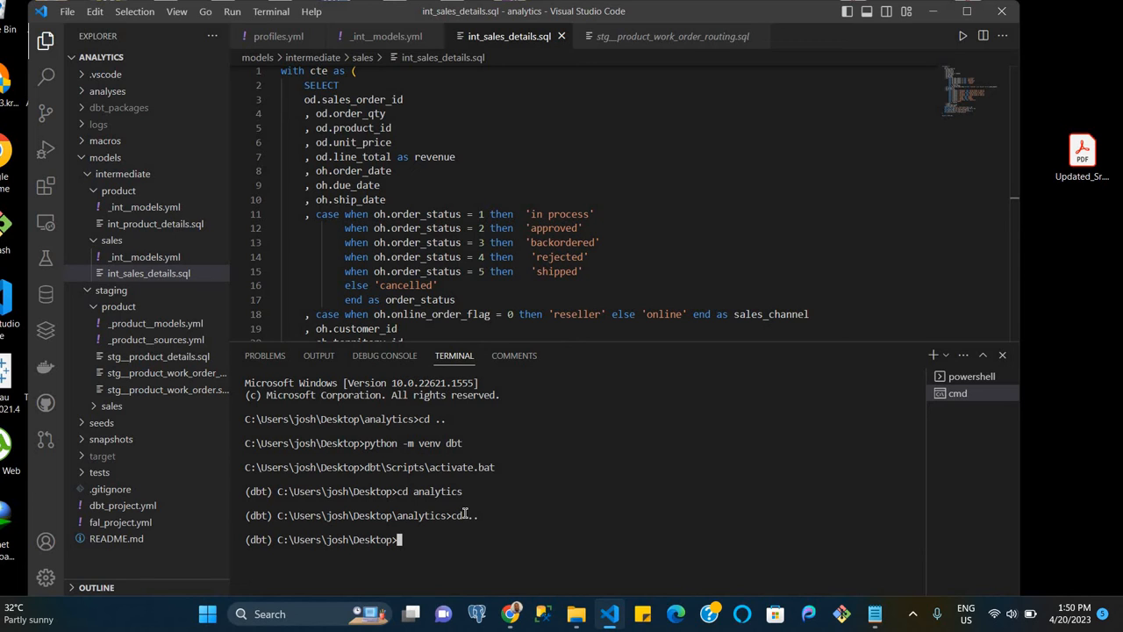
Run pip install dbt-postgres in the activated dbt terminal and follow the output
{"action": "type", "text": "pip"}
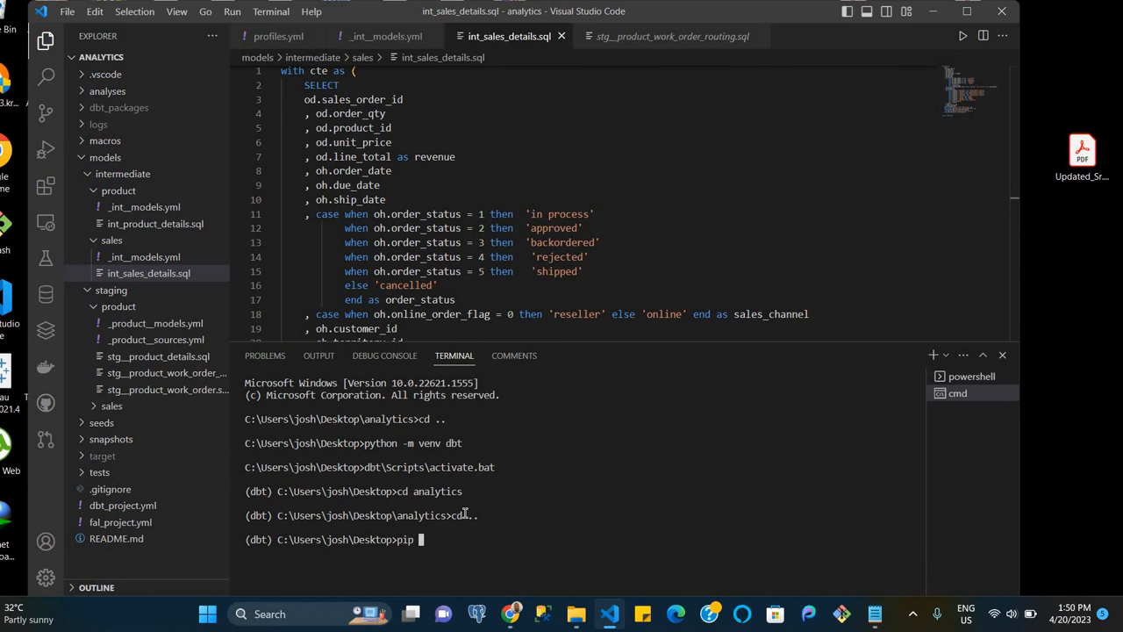
{"action": "type", "text": "install dbt-postgr"}
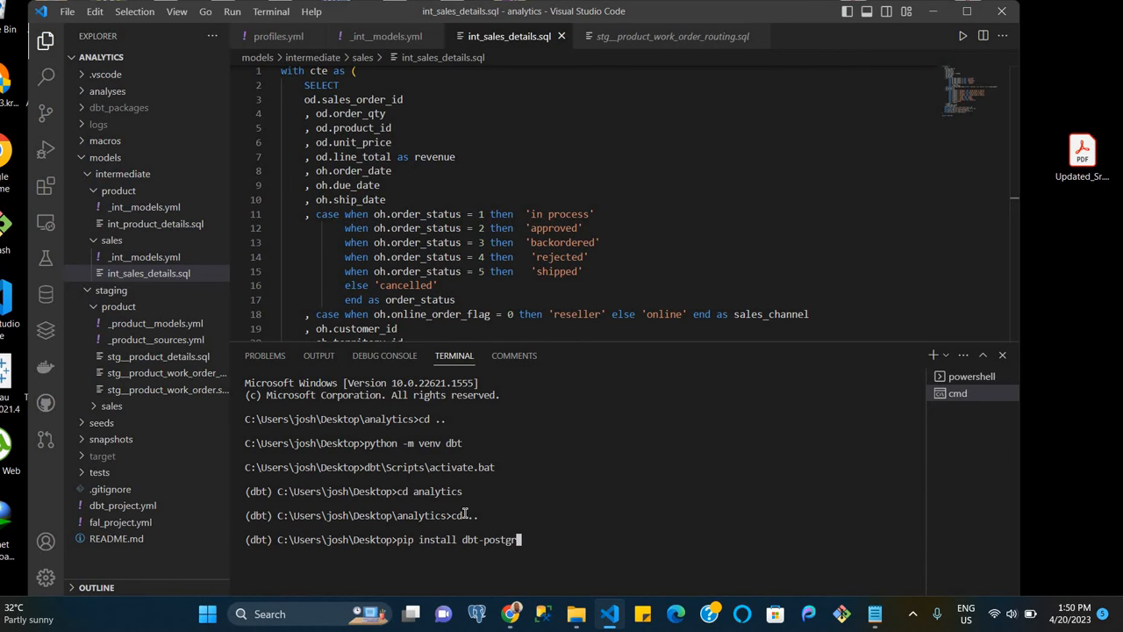
{"action": "type", "text": "s"}
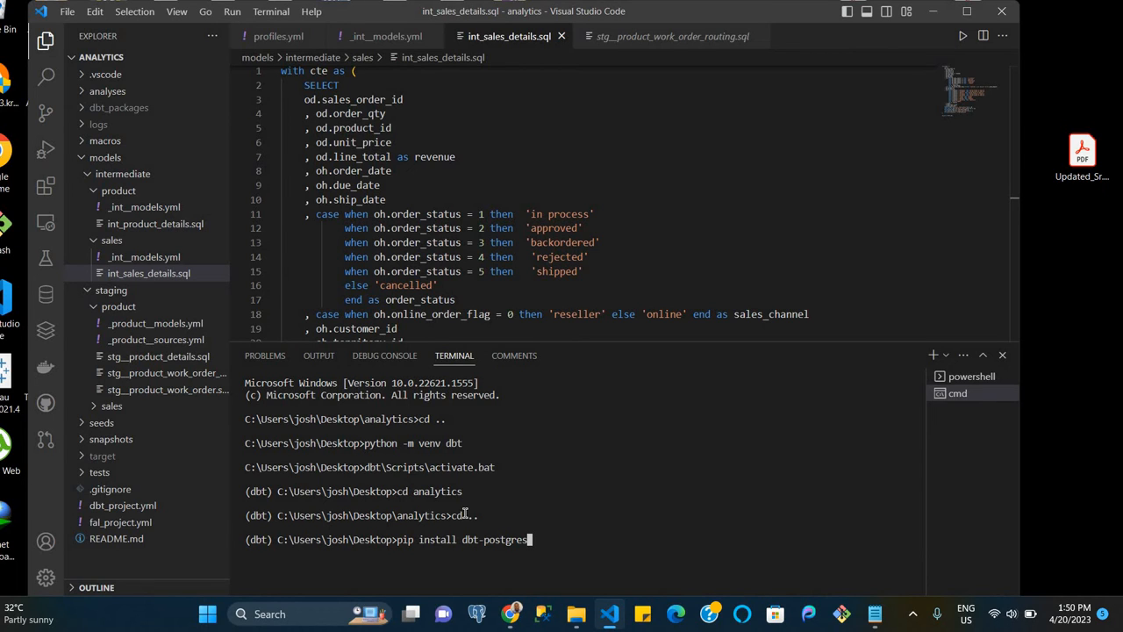
{"action": "key", "text": "Enter"}
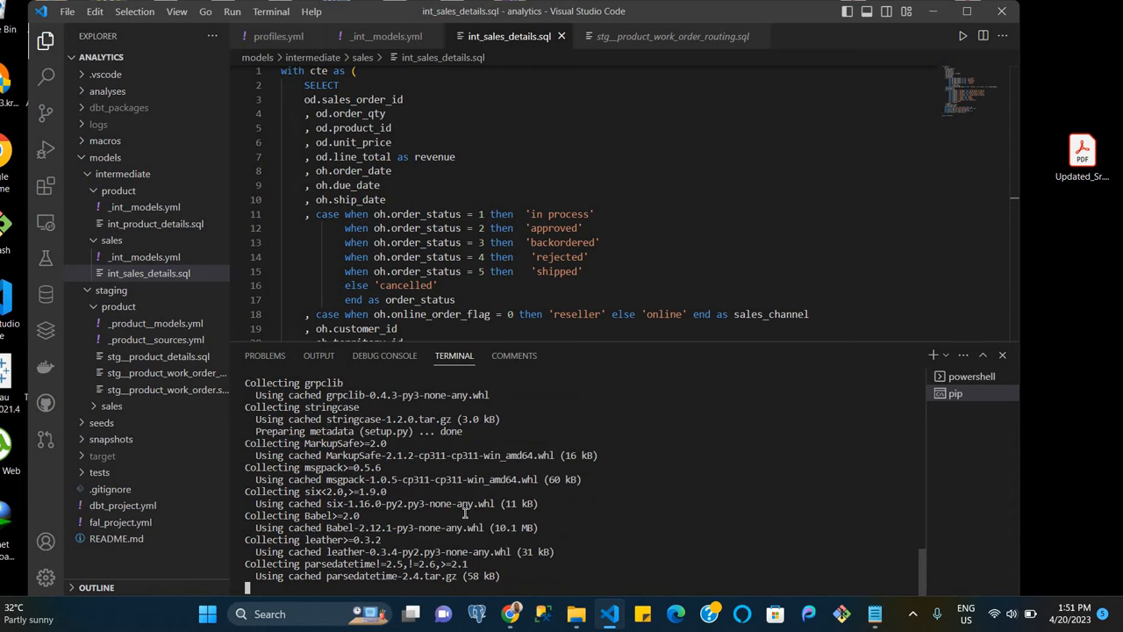
{"action": "scroll", "scroll_direction": "down", "scroll_amount": 3}
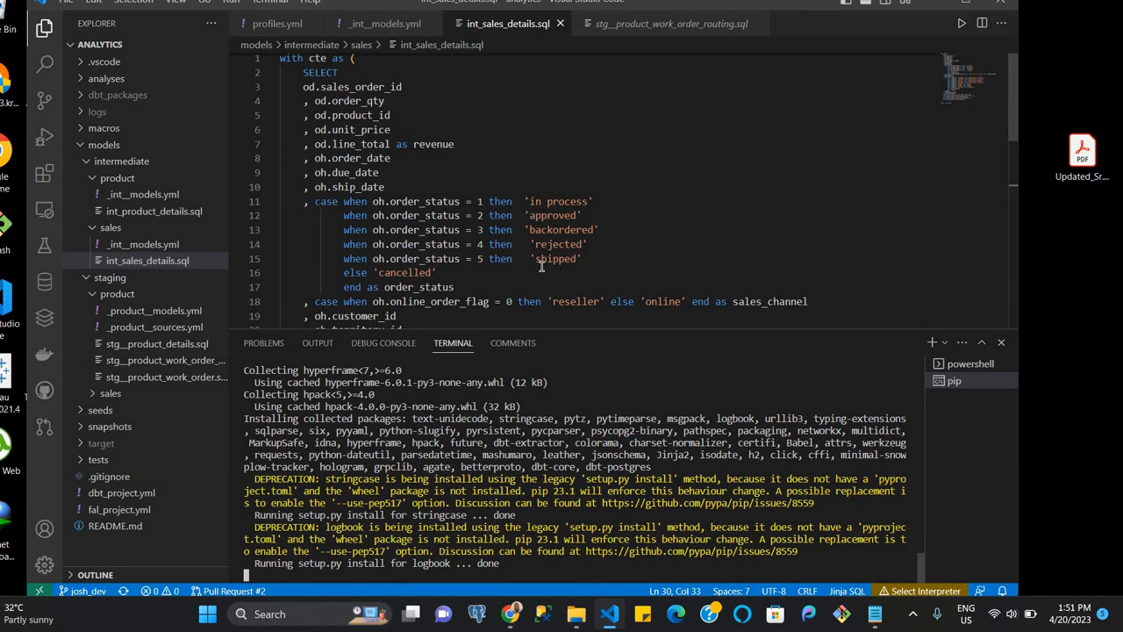
{"action": "mouse_move", "coordinate": [600, 176]}
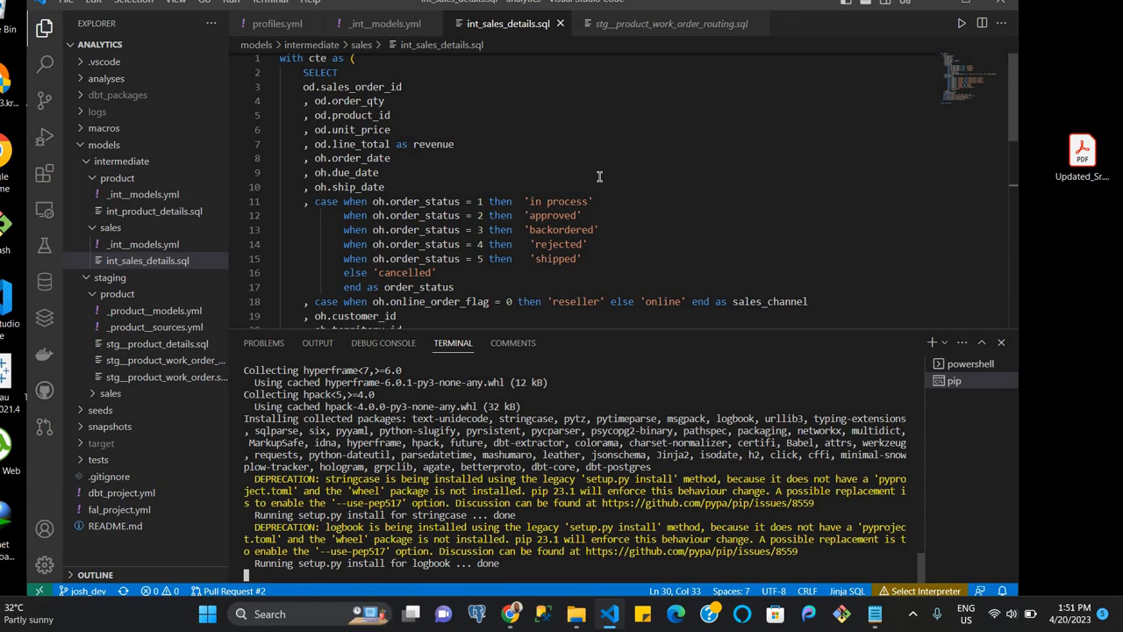
{"action": "mouse_move", "coordinate": [743, 354]}
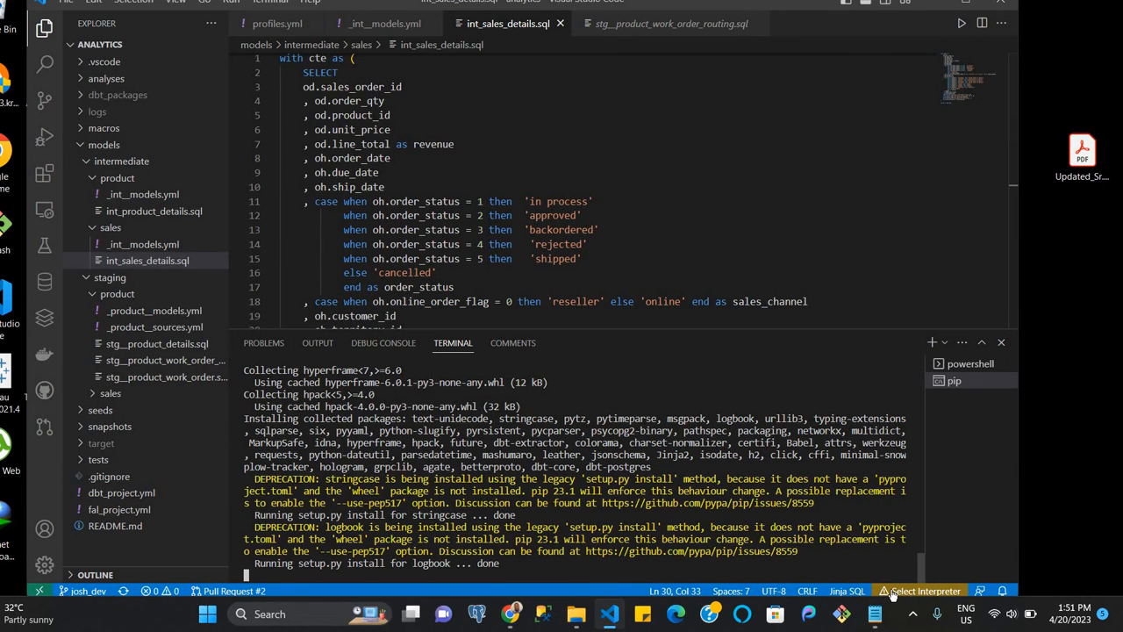
{"action": "mouse_move", "coordinate": [846, 591]}
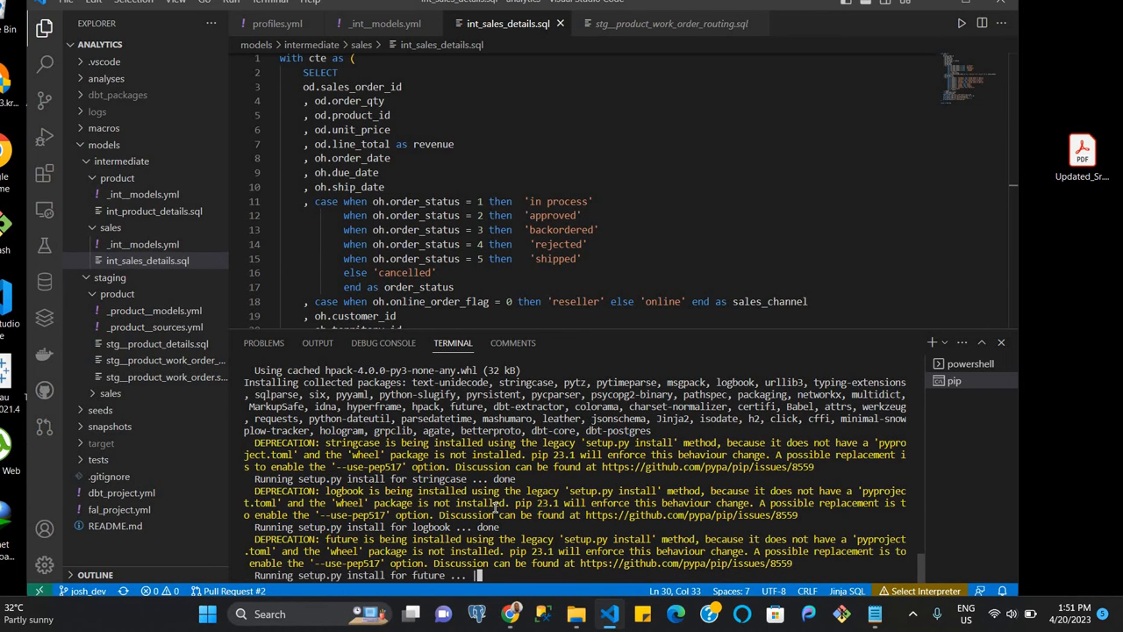
{"action": "mouse_move", "coordinate": [151, 579]}
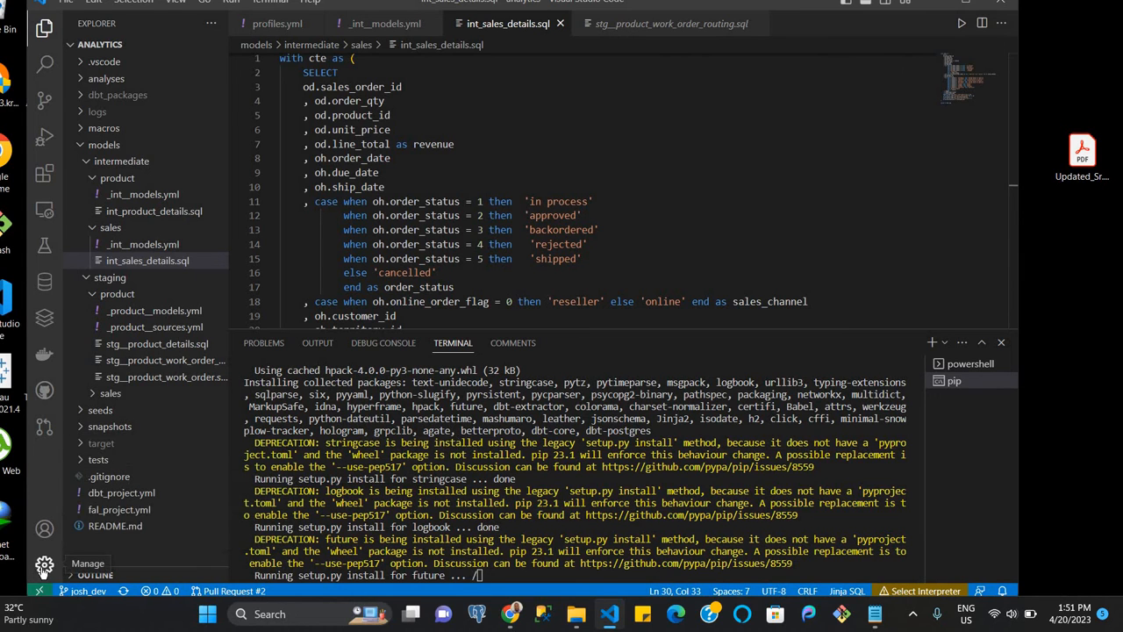
Select Desktop\dbt\Scripts\pythonw.exe as the interpreter through Python: Select Interpreter
{"action": "left_click", "coordinate": [43, 564]}
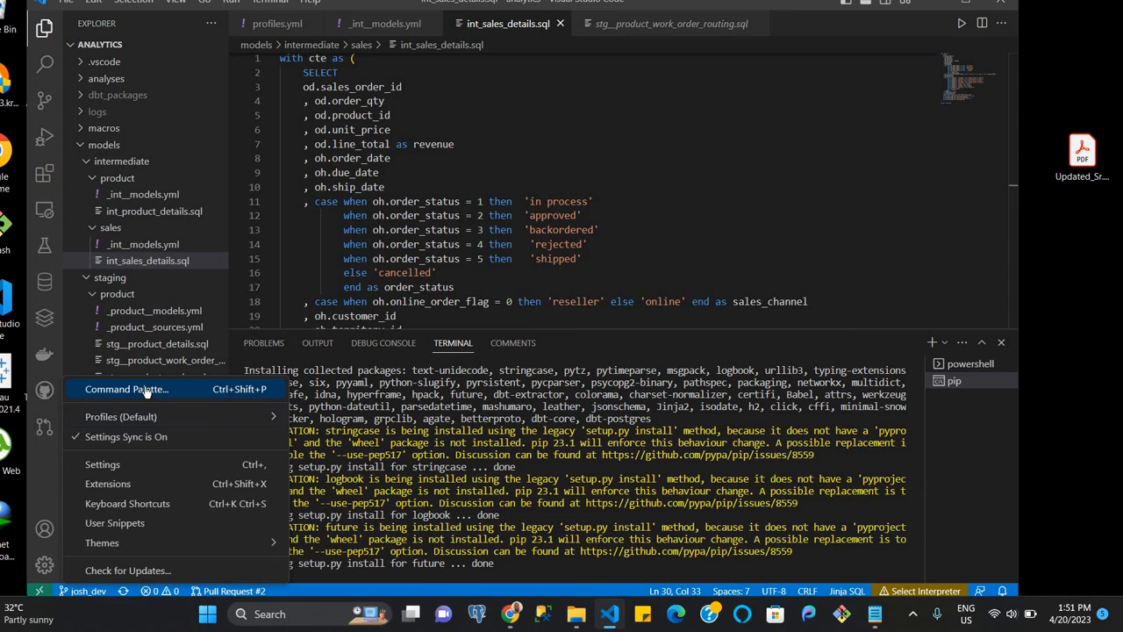
{"action": "left_click", "coordinate": [126, 388]}
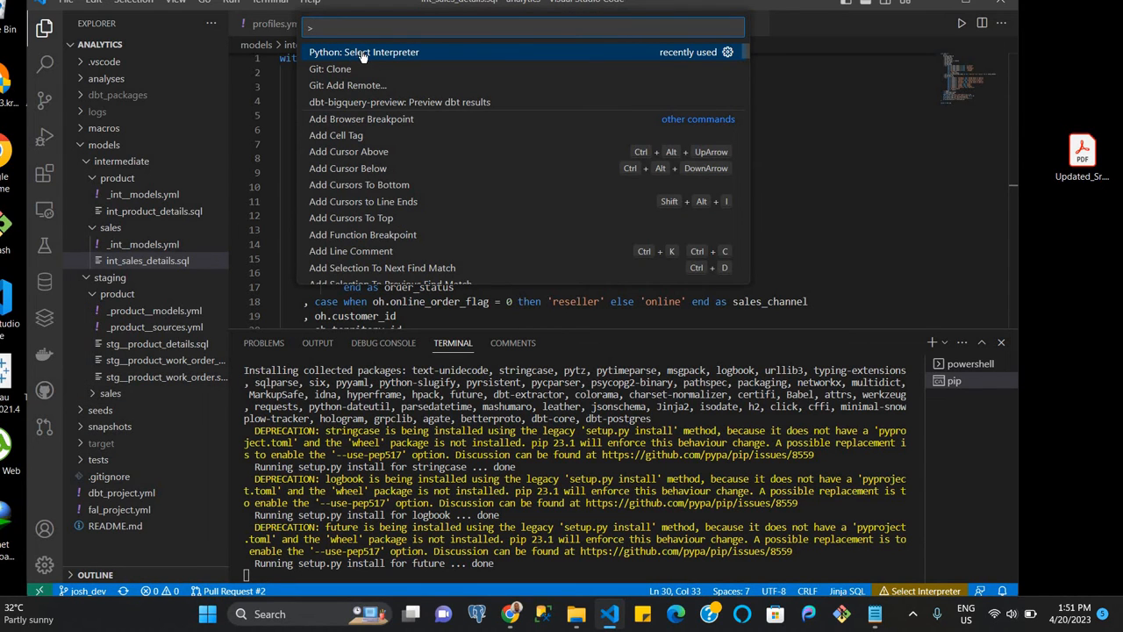
{"action": "left_click", "coordinate": [363, 52]}
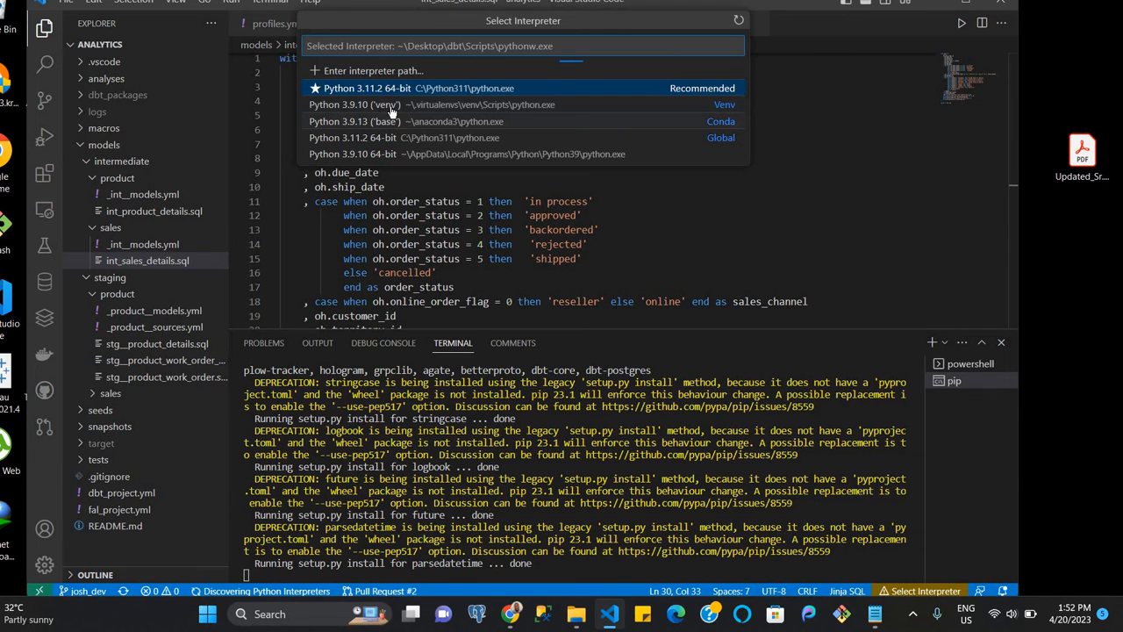
{"action": "mouse_move", "coordinate": [353, 129]}
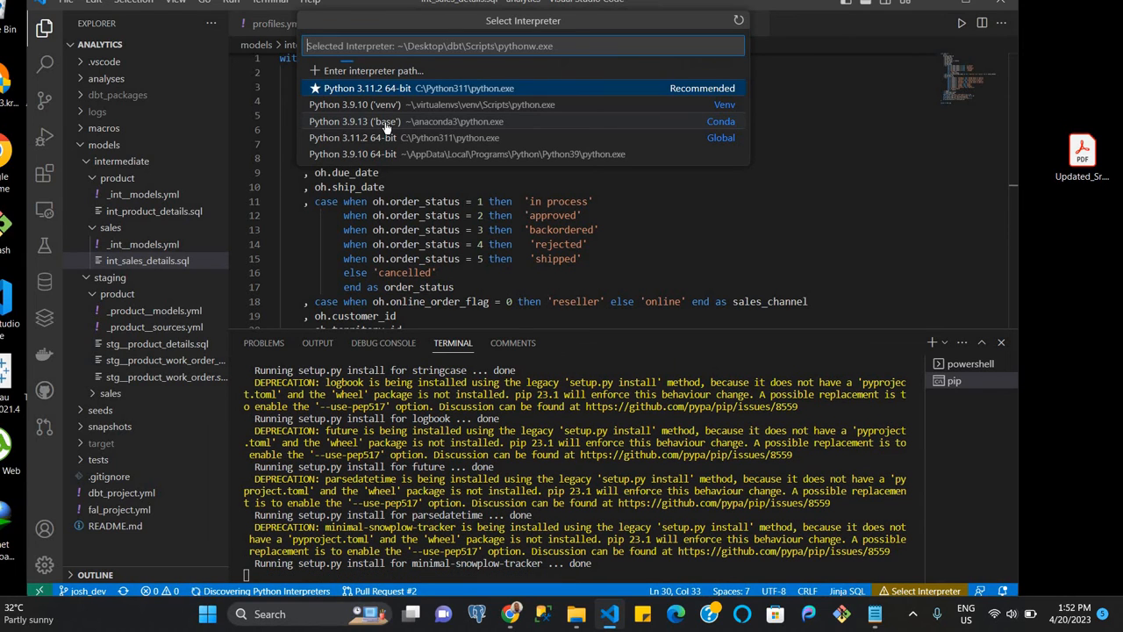
{"action": "mouse_move", "coordinate": [426, 147]}
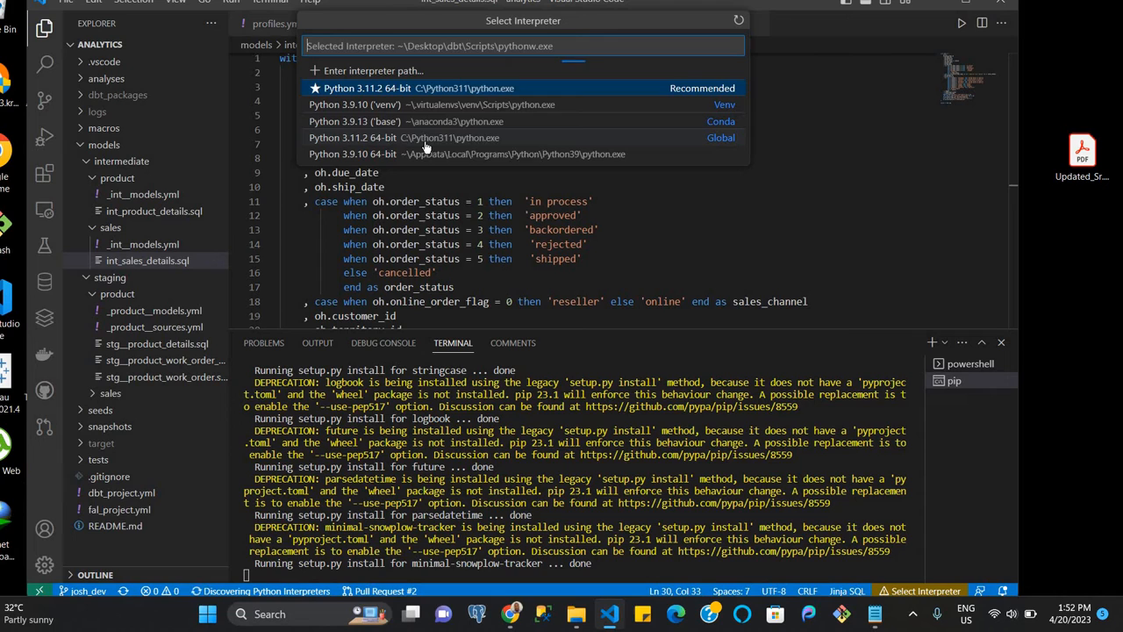
{"action": "mouse_move", "coordinate": [425, 153]}
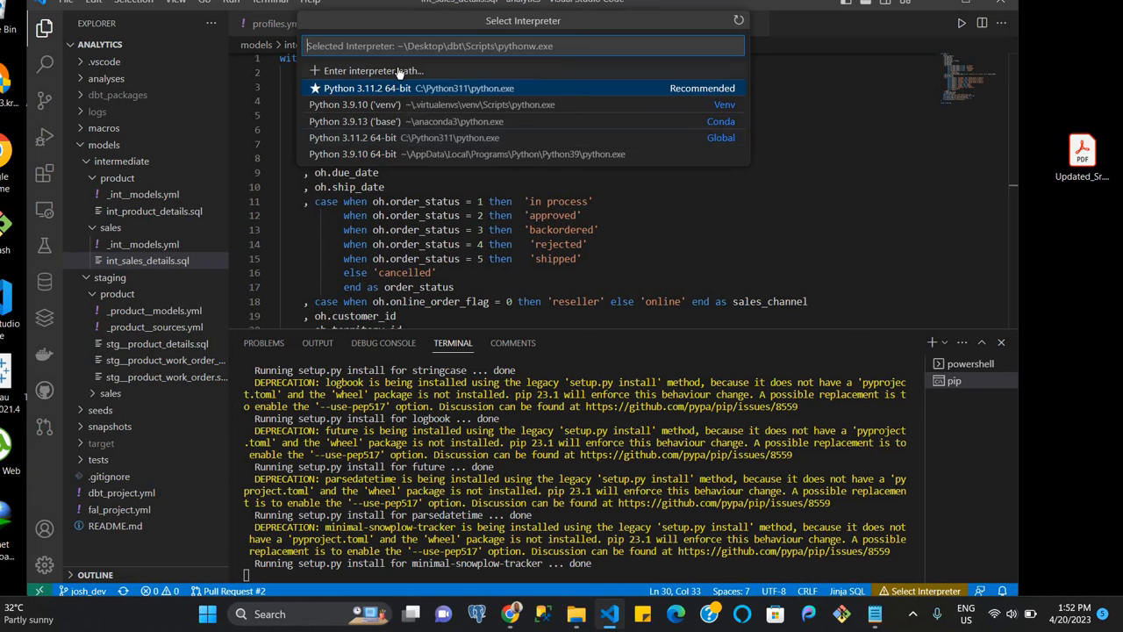
{"action": "left_click", "coordinate": [372, 70]}
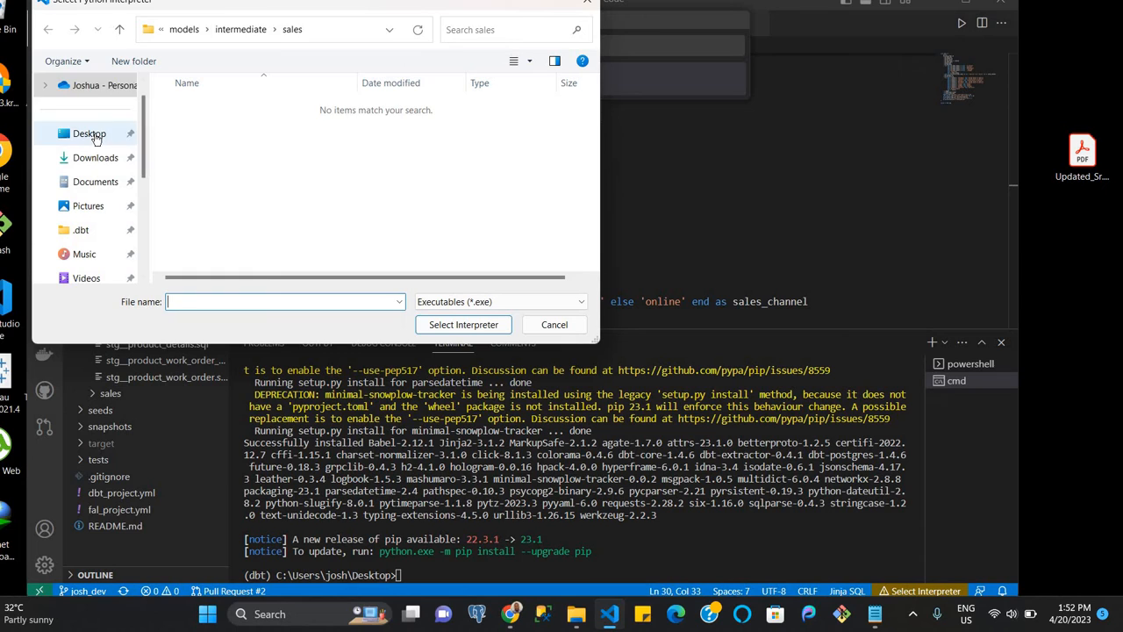
{"action": "left_click", "coordinate": [89, 133]}
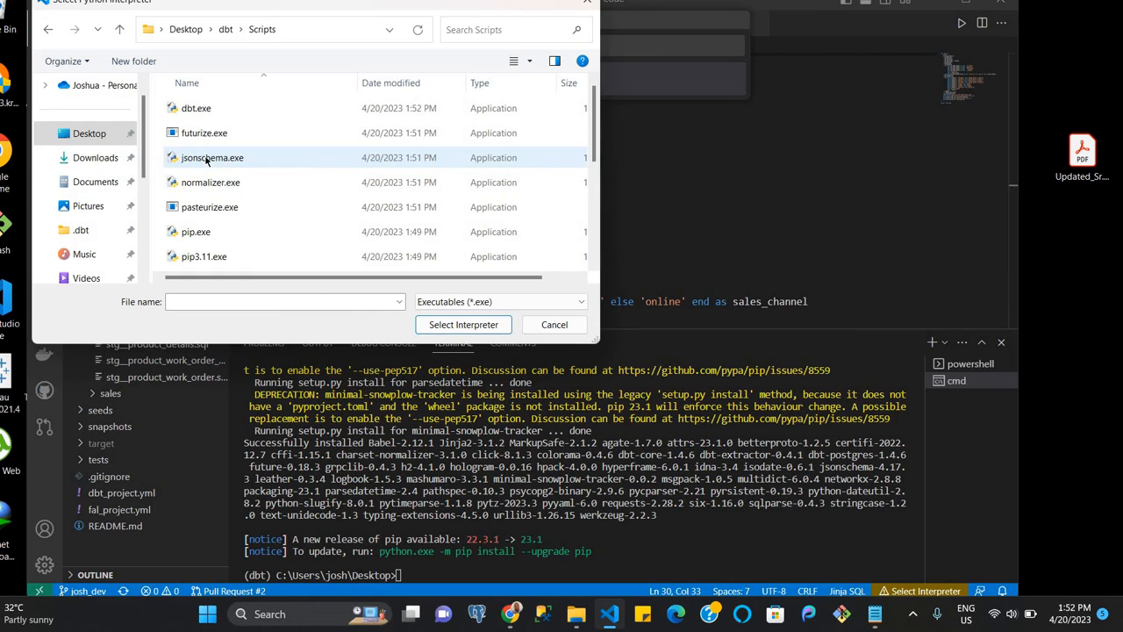
{"action": "mouse_move", "coordinate": [276, 178]}
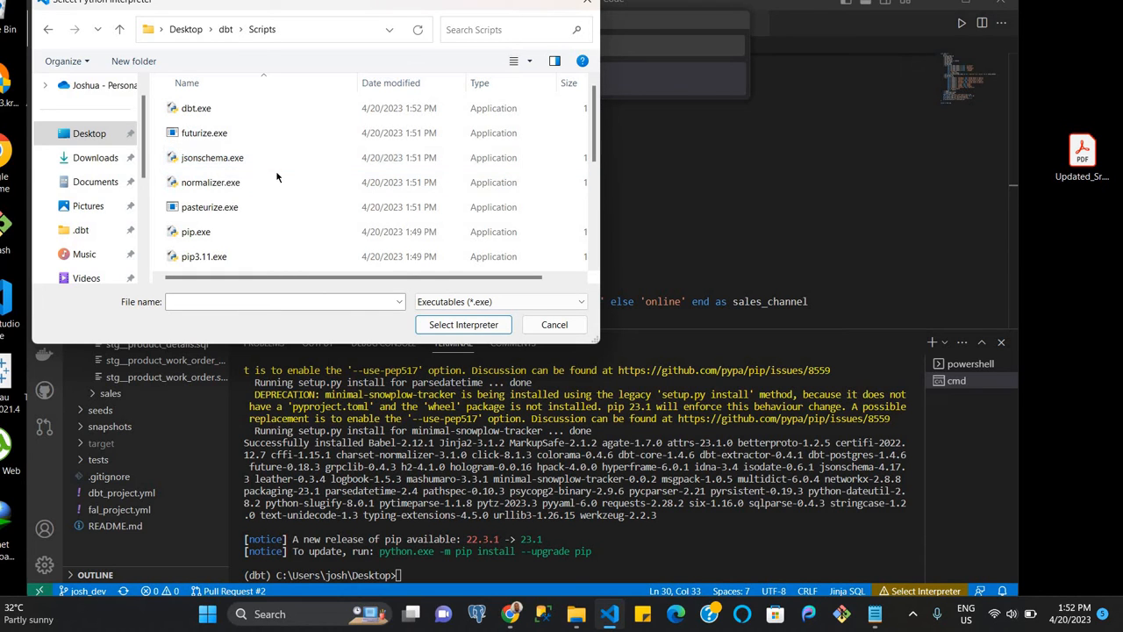
{"action": "scroll", "scroll_direction": "down", "scroll_amount": 3}
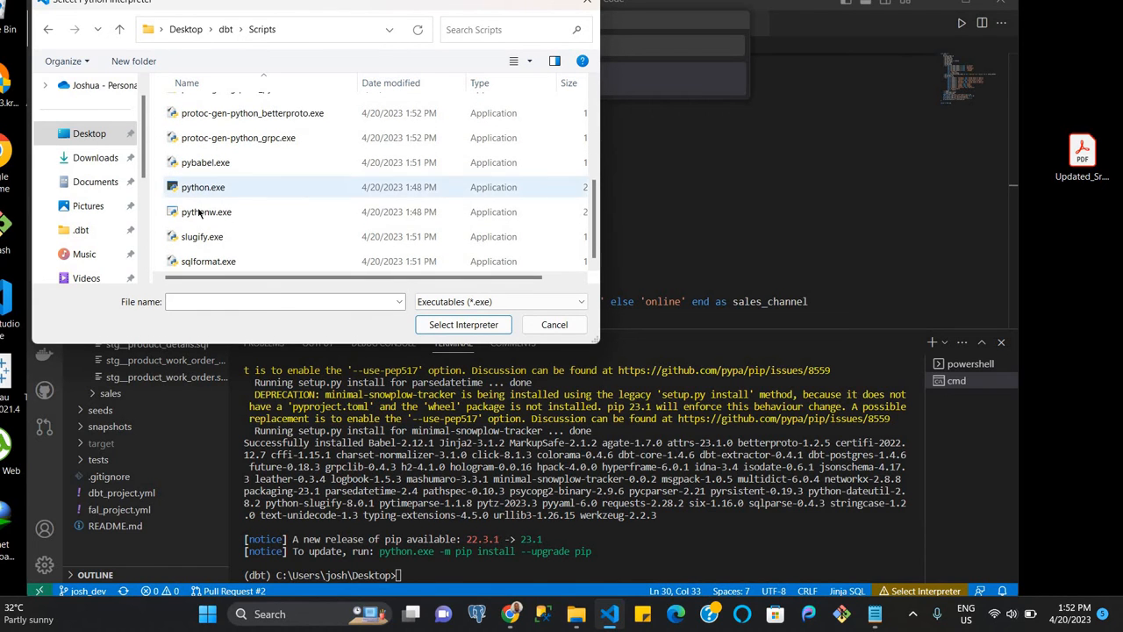
{"action": "left_click", "coordinate": [206, 212]}
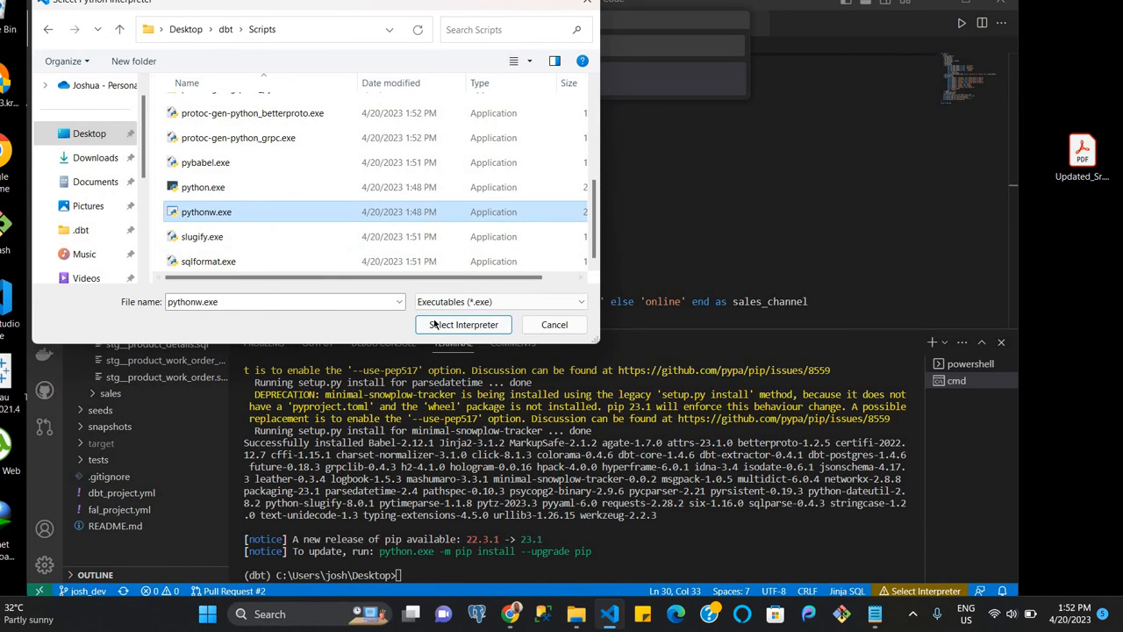
{"action": "left_click", "coordinate": [464, 324]}
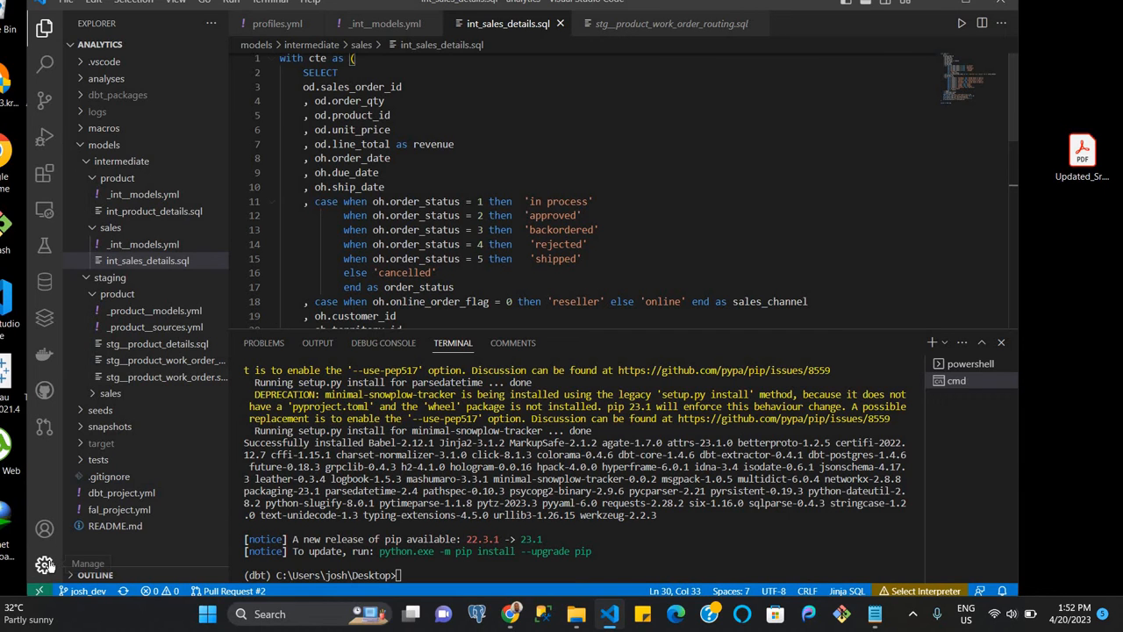
Re-run Python: Select Interpreter and browse into Desktop\dbt\Scripts for python.exe
{"action": "left_click", "coordinate": [44, 564]}
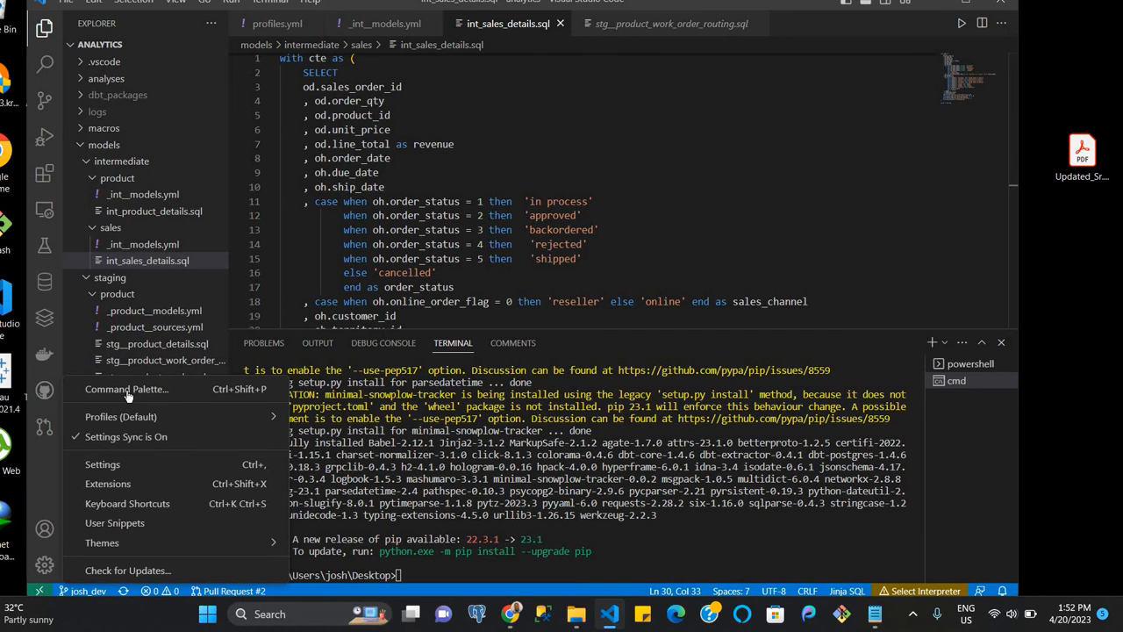
{"action": "left_click", "coordinate": [126, 389]}
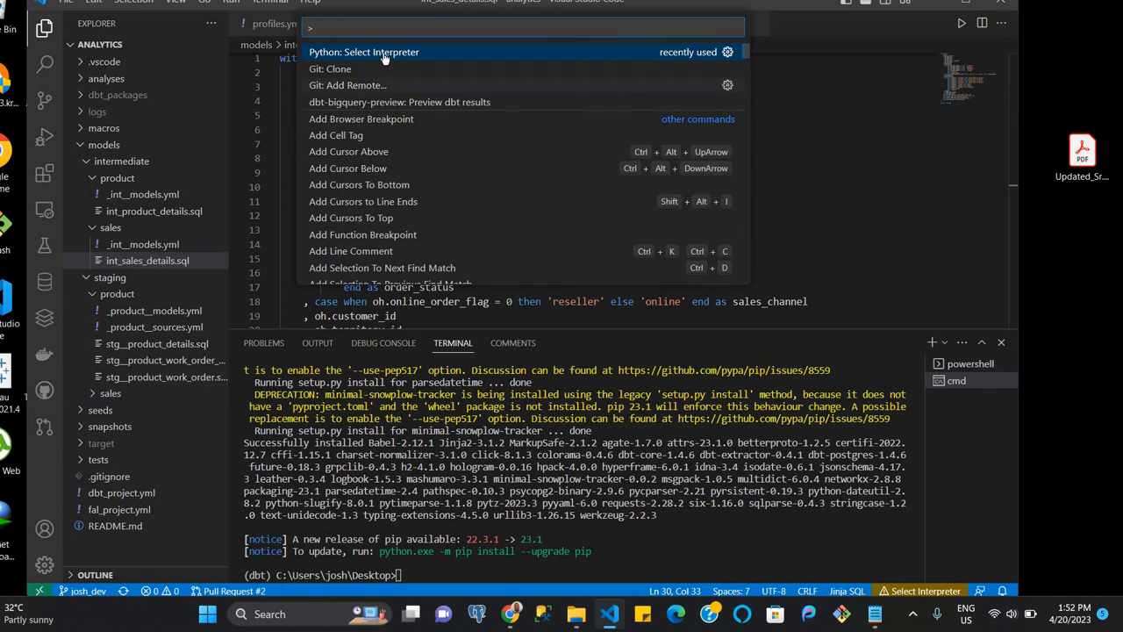
{"action": "left_click", "coordinate": [364, 52]}
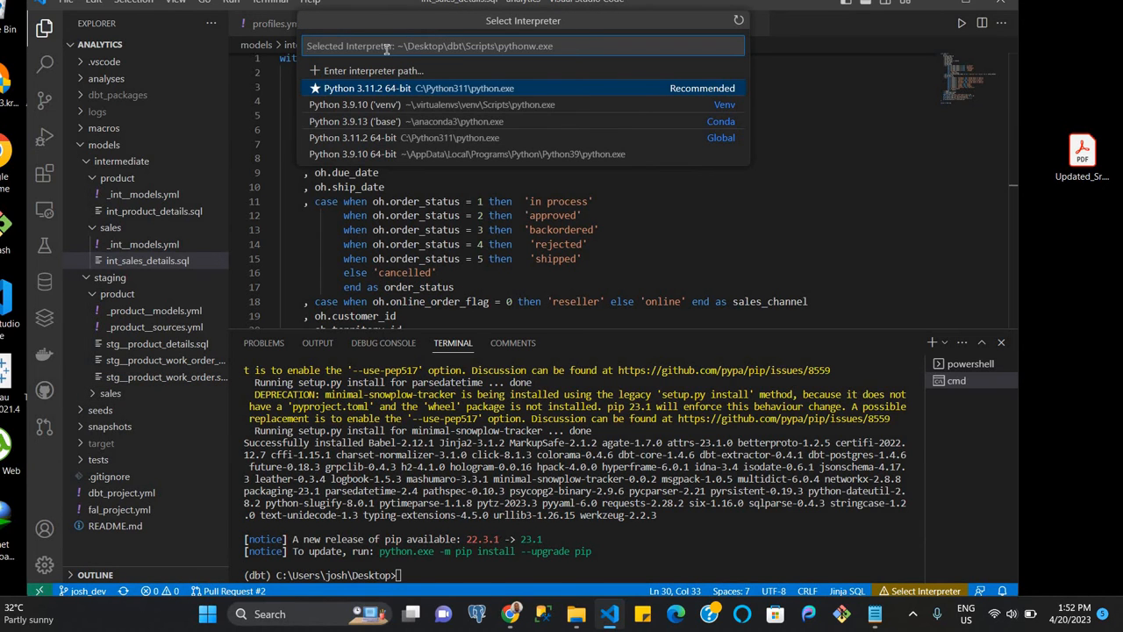
{"action": "mouse_move", "coordinate": [449, 176]}
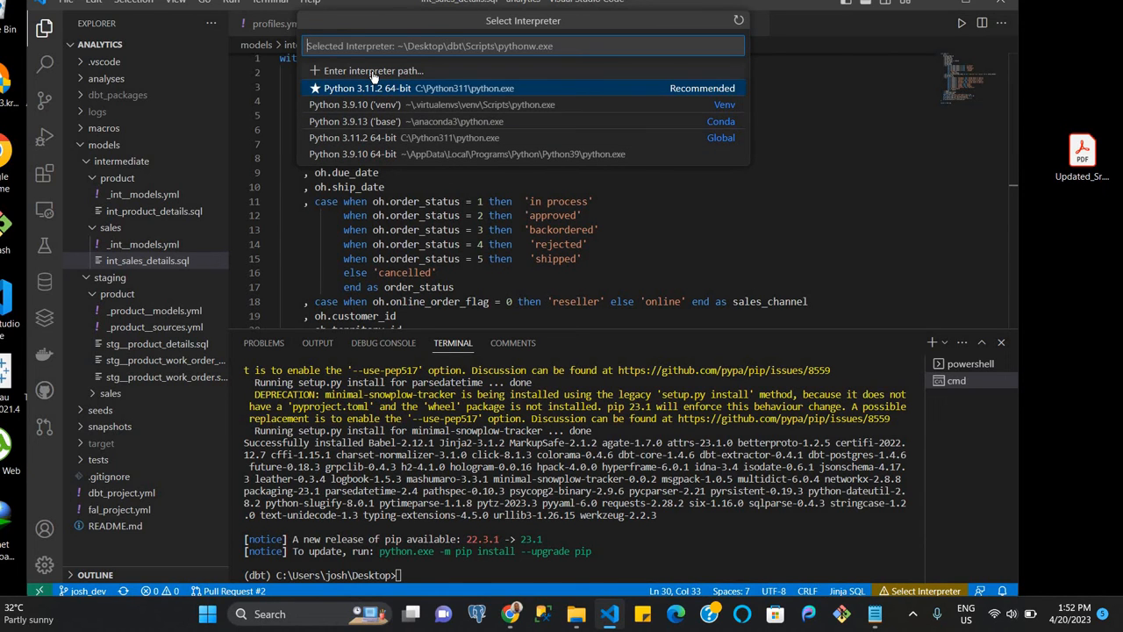
{"action": "left_click", "coordinate": [368, 70]}
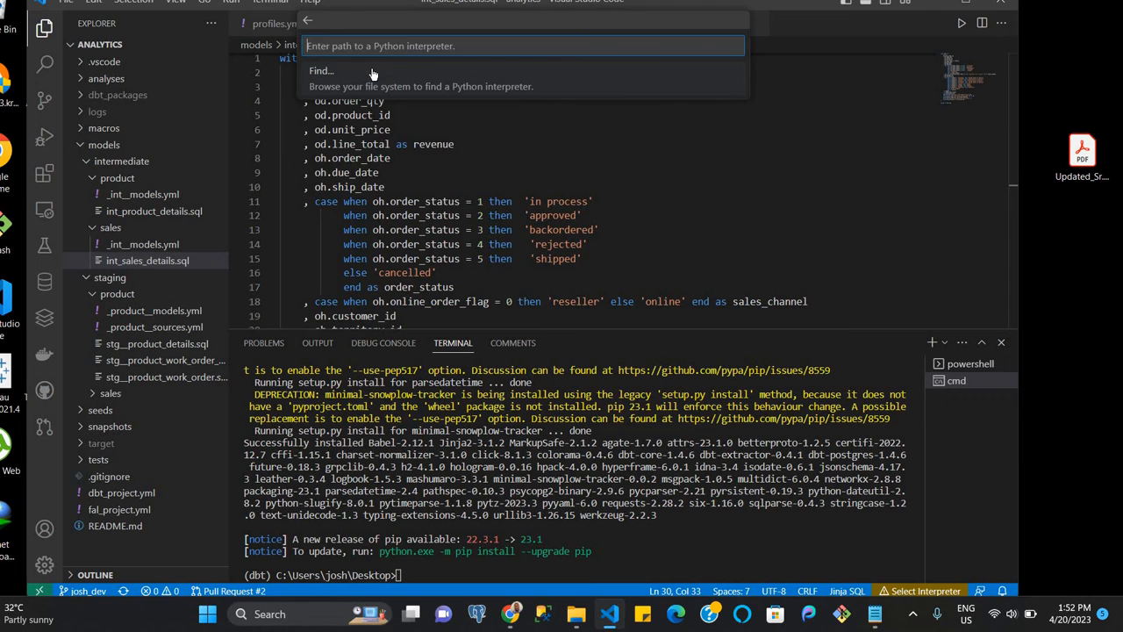
{"action": "left_click", "coordinate": [321, 70]}
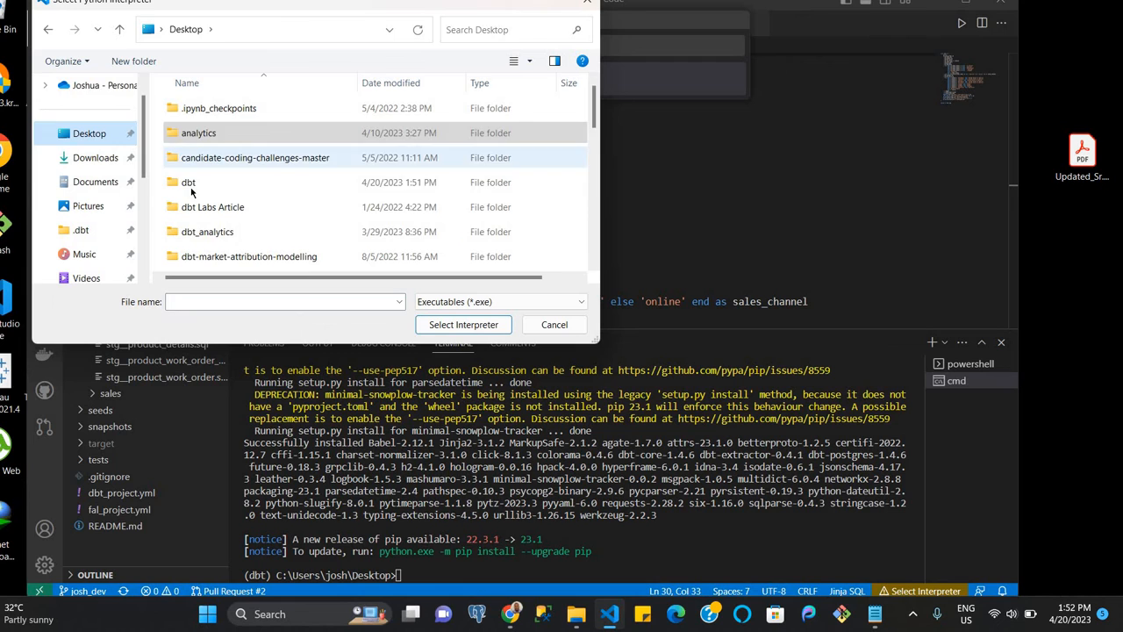
{"action": "double_click", "coordinate": [188, 182]}
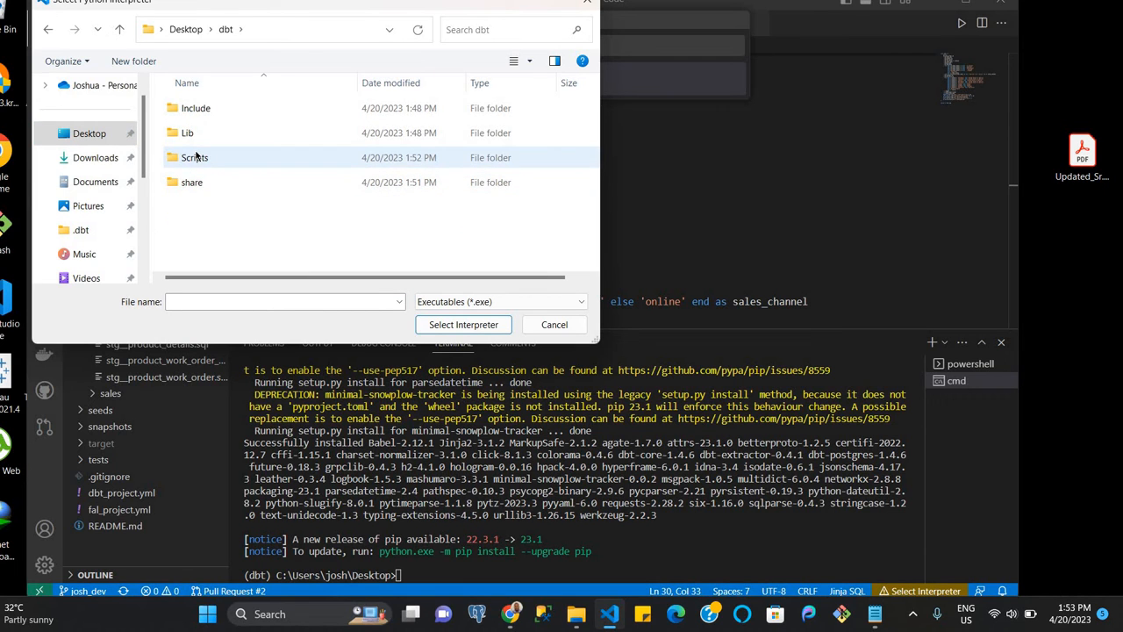
{"action": "double_click", "coordinate": [195, 157]}
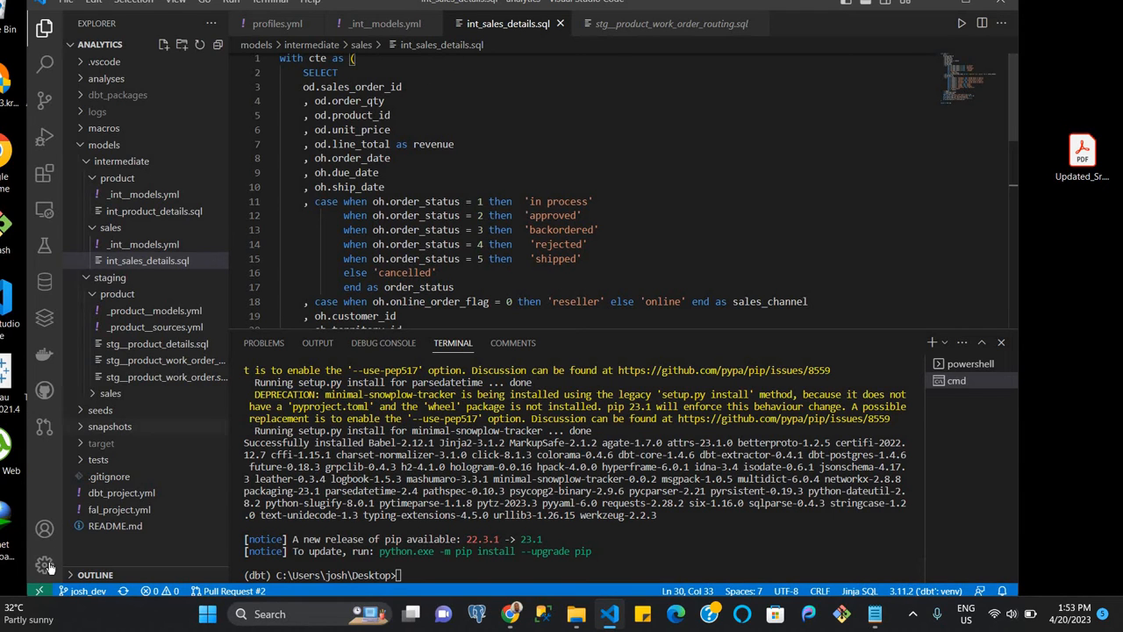
{"action": "left_click", "coordinate": [44, 565]}
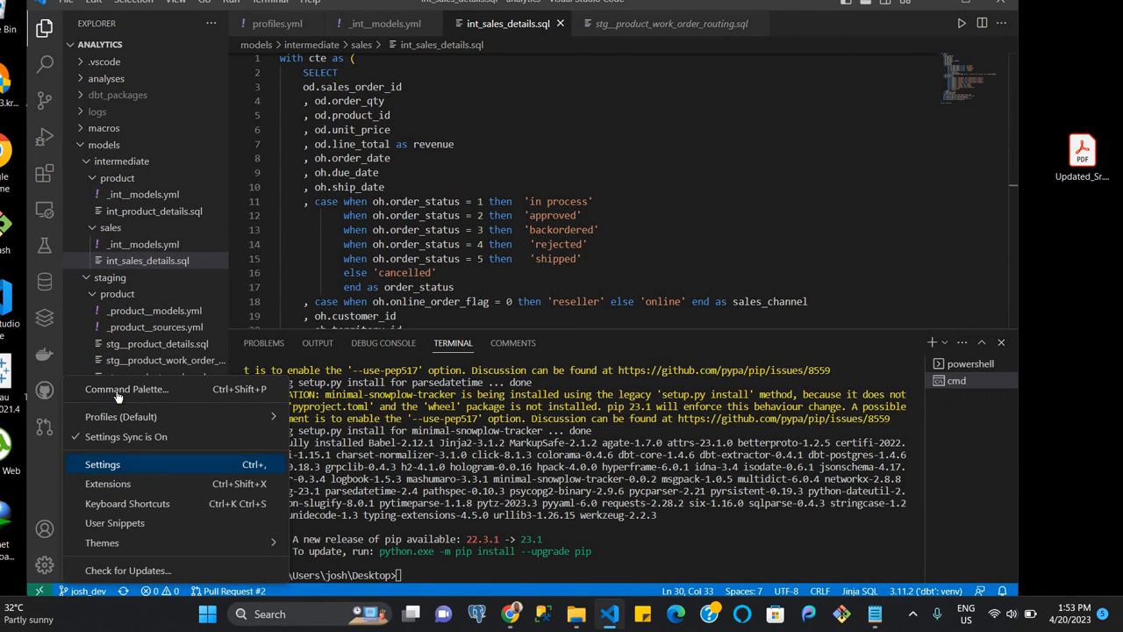
{"action": "left_click", "coordinate": [126, 389]}
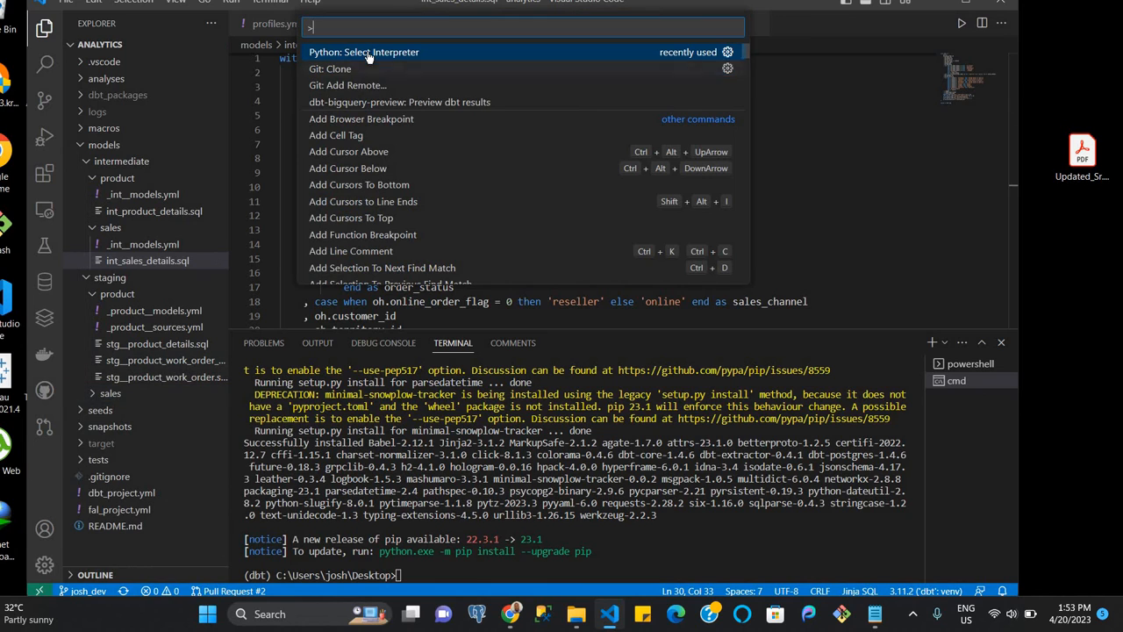
{"action": "left_click", "coordinate": [363, 52]}
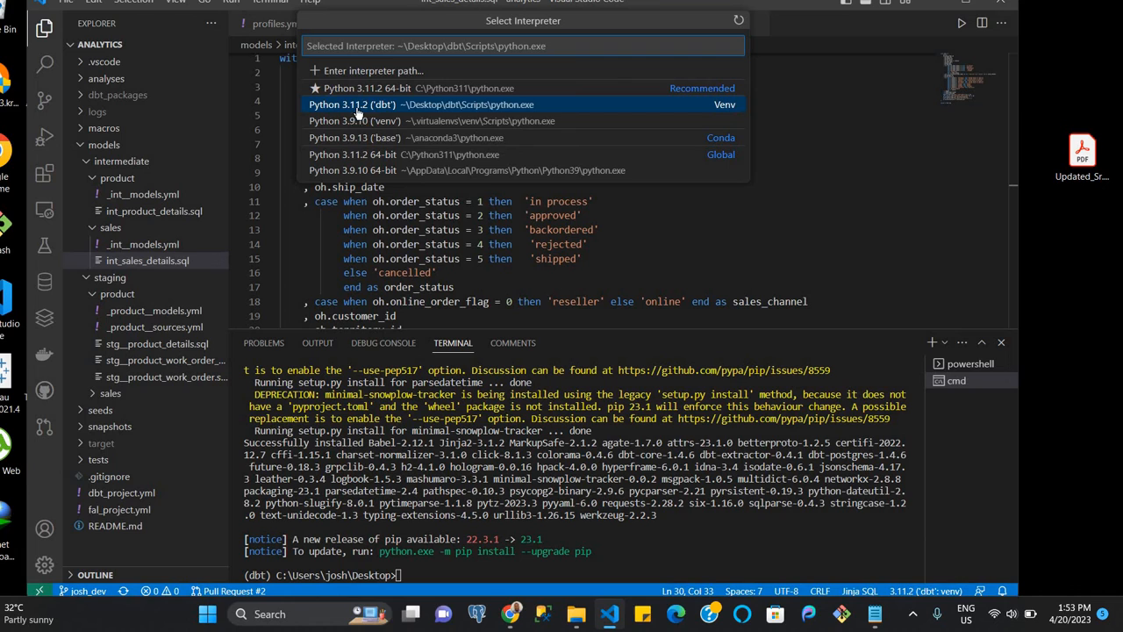
{"action": "mouse_move", "coordinate": [388, 109]}
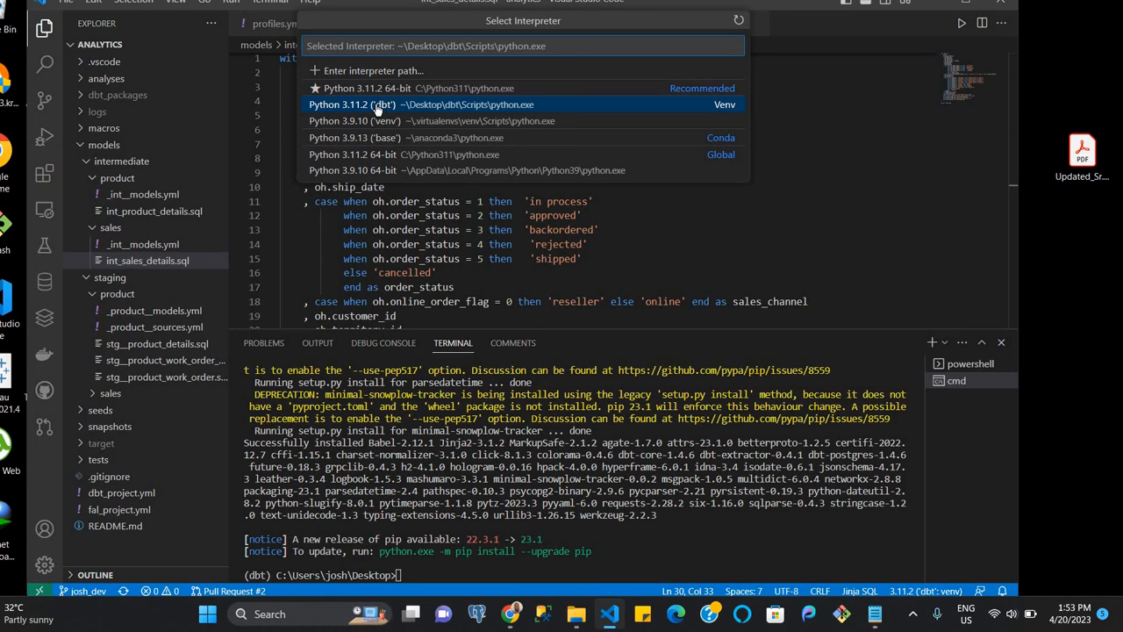
{"action": "mouse_move", "coordinate": [377, 108]}
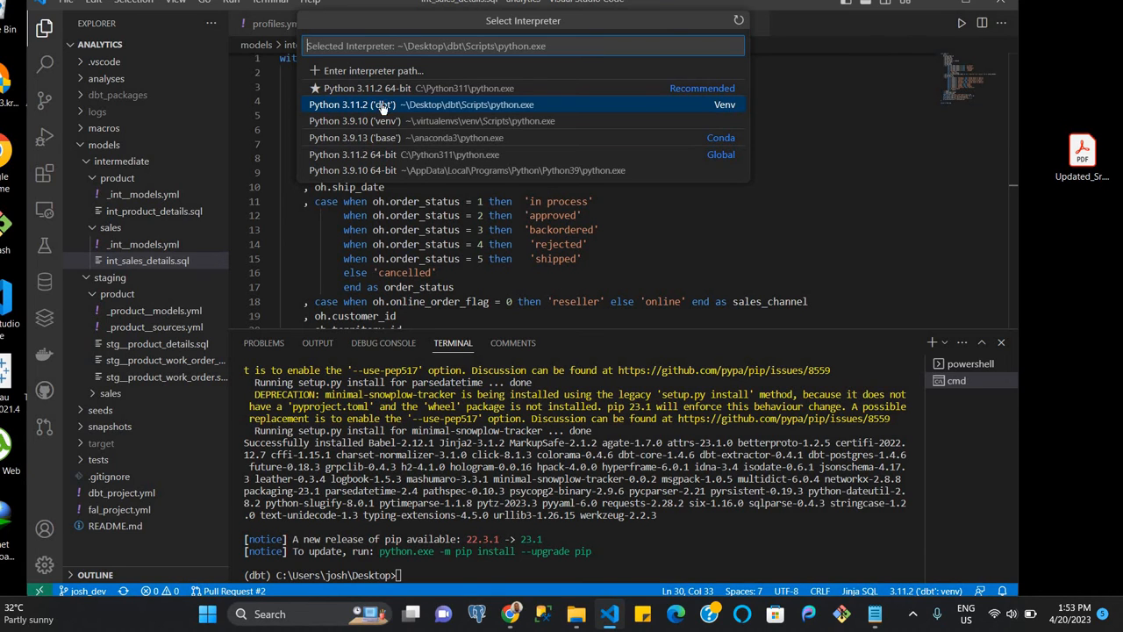
{"action": "mouse_move", "coordinate": [375, 119]}
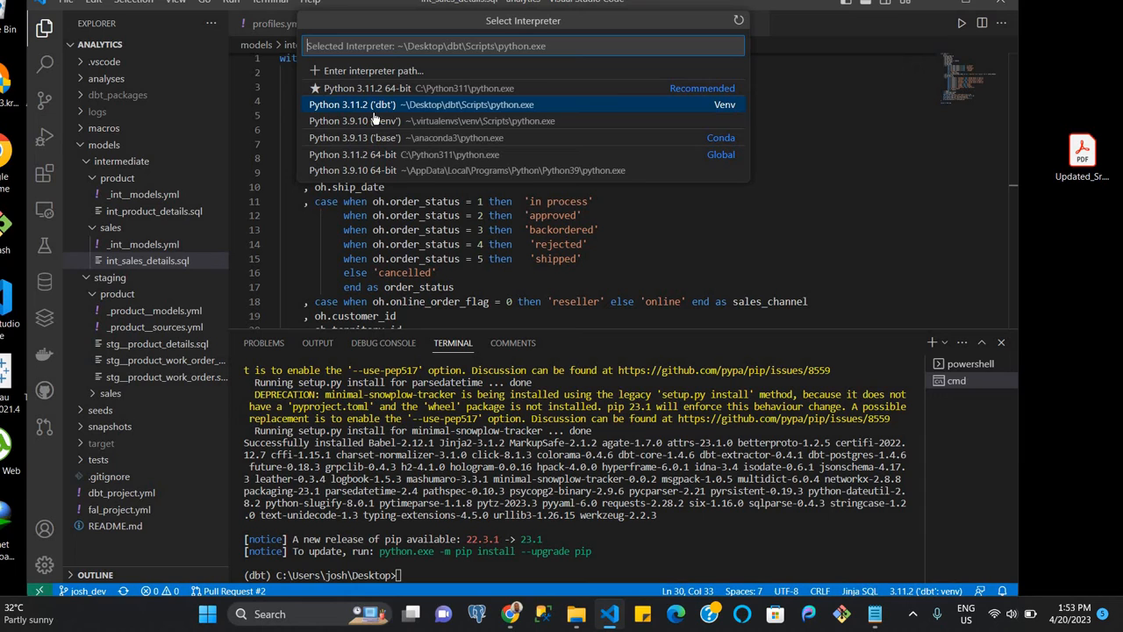
{"action": "left_click", "coordinate": [421, 105]}
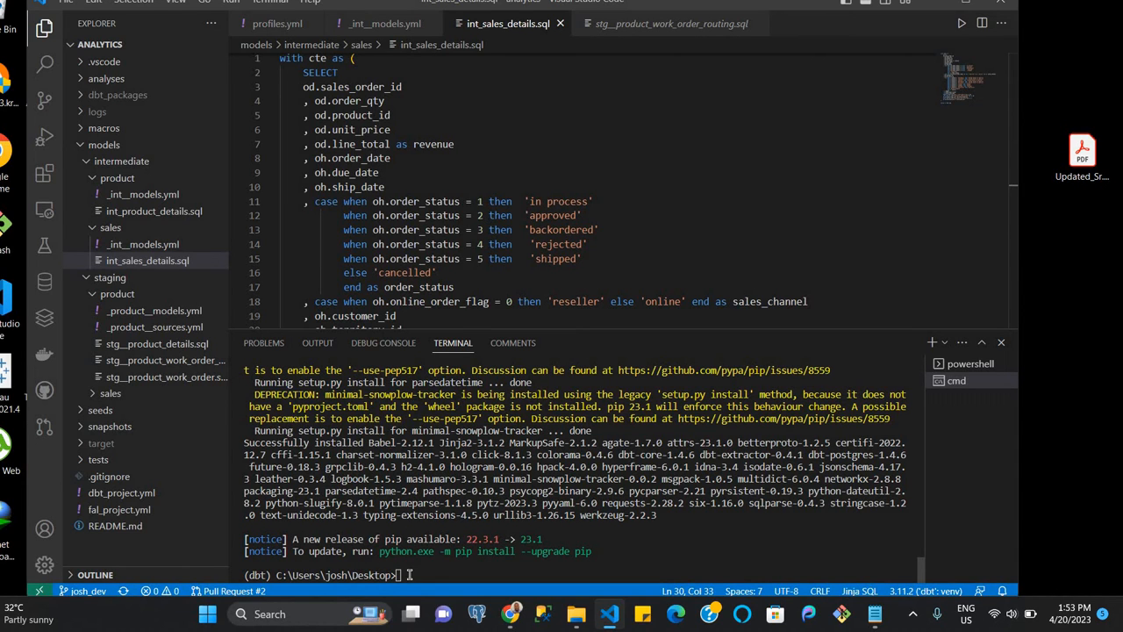
Move the terminal into the analytics folder and enter dbt debug
{"action": "type", "text": "cd"}
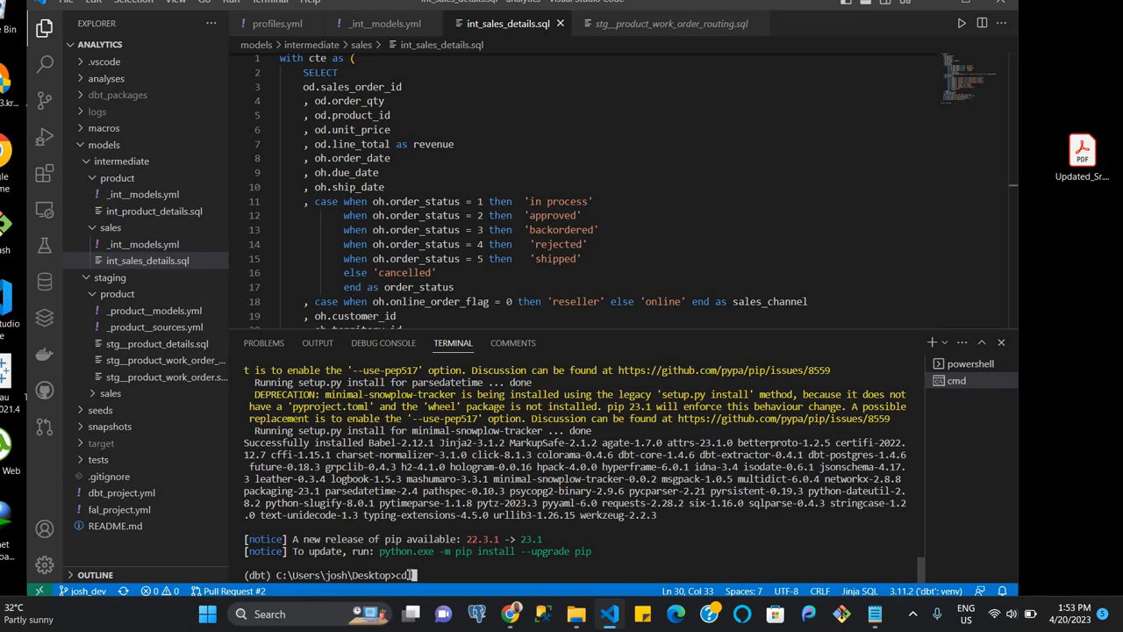
{"action": "type", "text": "analytics"}
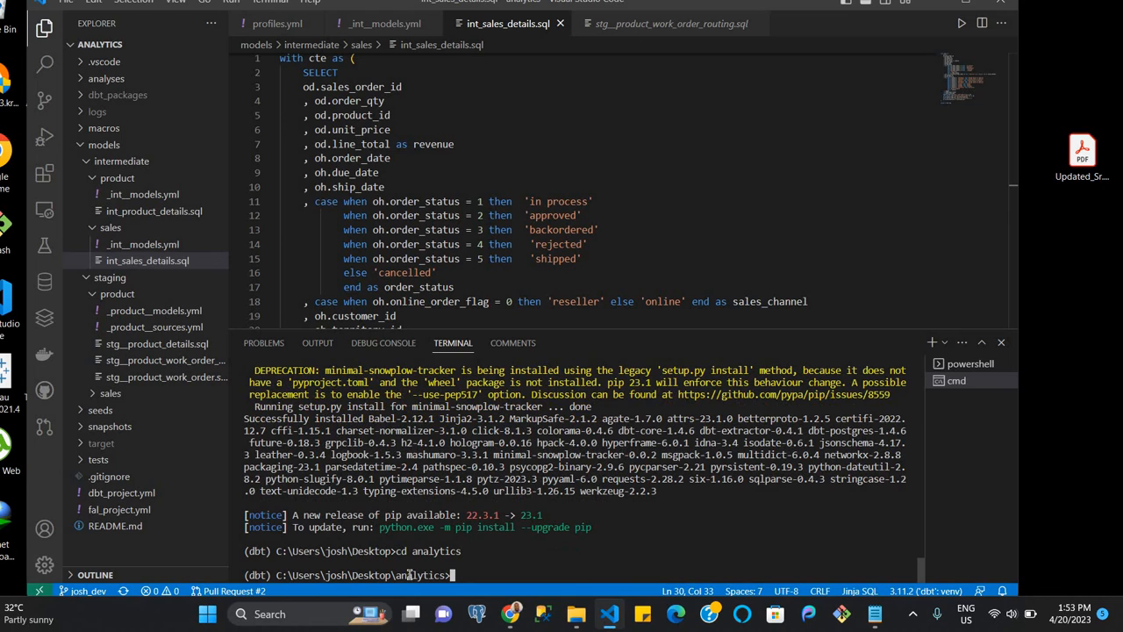
{"action": "type", "text": "dbt debug"}
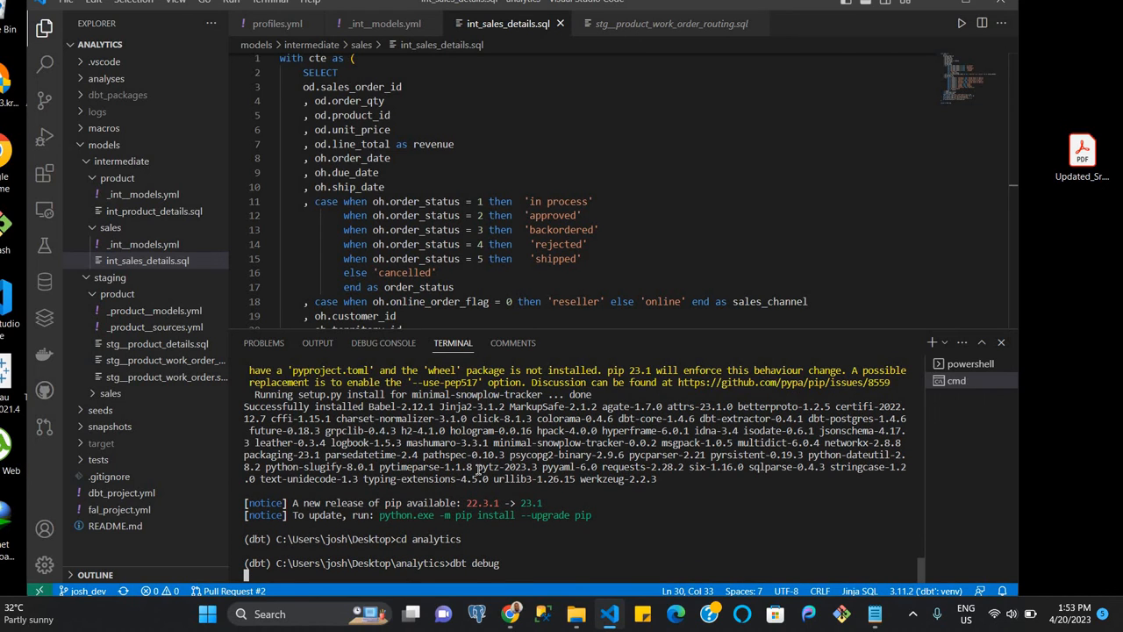
{"action": "mouse_move", "coordinate": [369, 215]}
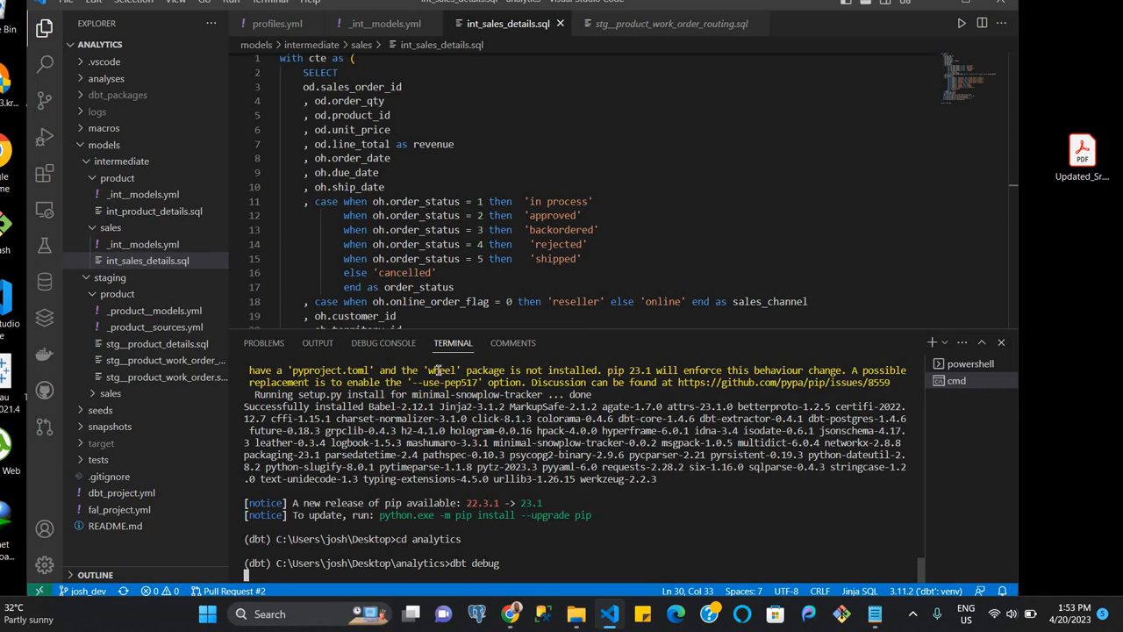
{"action": "mouse_move", "coordinate": [477, 328]}
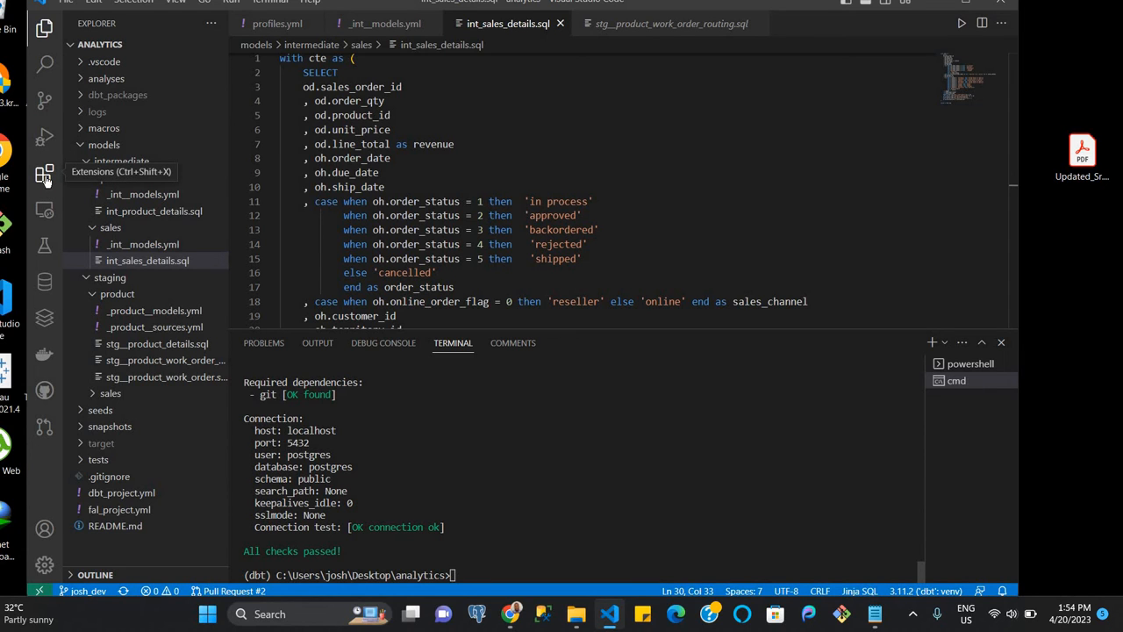
Search the extensions for 'dbt' and open the disabled dbt Power User details page
{"action": "left_click", "coordinate": [44, 173]}
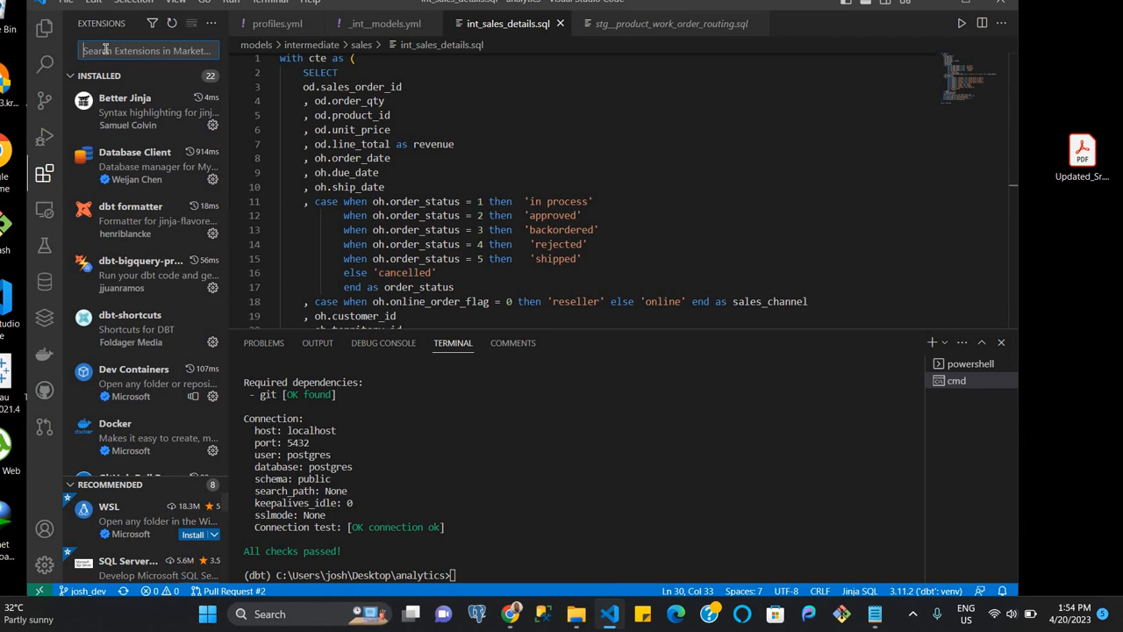
{"action": "type", "text": "dbt"}
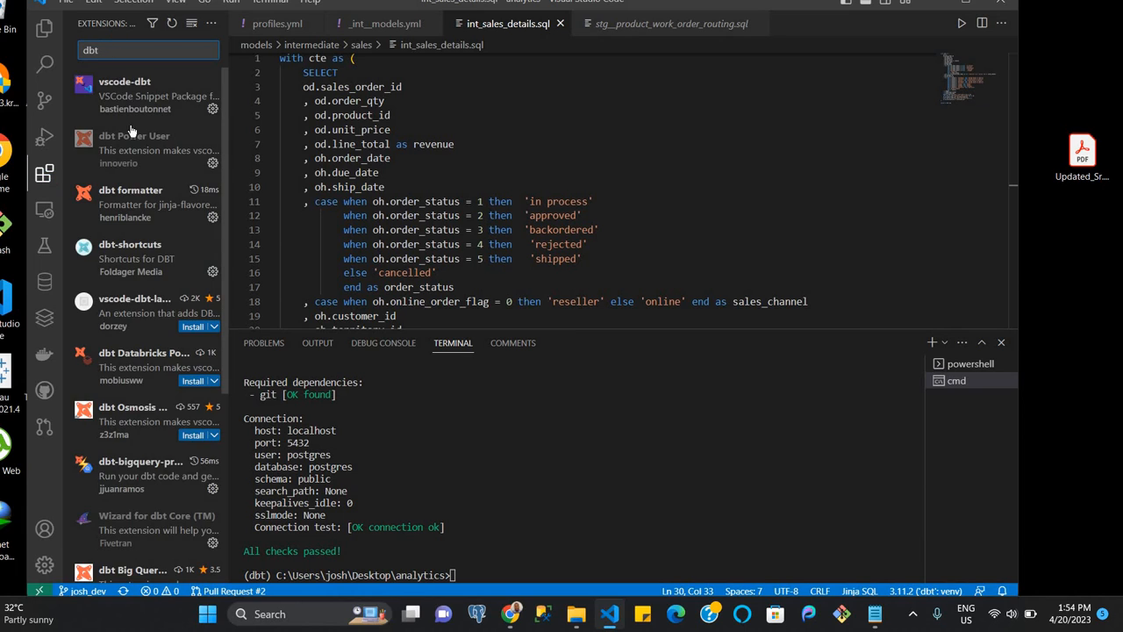
{"action": "mouse_move", "coordinate": [134, 143]}
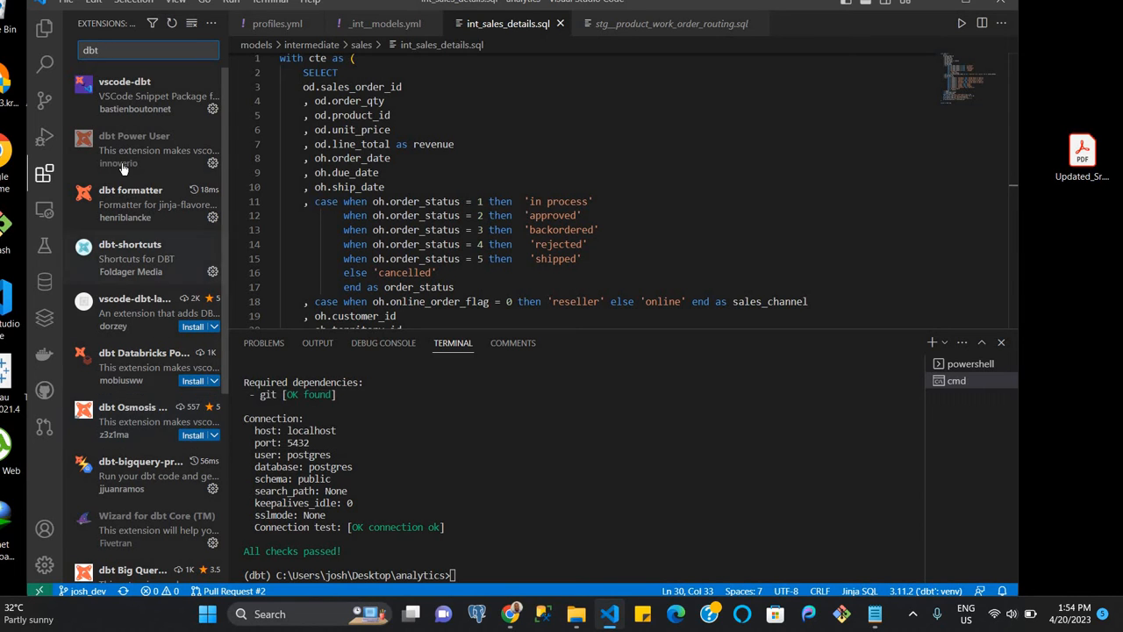
{"action": "left_click", "coordinate": [135, 149]}
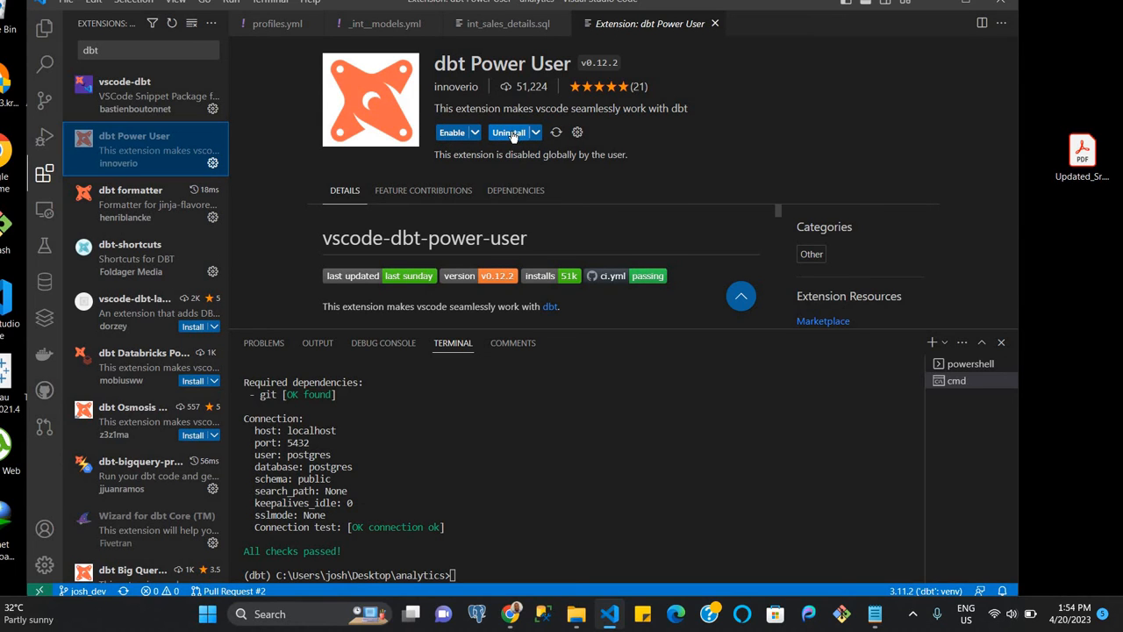
Uninstall the disabled dbt Power User extension and install it again
{"action": "left_click", "coordinate": [452, 132]}
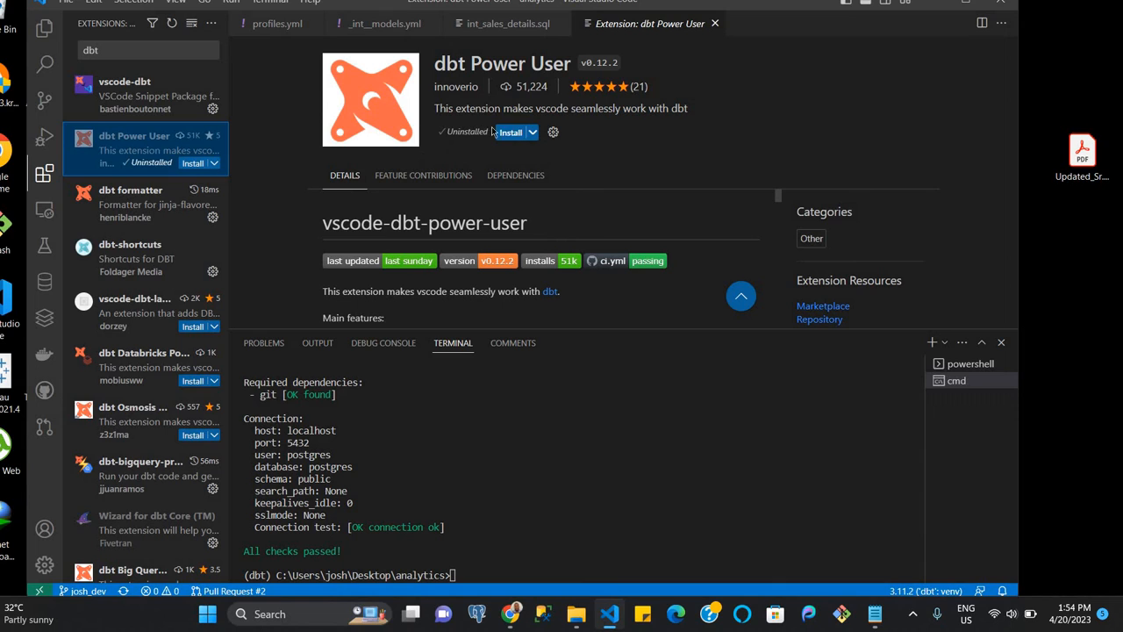
{"action": "mouse_move", "coordinate": [511, 132]}
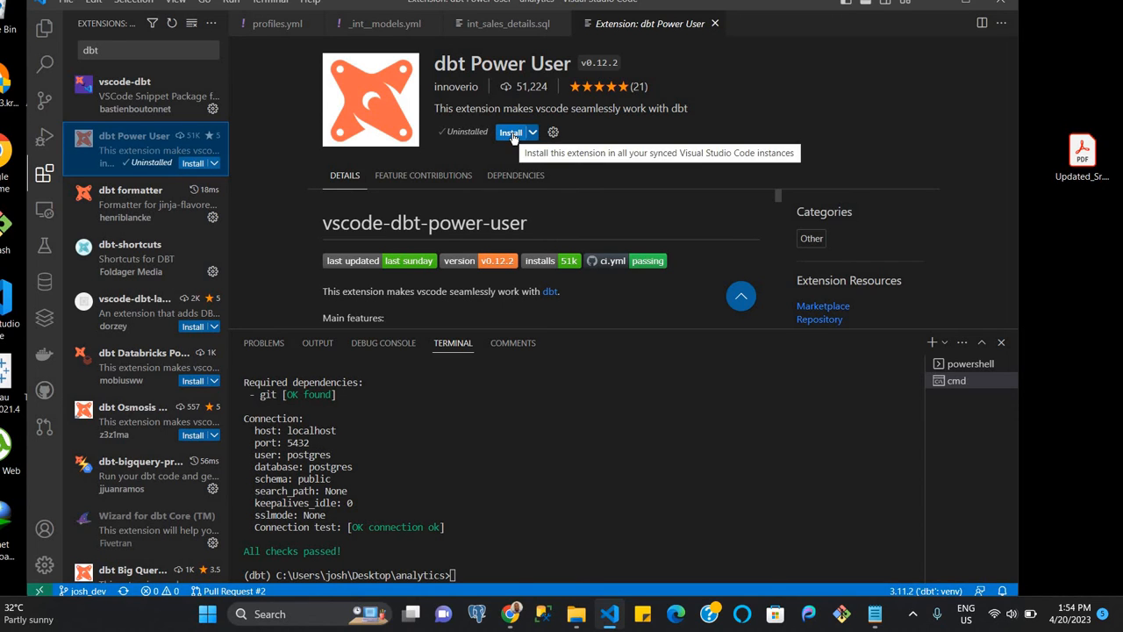
{"action": "left_click", "coordinate": [511, 132]}
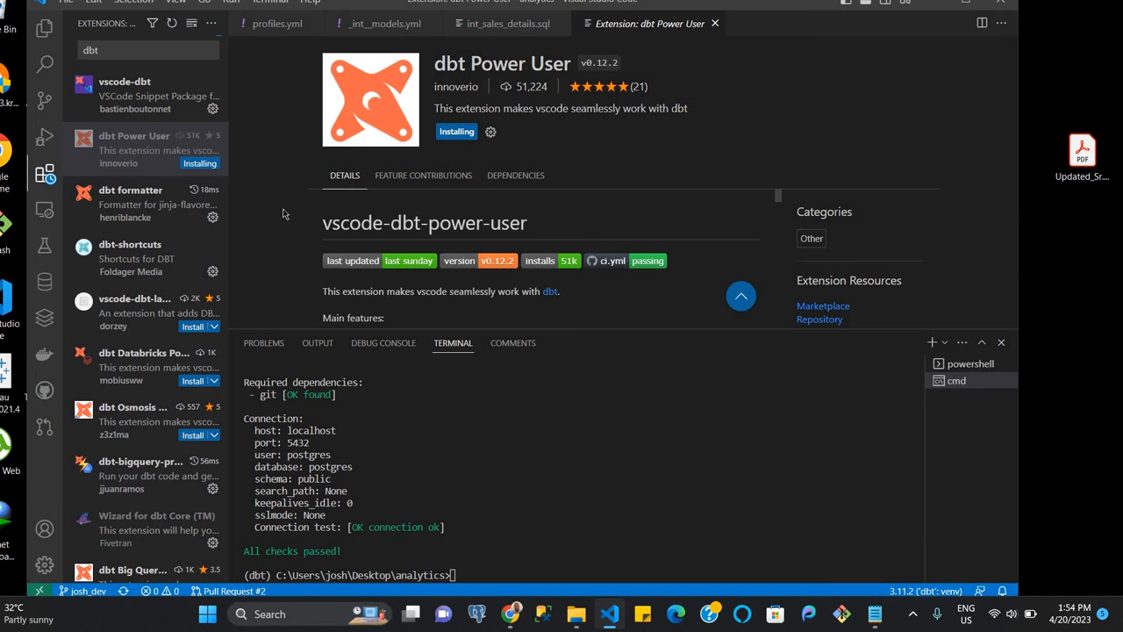
{"action": "mouse_move", "coordinate": [345, 174]}
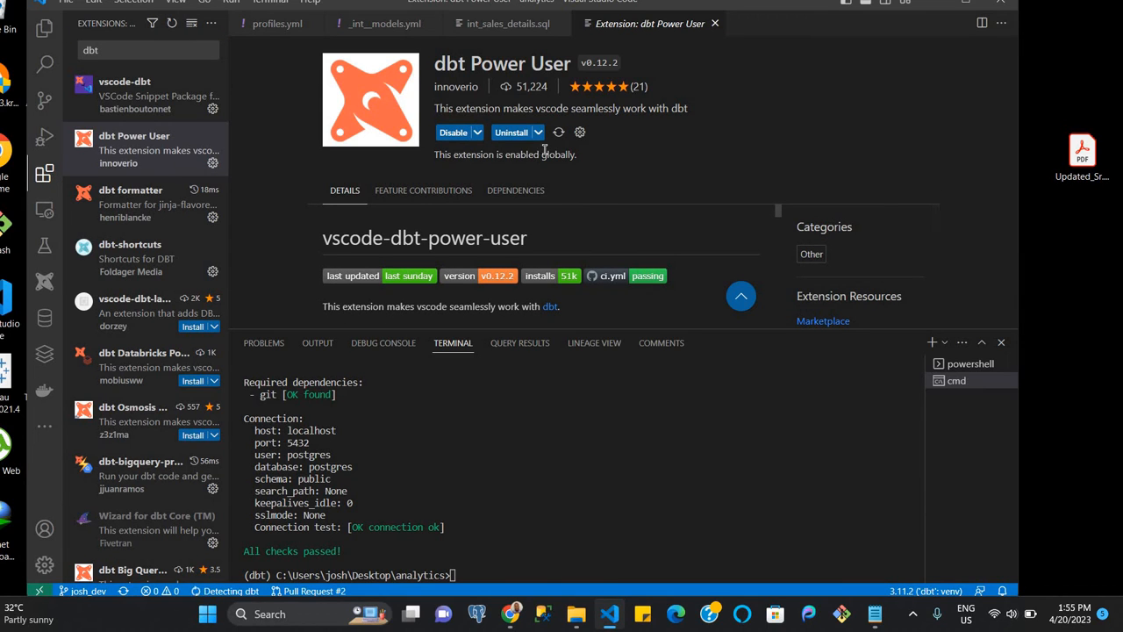
{"action": "mouse_move", "coordinate": [45, 29]}
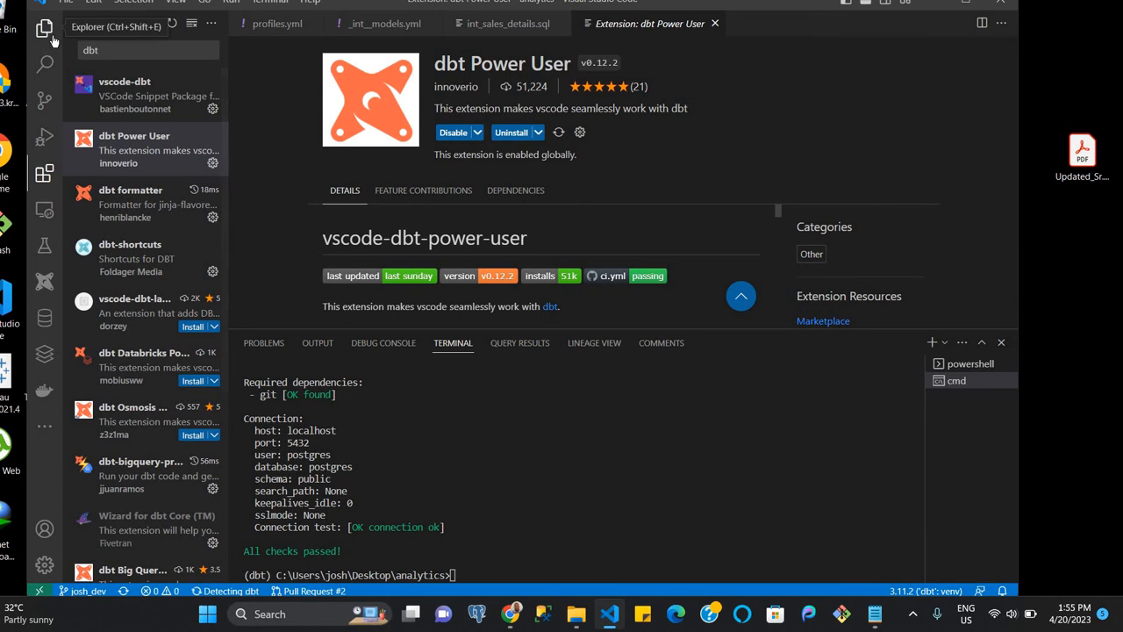
Show the analytics file tree, scroll to the setup guide, and bring up editor settings
{"action": "left_click", "coordinate": [45, 29]}
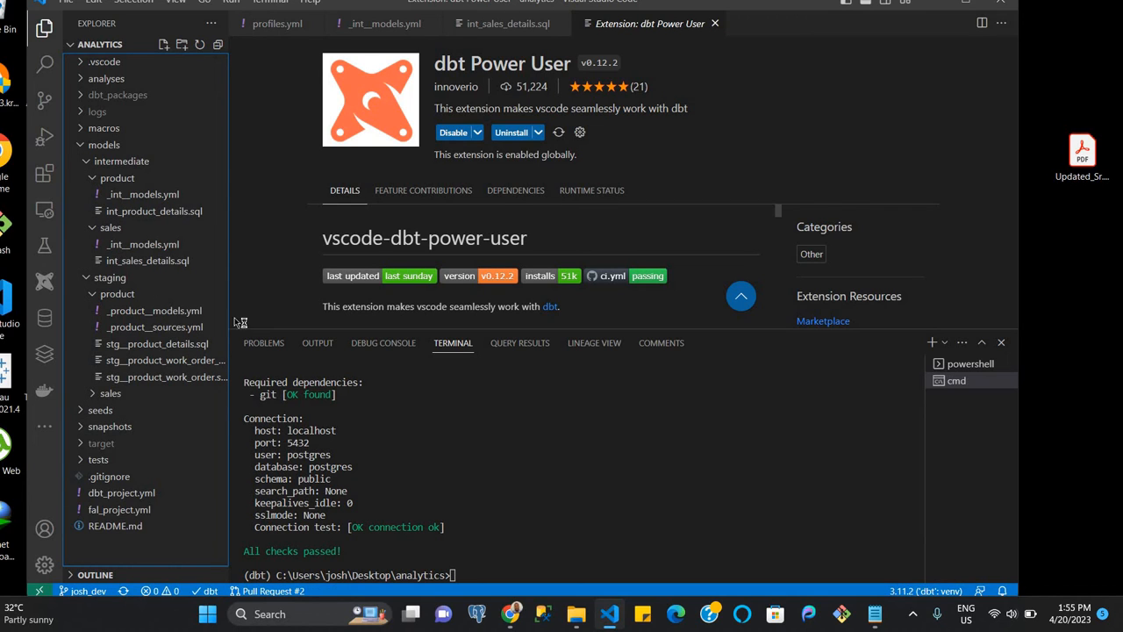
{"action": "mouse_move", "coordinate": [553, 323]}
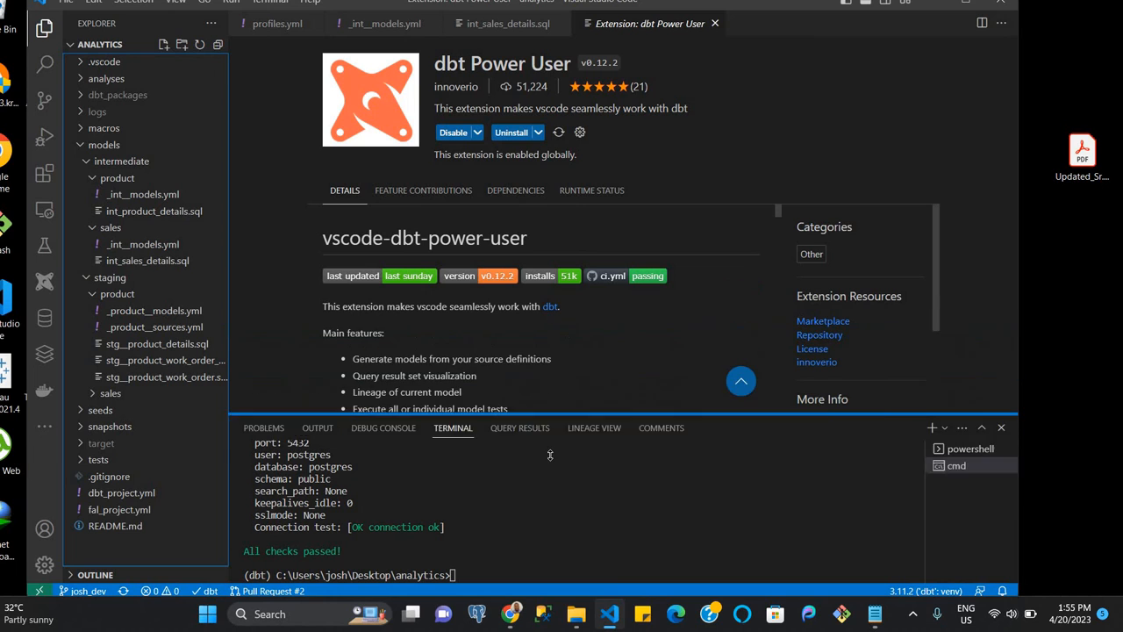
{"action": "scroll", "scroll_direction": "down", "scroll_amount": 3}
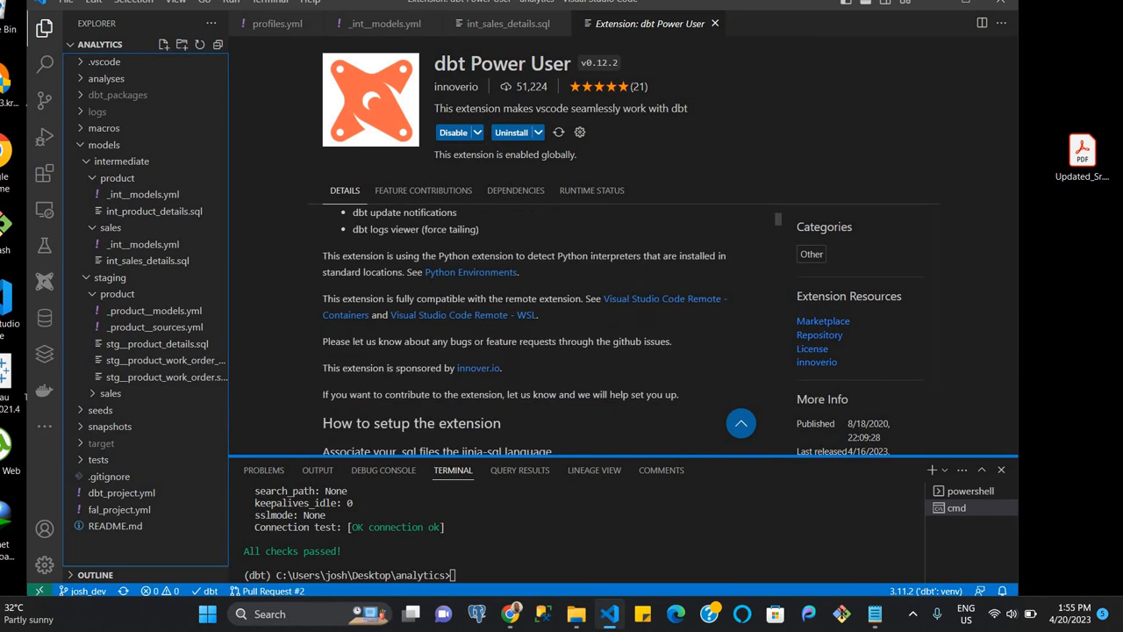
{"action": "scroll", "scroll_direction": "down", "scroll_amount": 3}
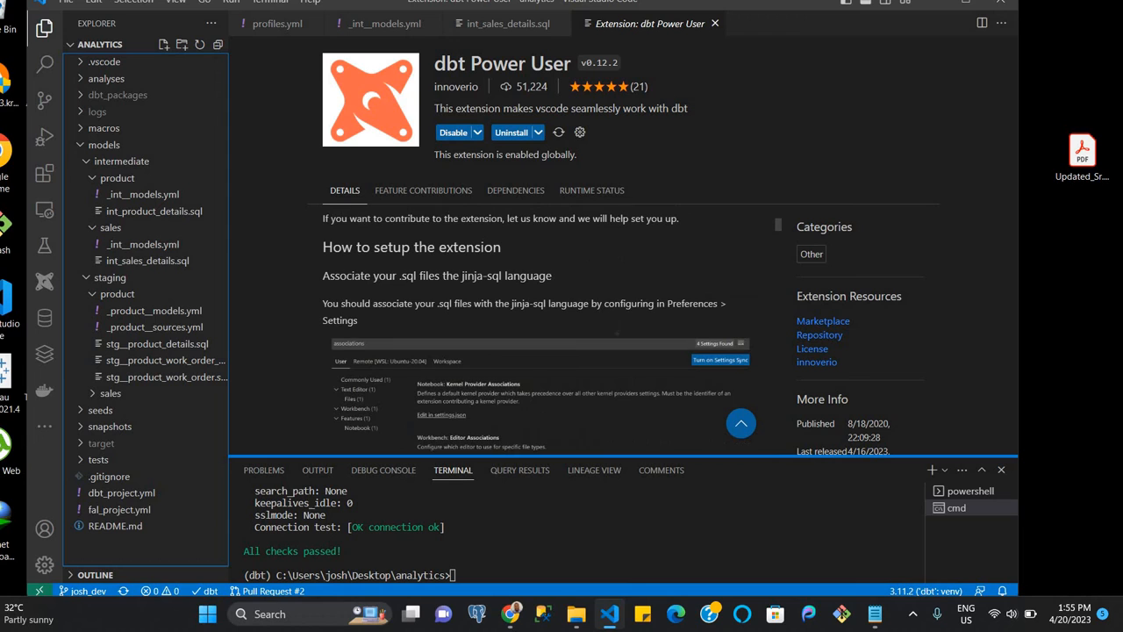
{"action": "scroll", "scroll_direction": "down", "scroll_amount": 3}
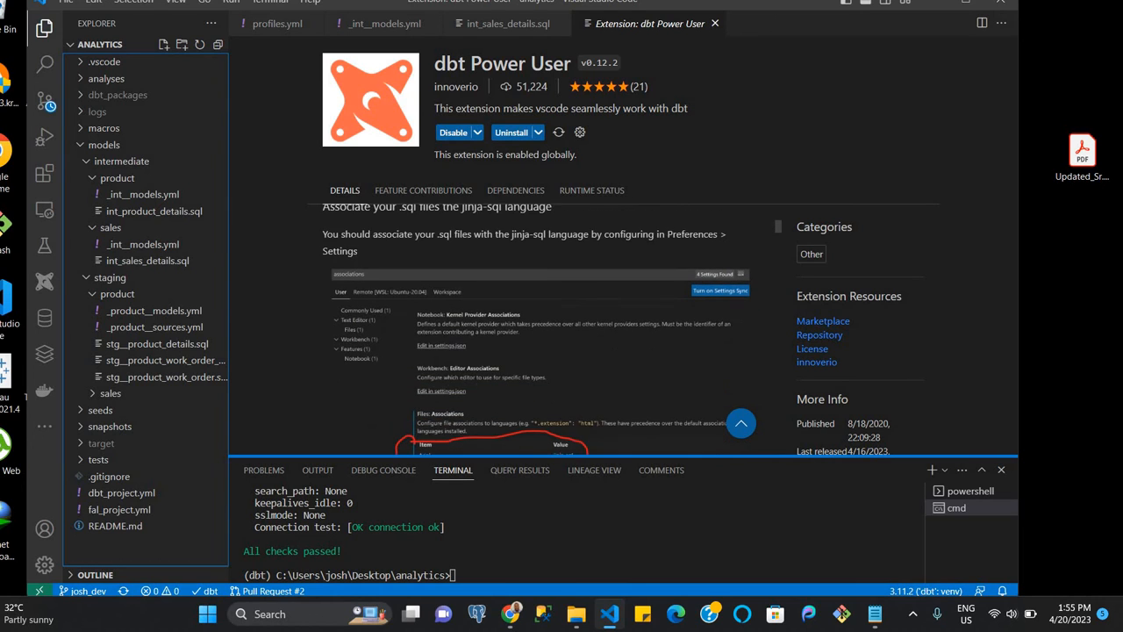
{"action": "scroll", "scroll_direction": "down", "scroll_amount": 3}
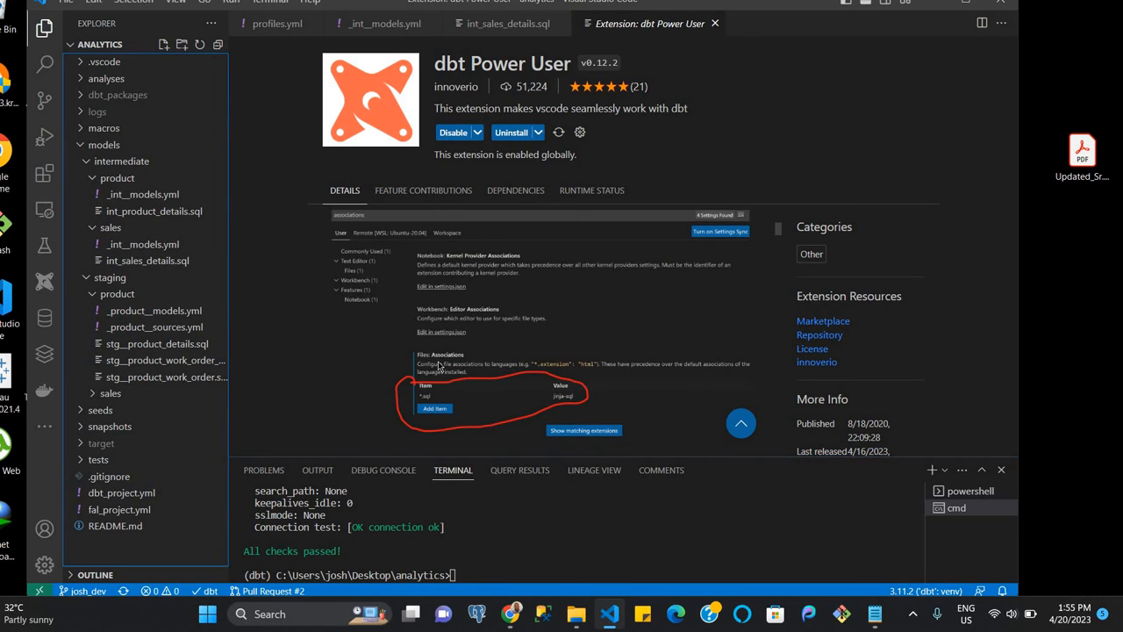
{"action": "mouse_move", "coordinate": [446, 400]}
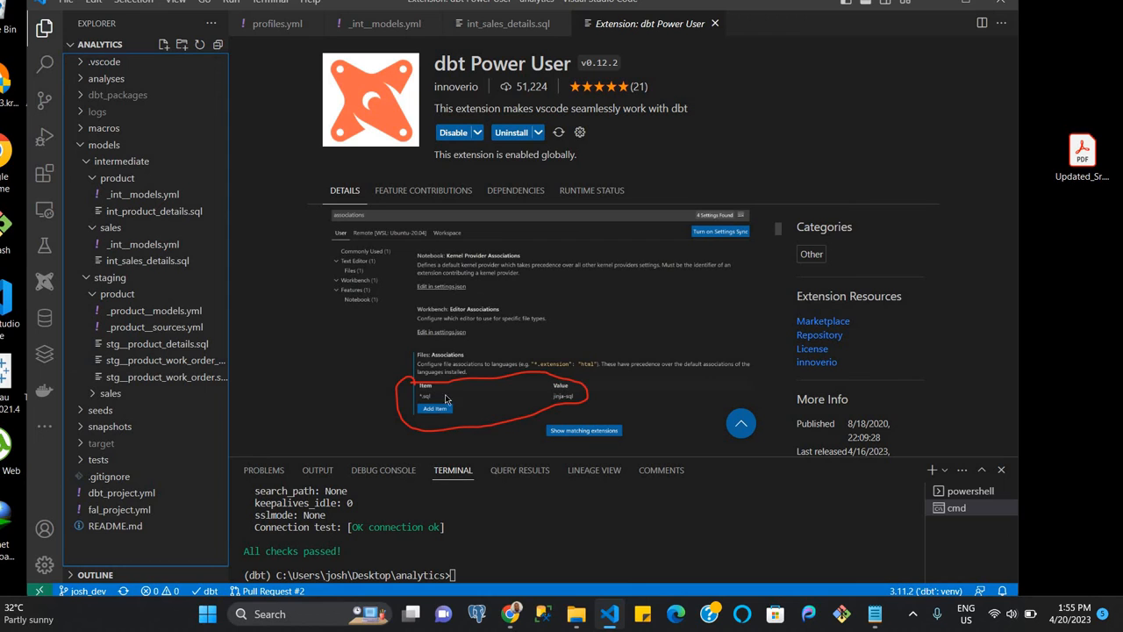
{"action": "mouse_move", "coordinate": [55, 554]}
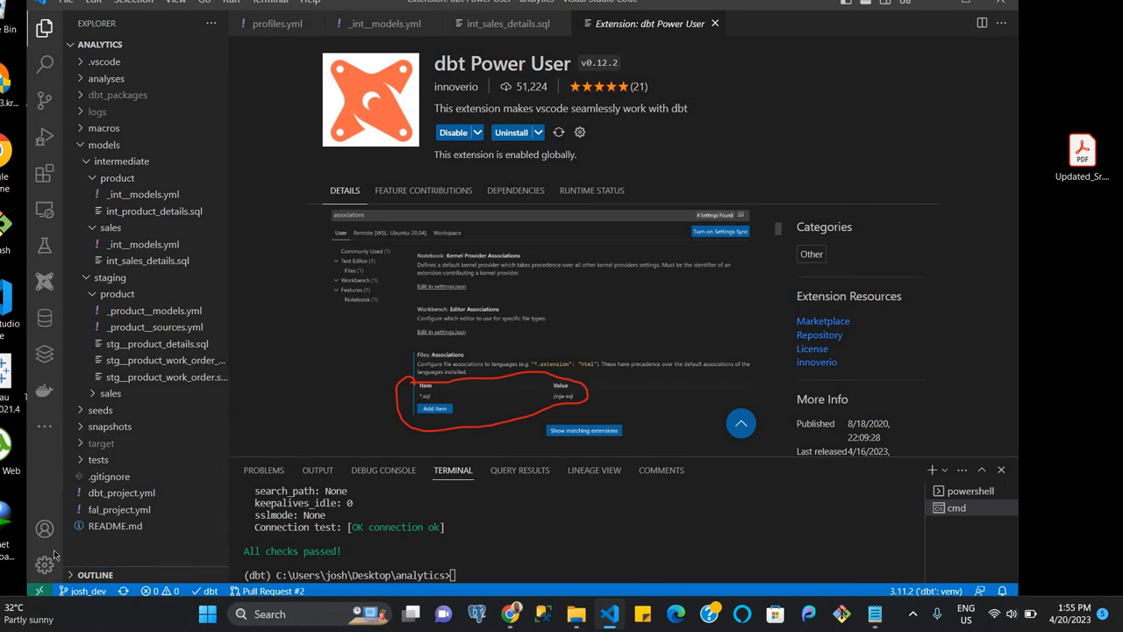
{"action": "left_click", "coordinate": [580, 131]}
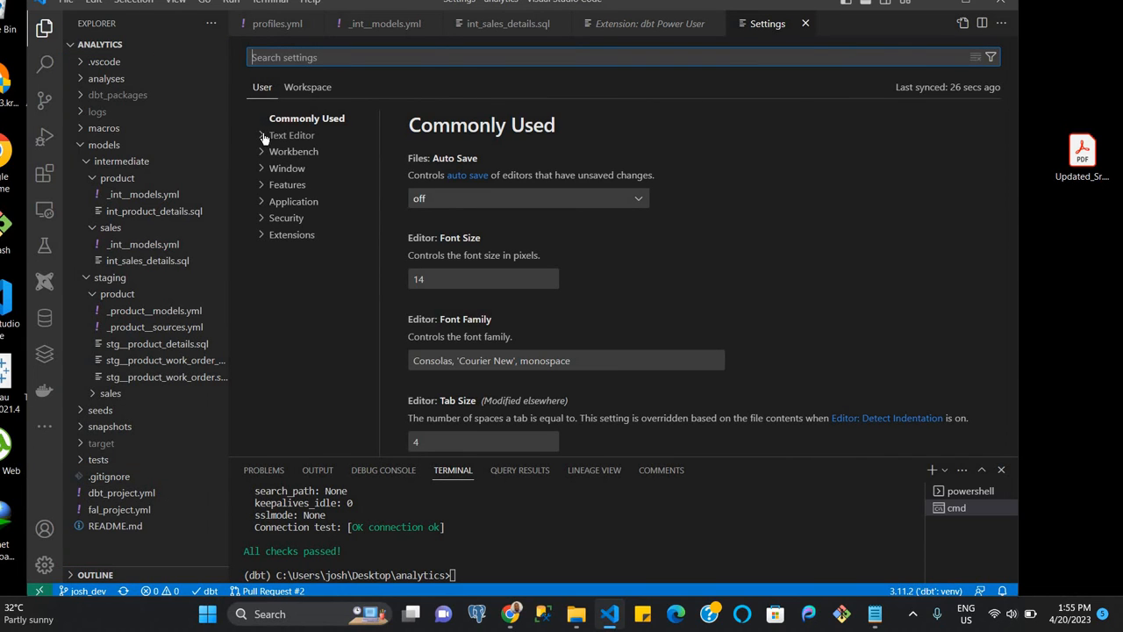
Browse the Text Editor settings down to the Files: Associations section
{"action": "left_click", "coordinate": [291, 135]}
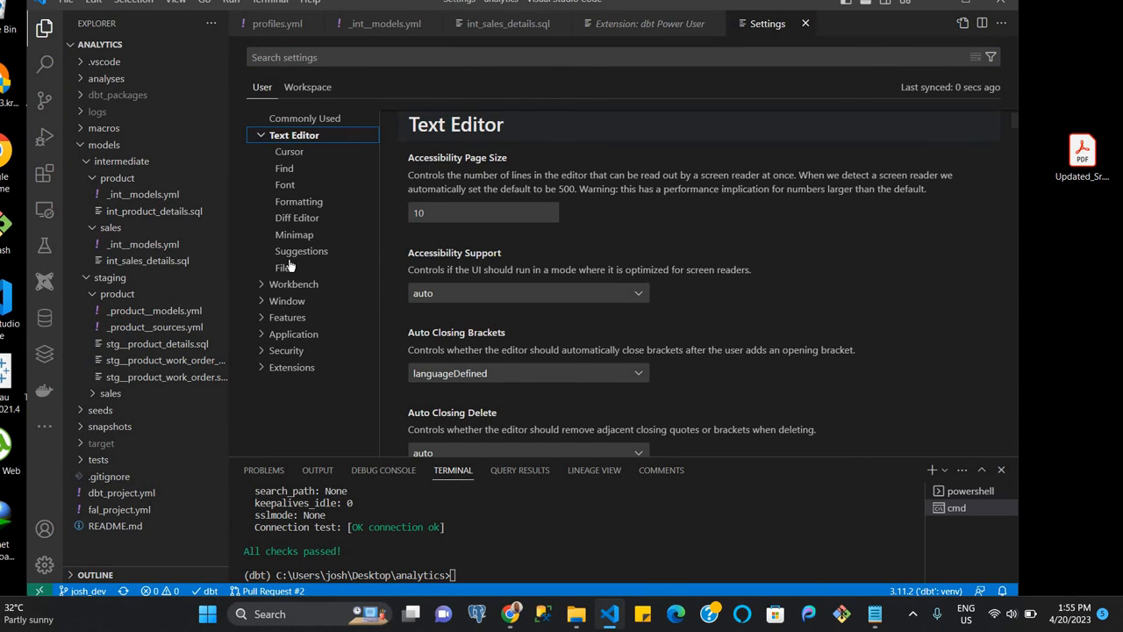
{"action": "left_click", "coordinate": [281, 267]}
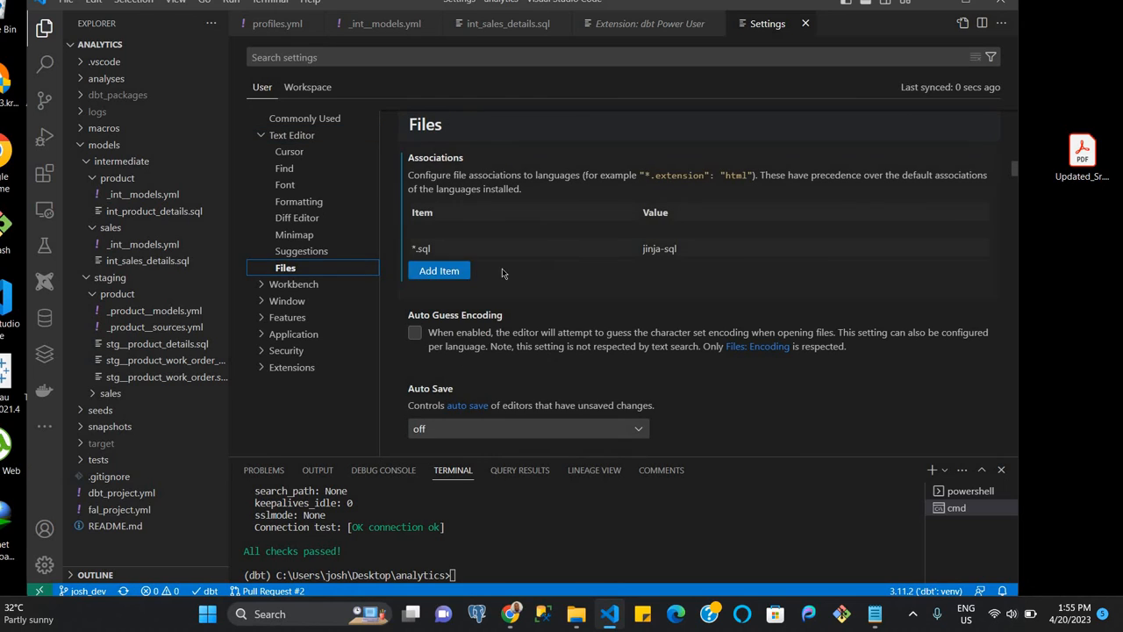
{"action": "mouse_move", "coordinate": [981, 248]}
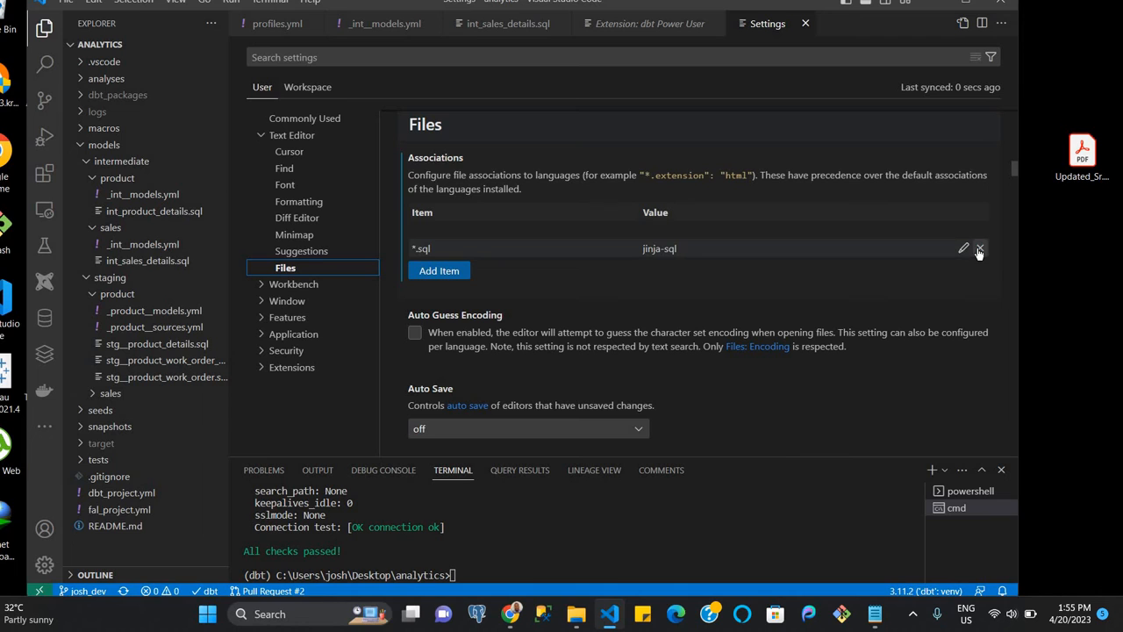
{"action": "scroll", "scroll_direction": "down", "scroll_amount": 3}
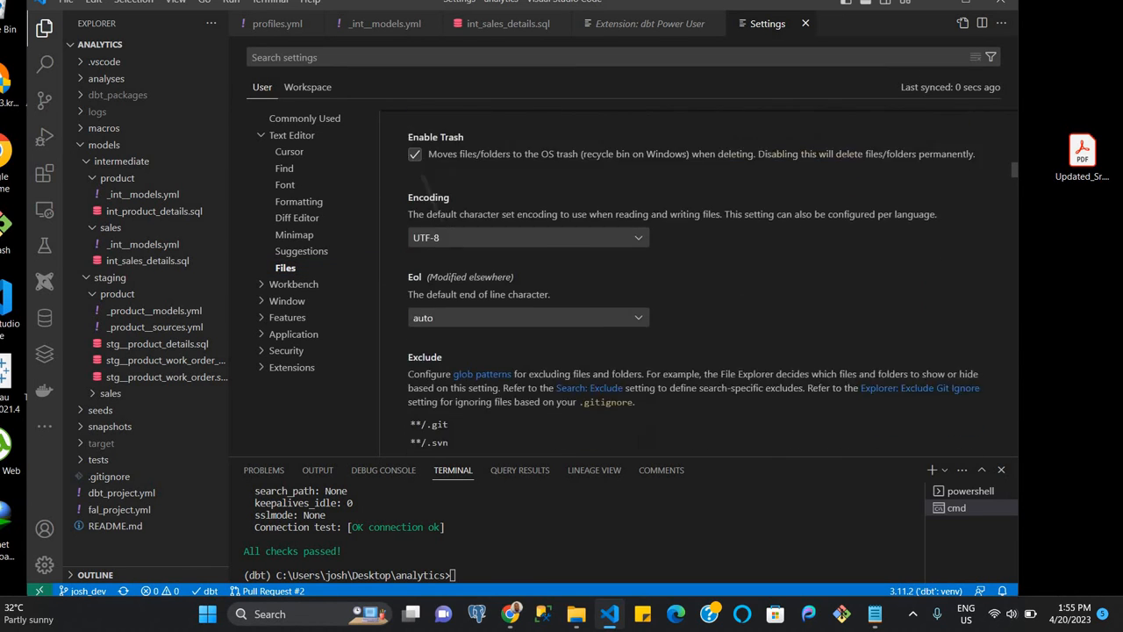
{"action": "scroll", "scroll_direction": "down", "scroll_amount": 3}
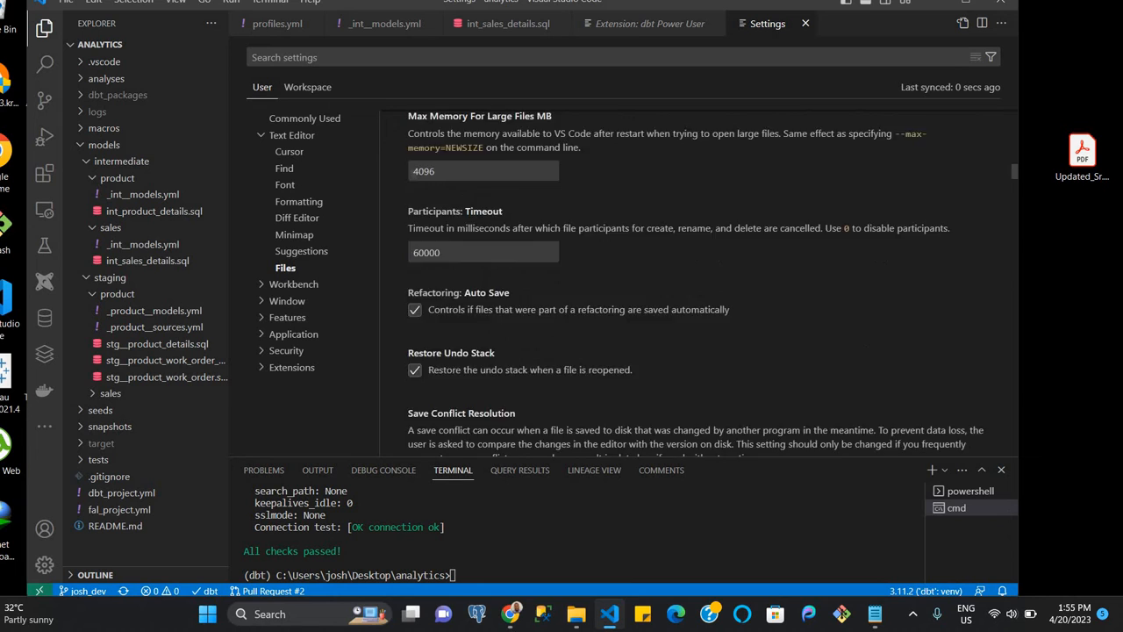
{"action": "scroll", "scroll_direction": "down", "scroll_amount": 3}
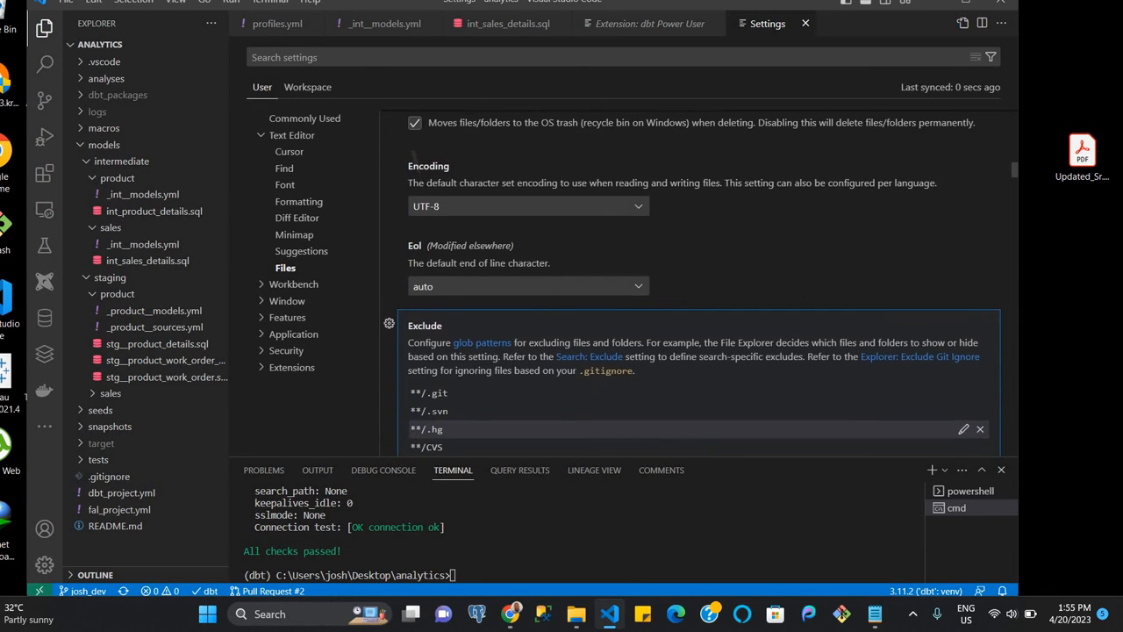
{"action": "scroll", "scroll_direction": "down", "scroll_amount": 3}
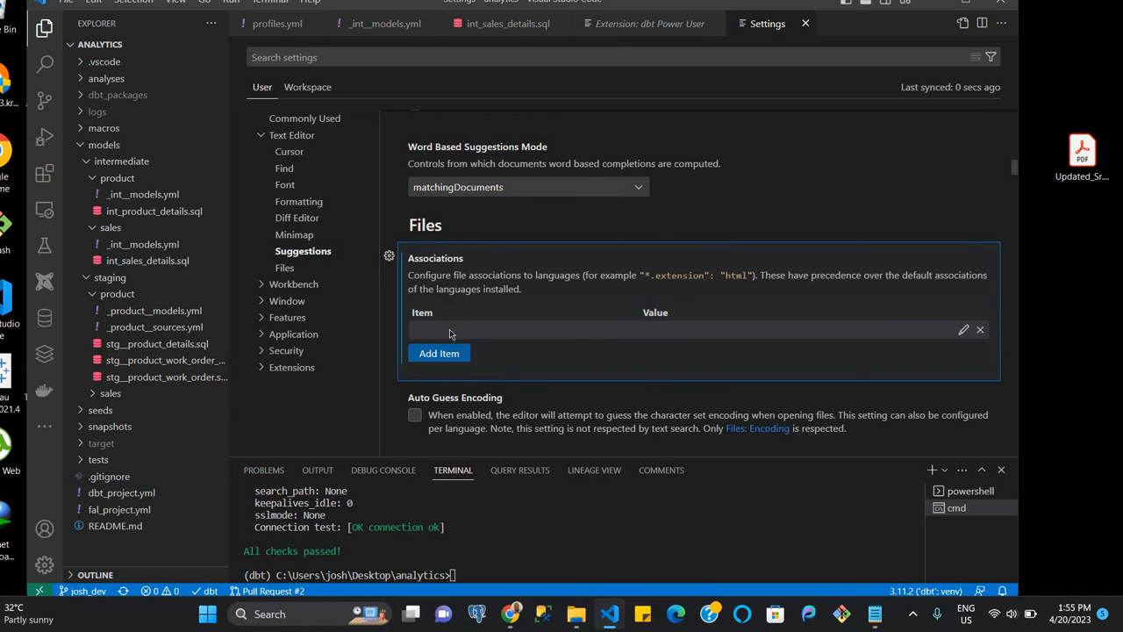
Add a *.sql to jinja-sql file association and return to the dbt Power User page
{"action": "left_click", "coordinate": [438, 353]}
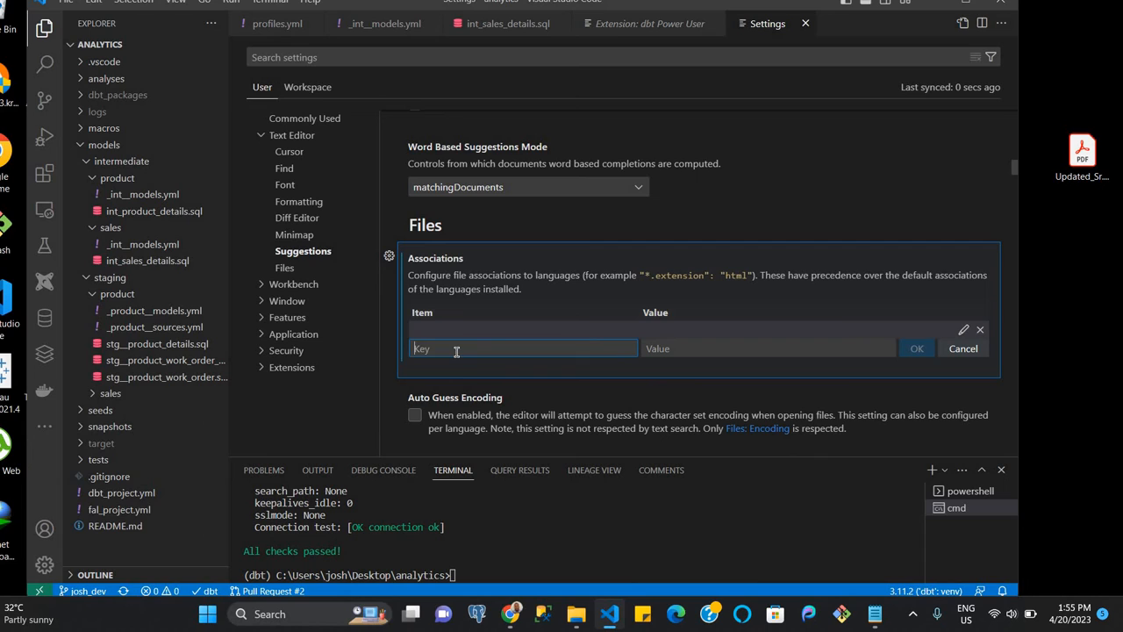
{"action": "type", "text": "*.sql"}
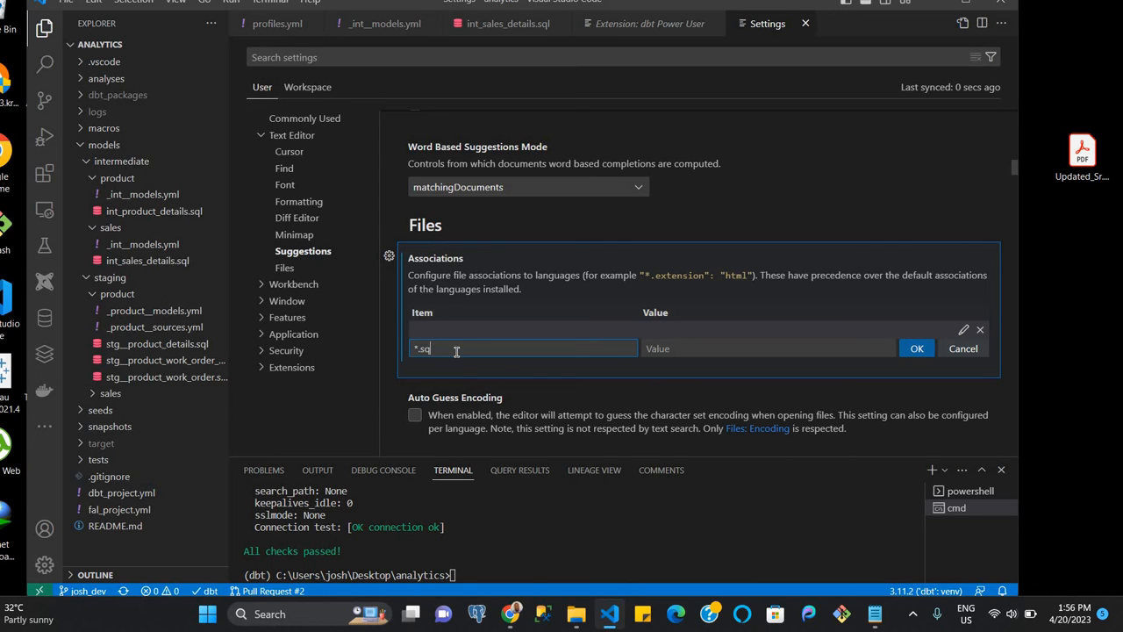
{"action": "left_click", "coordinate": [768, 349]}
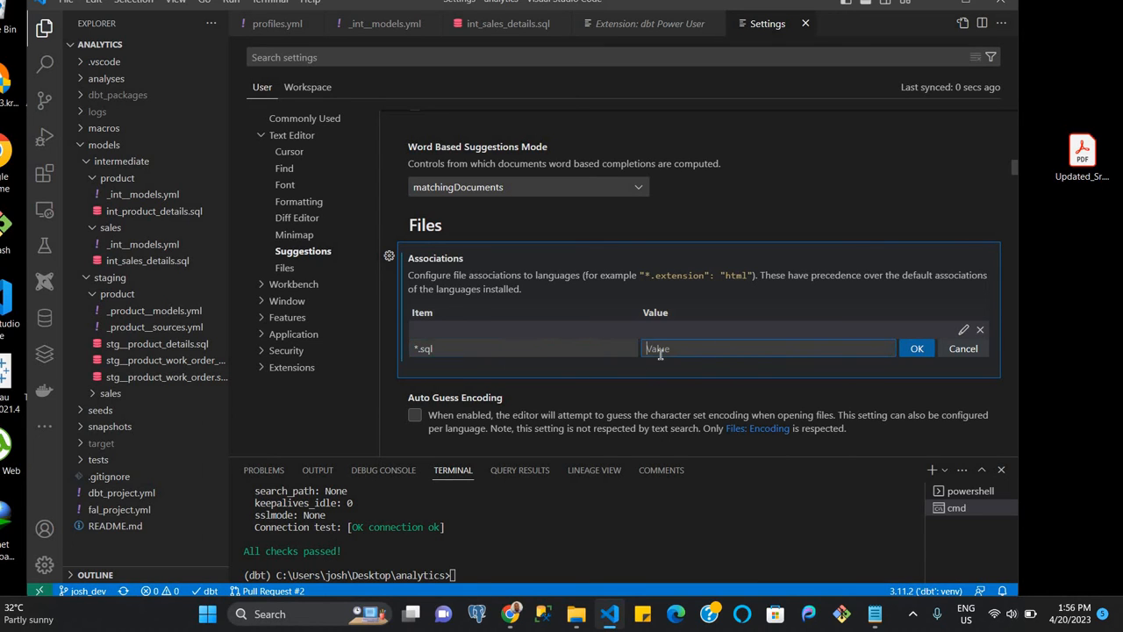
{"action": "type", "text": "jinja-sql"}
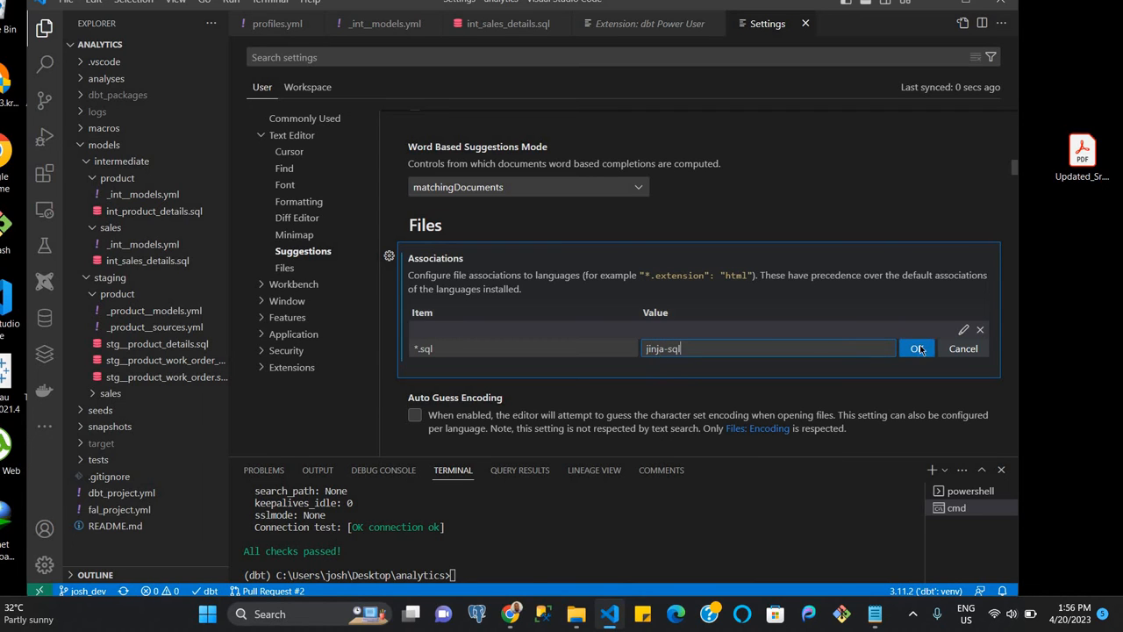
{"action": "left_click", "coordinate": [917, 349]}
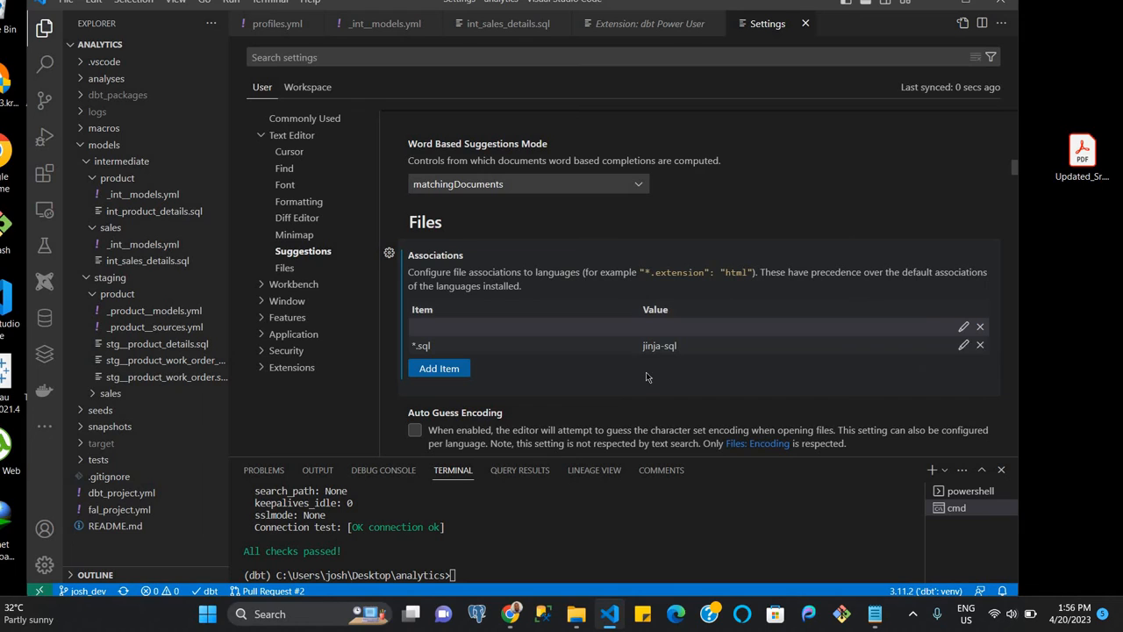
{"action": "mouse_move", "coordinate": [522, 258]}
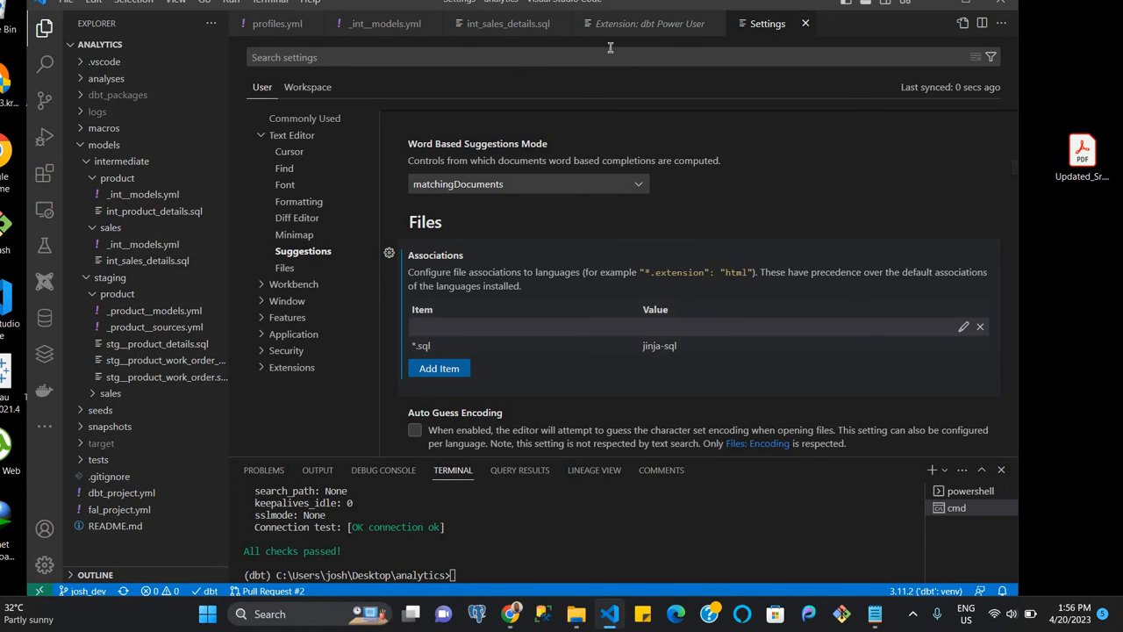
{"action": "left_click", "coordinate": [650, 23]}
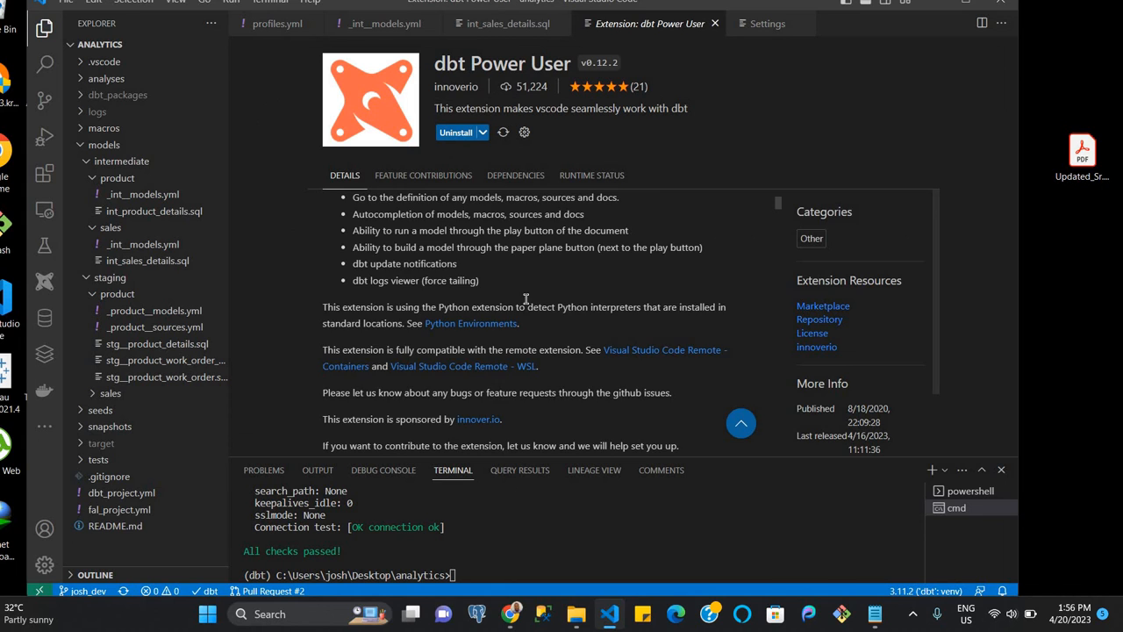
Read through the dbt Power User interpreter notes, then return to the Settings tab
{"action": "scroll", "scroll_direction": "down", "scroll_amount": 3}
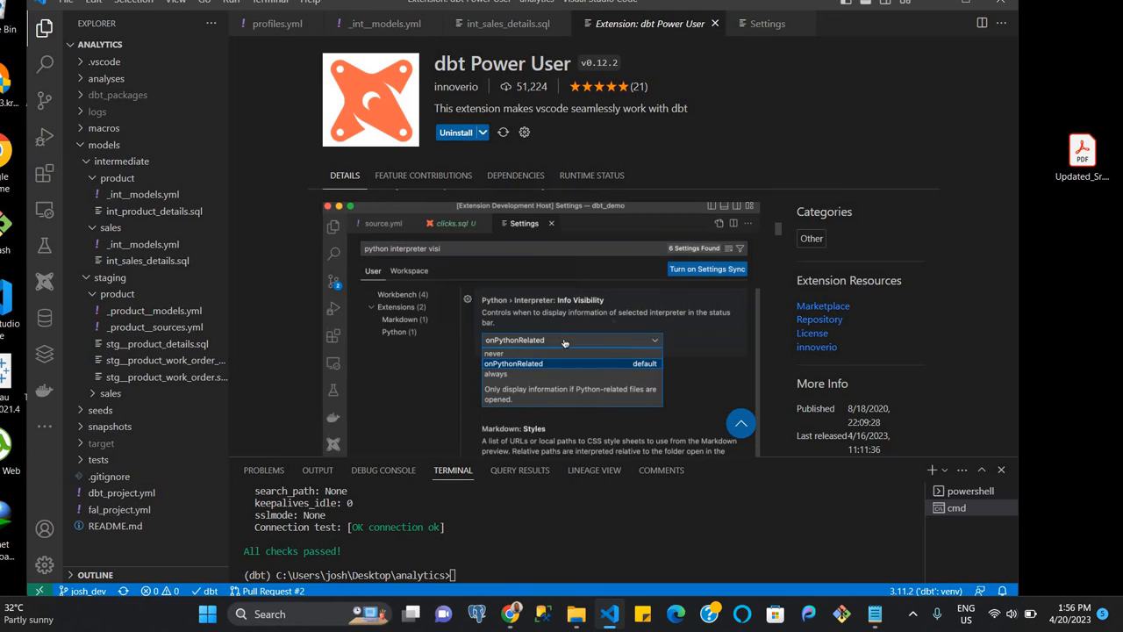
{"action": "left_click", "coordinate": [496, 373]}
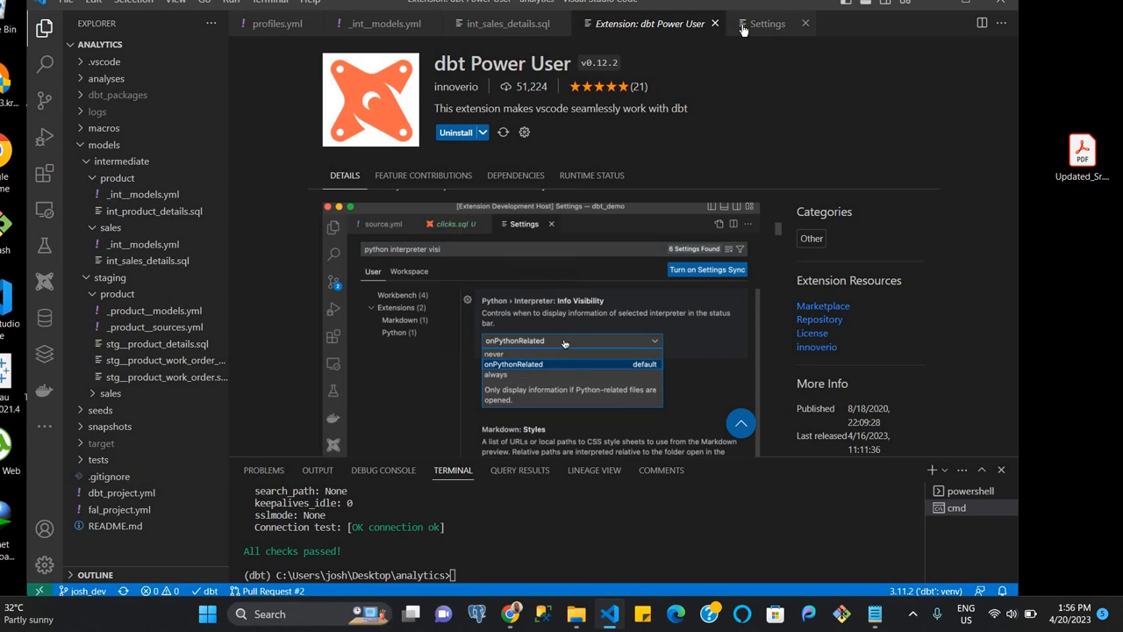
{"action": "left_click", "coordinate": [767, 23]}
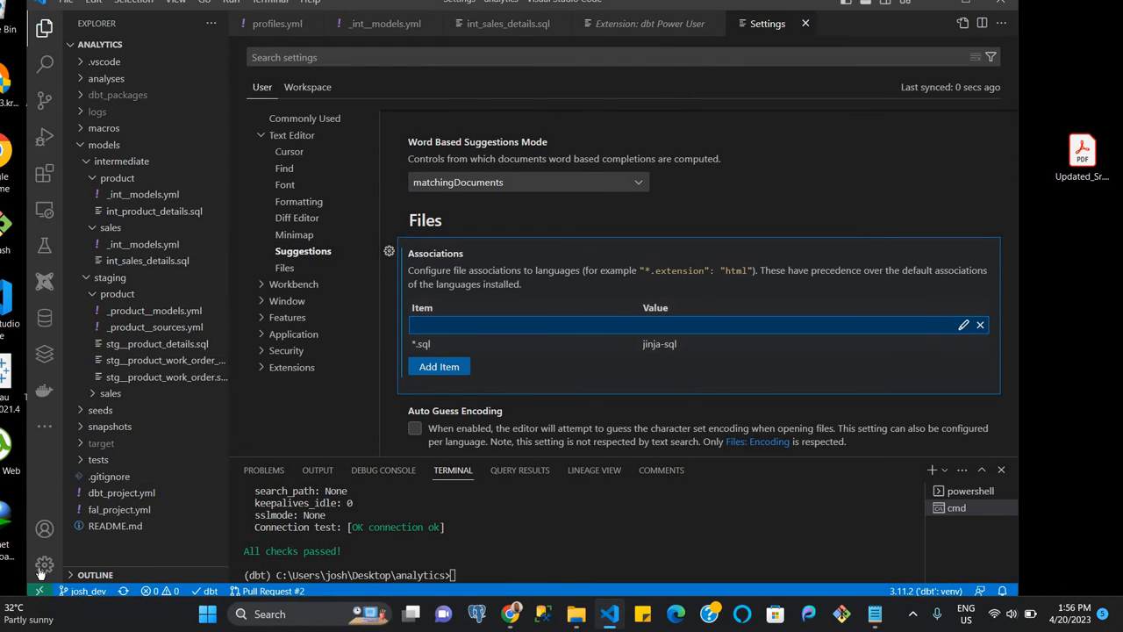
Search settings for 'python' and set Python Interpreter: Info Visibility to 'always'
{"action": "left_click", "coordinate": [44, 565]}
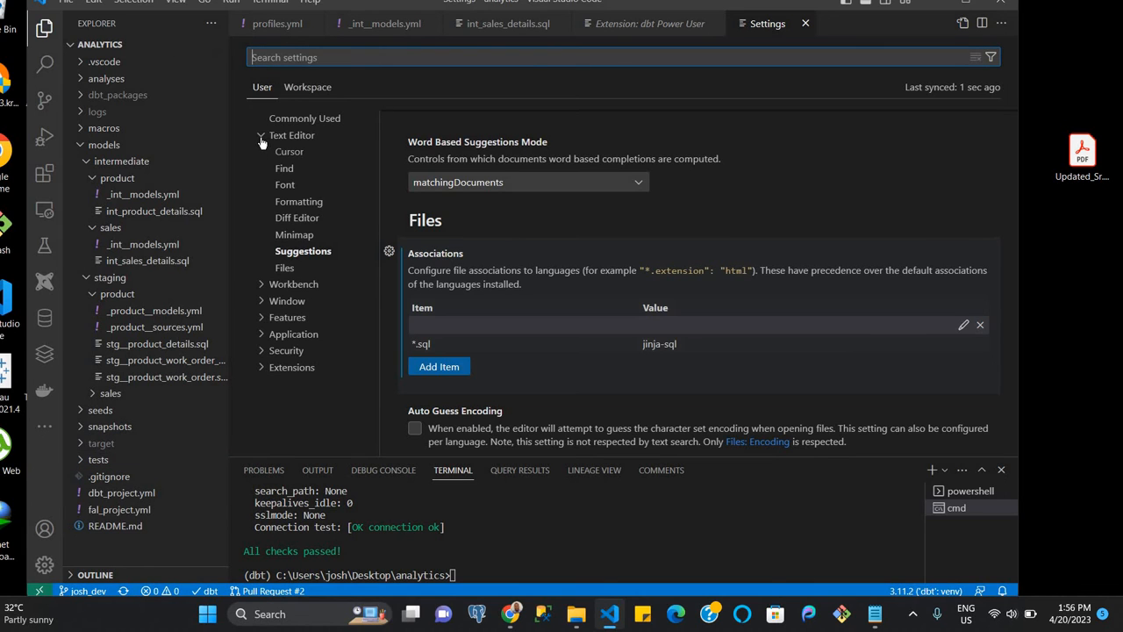
{"action": "left_click", "coordinate": [261, 135]}
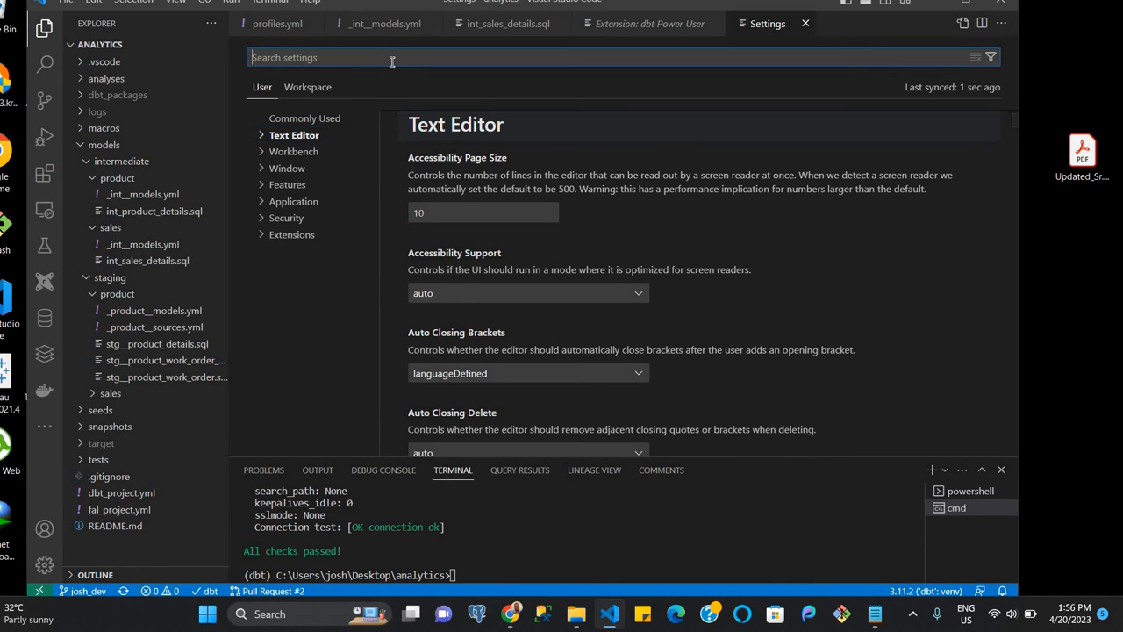
{"action": "type", "text": "python interpreter"}
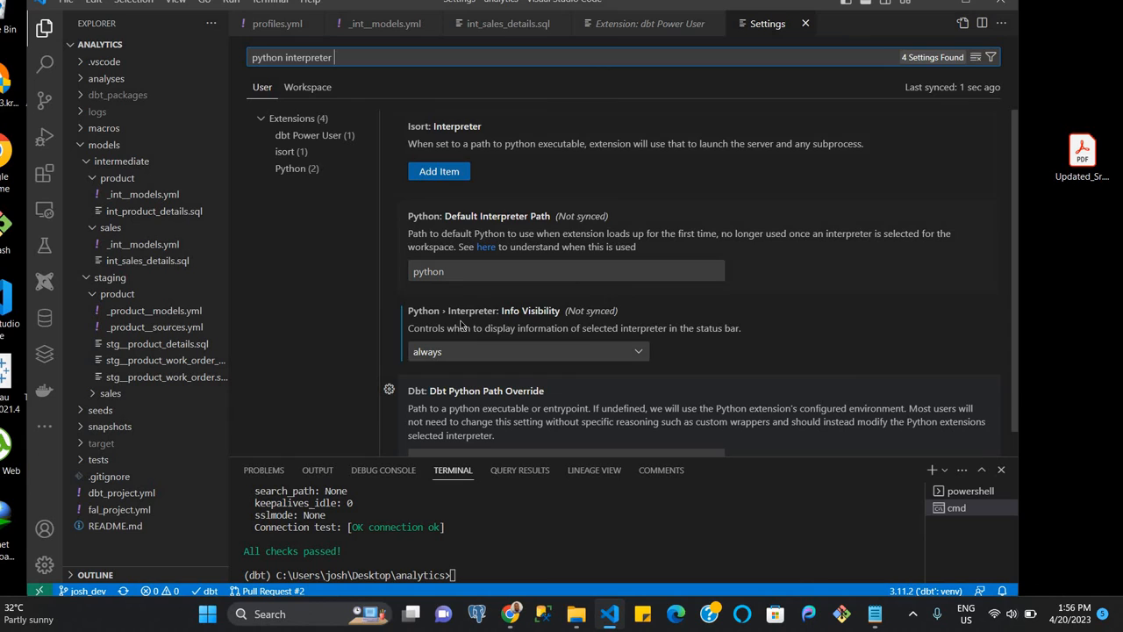
{"action": "mouse_move", "coordinate": [472, 318]}
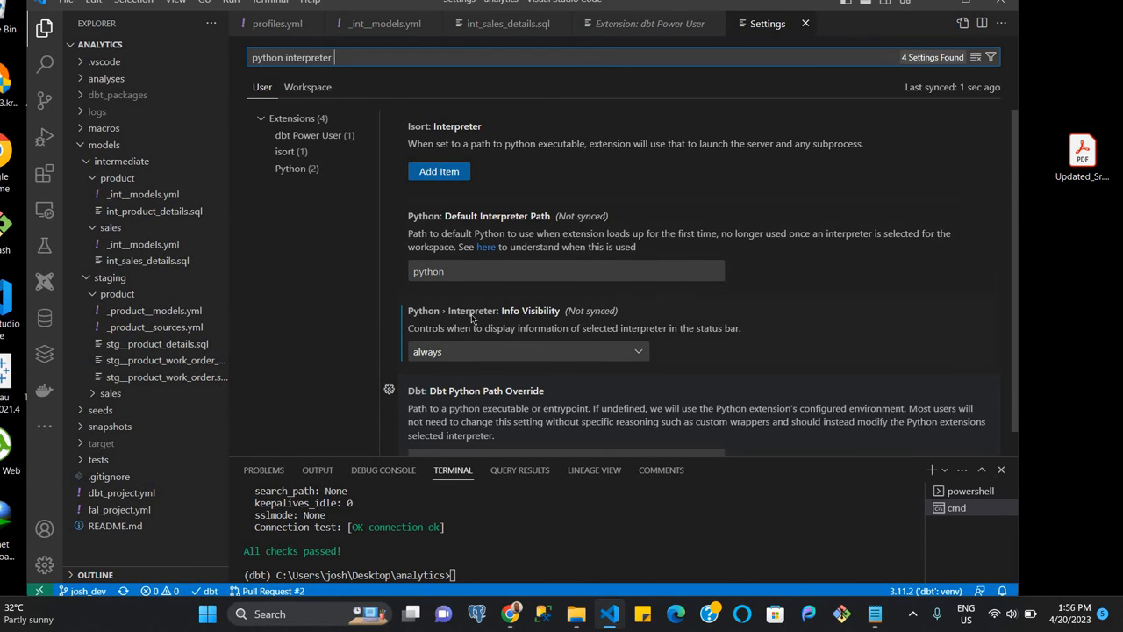
{"action": "left_click", "coordinate": [526, 351]}
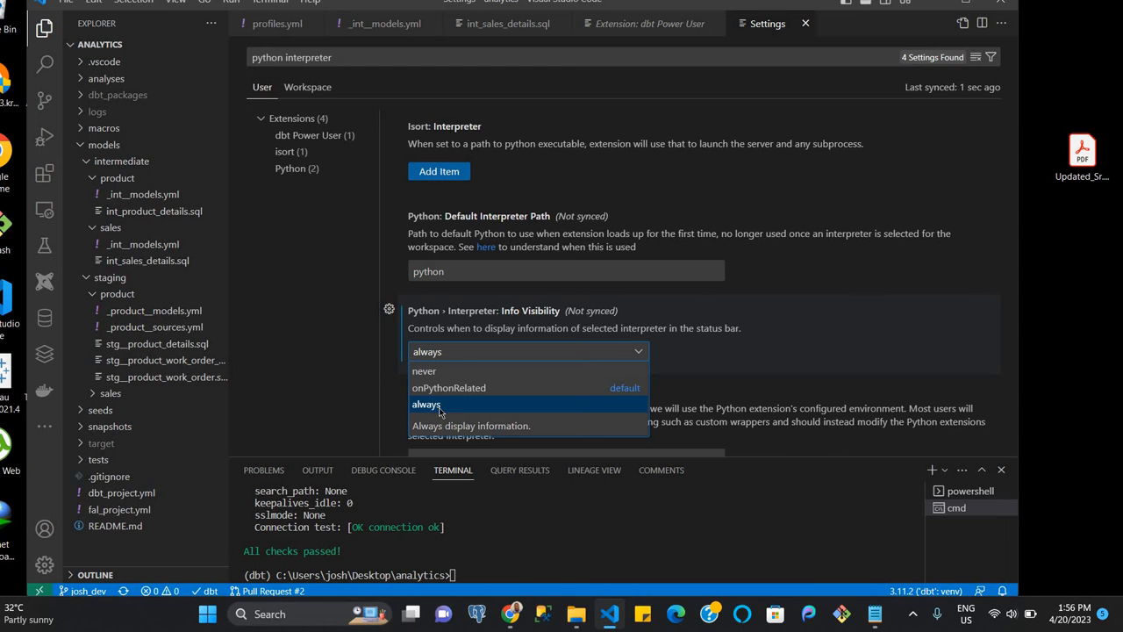
{"action": "left_click", "coordinate": [426, 404]}
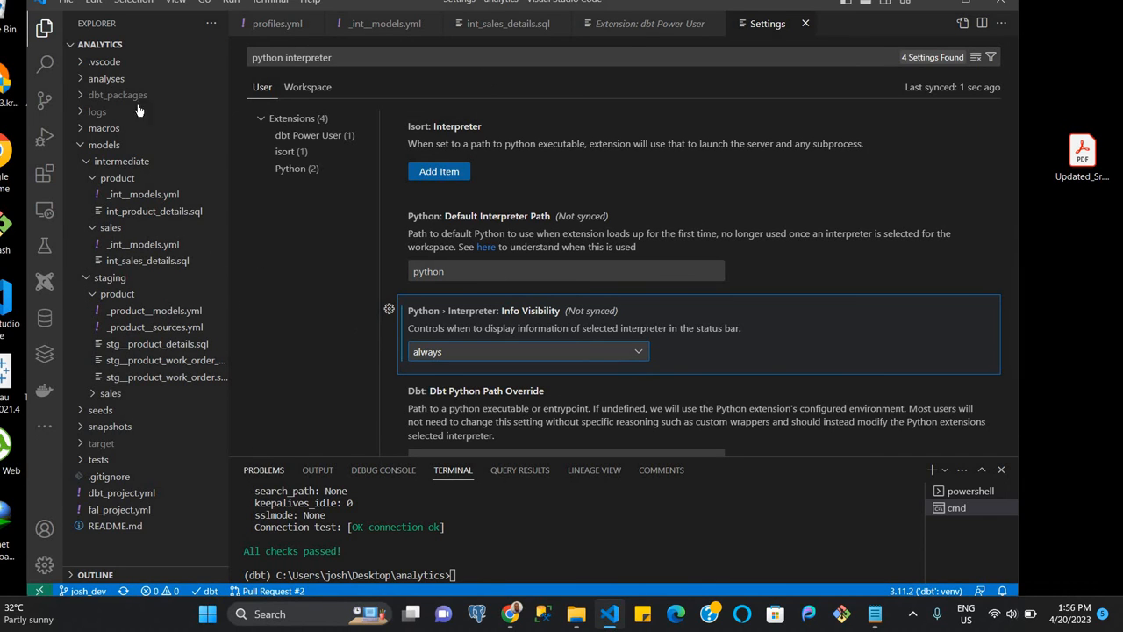
{"action": "left_click", "coordinate": [64, 2]}
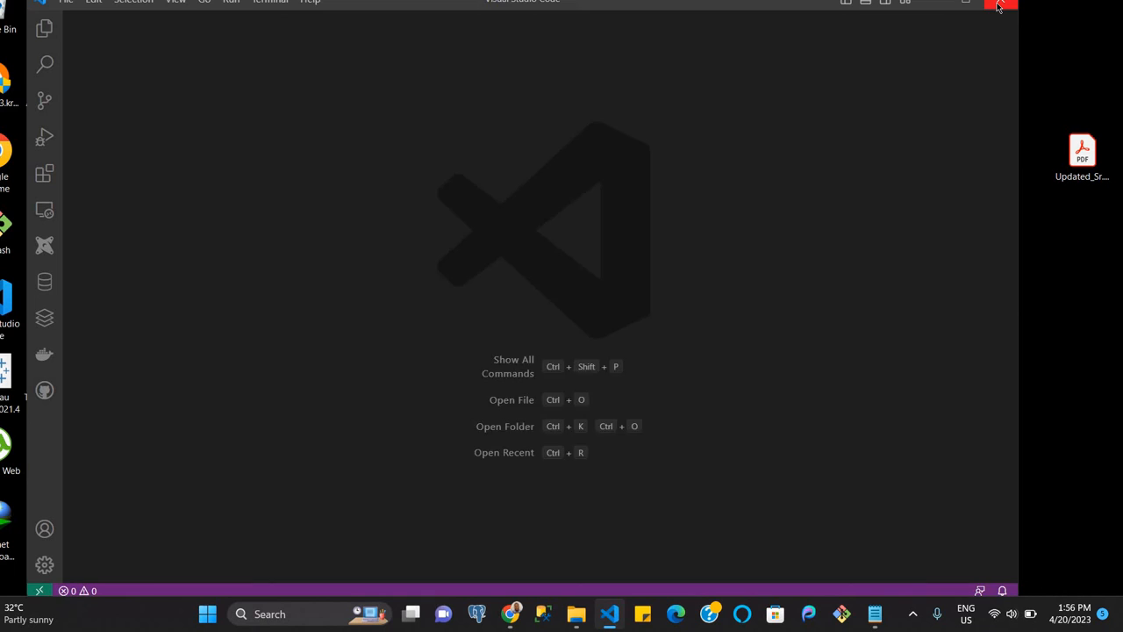
Close Visual Studio Code and relaunch it from the taskbar icon
{"action": "left_click", "coordinate": [998, 6]}
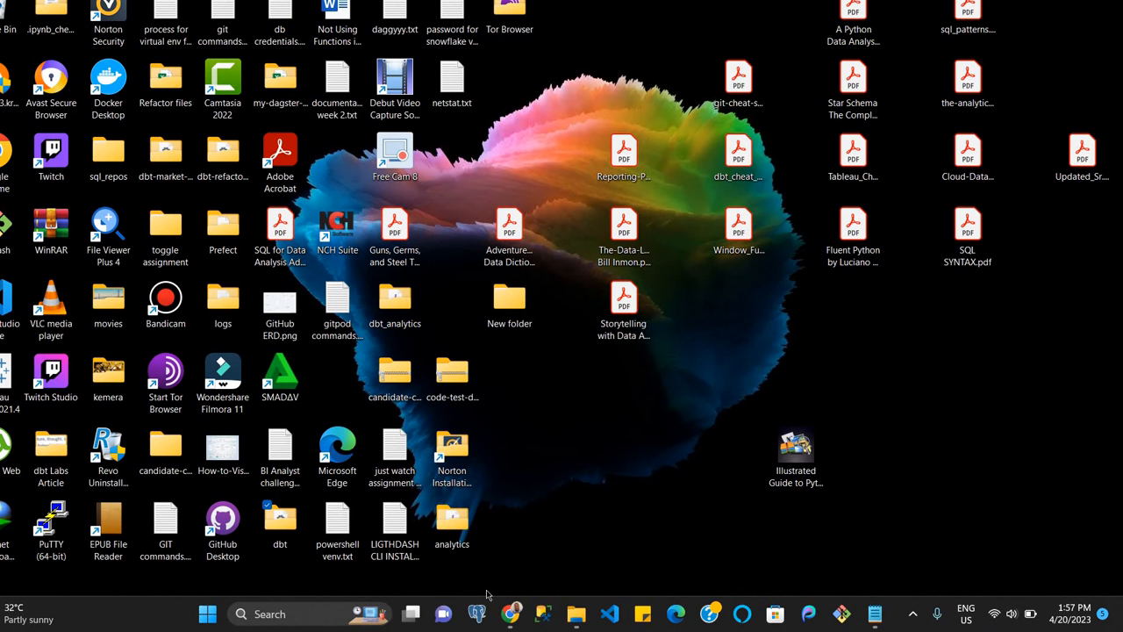
{"action": "mouse_move", "coordinate": [611, 613]}
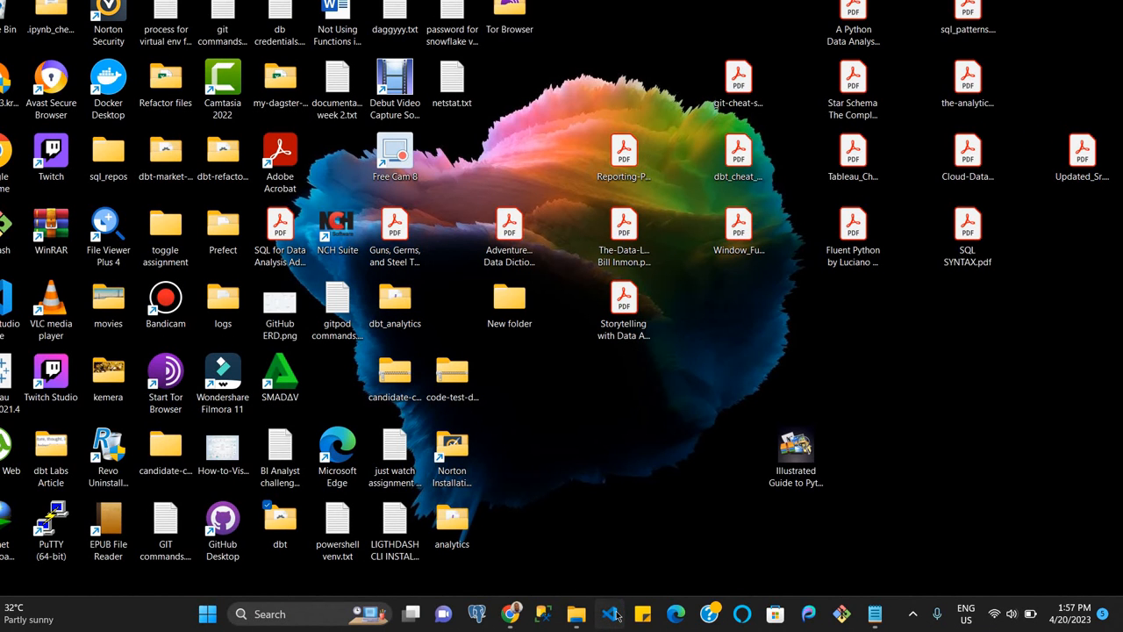
{"action": "left_click", "coordinate": [610, 614]}
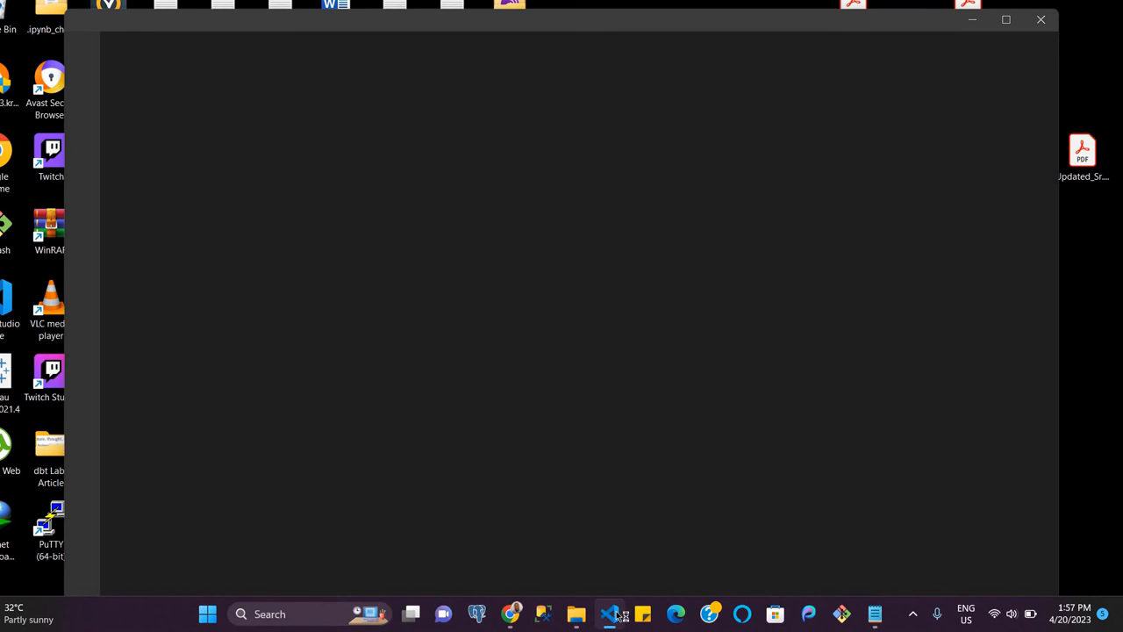
{"action": "left_click", "coordinate": [609, 614]}
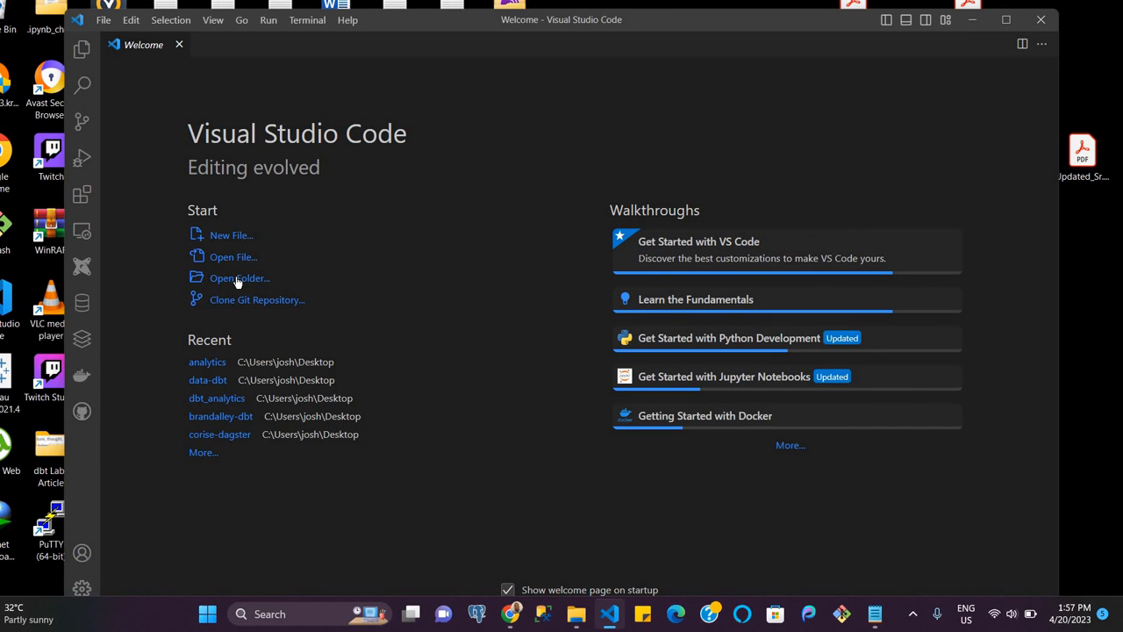
Open the analytics folder from the Desktop through Open Folder on the Welcome page
{"action": "left_click", "coordinate": [238, 277]}
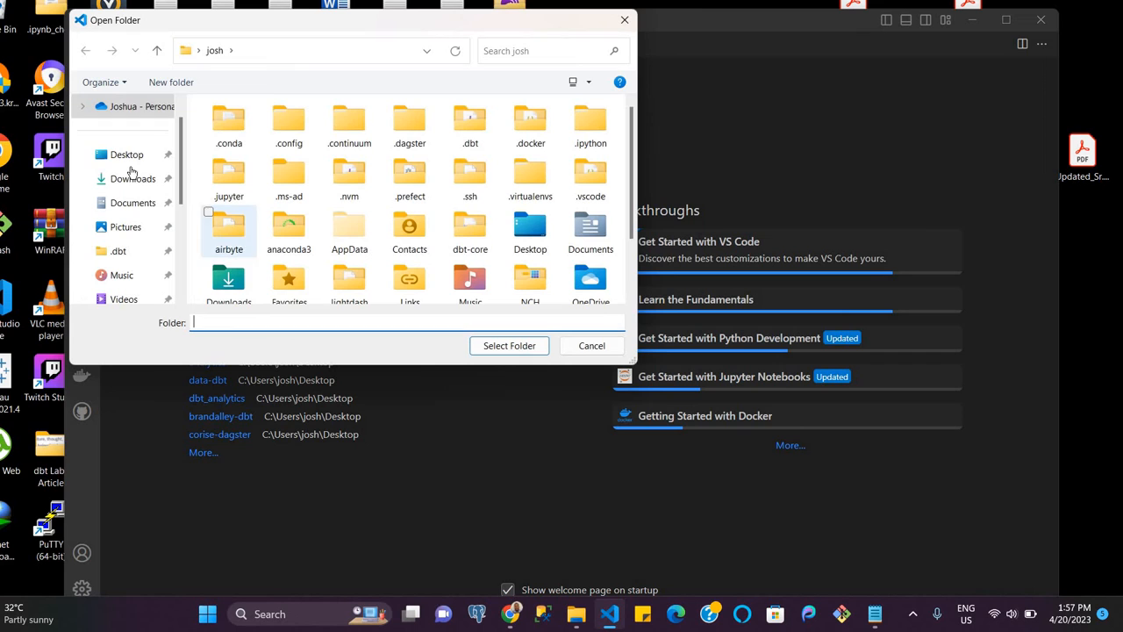
{"action": "left_click", "coordinate": [126, 154]}
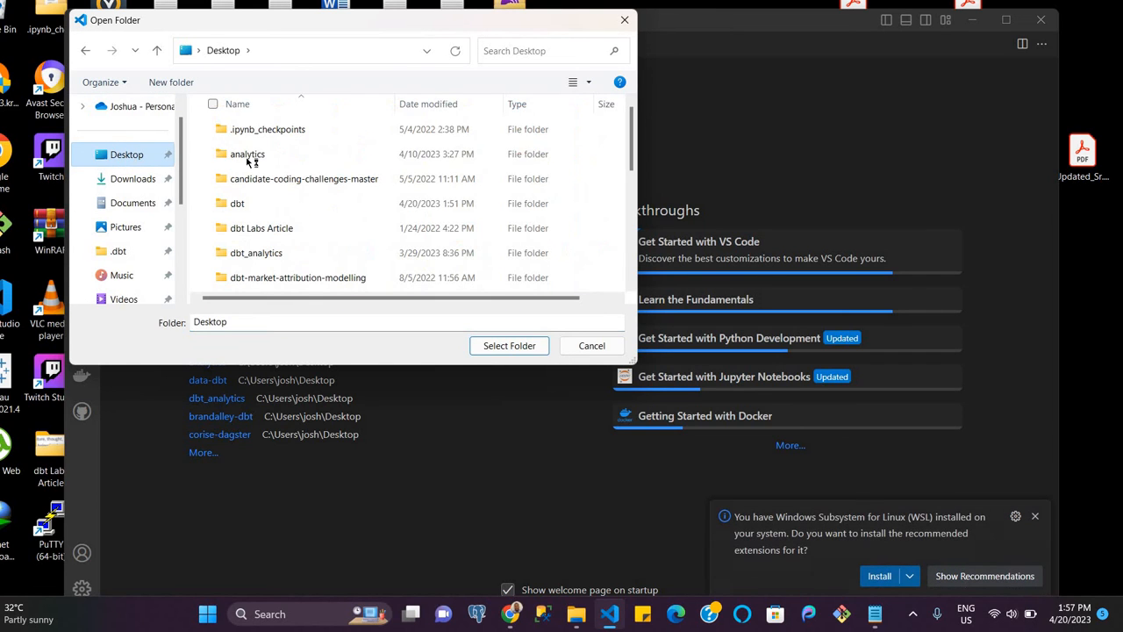
{"action": "left_click", "coordinate": [248, 154]}
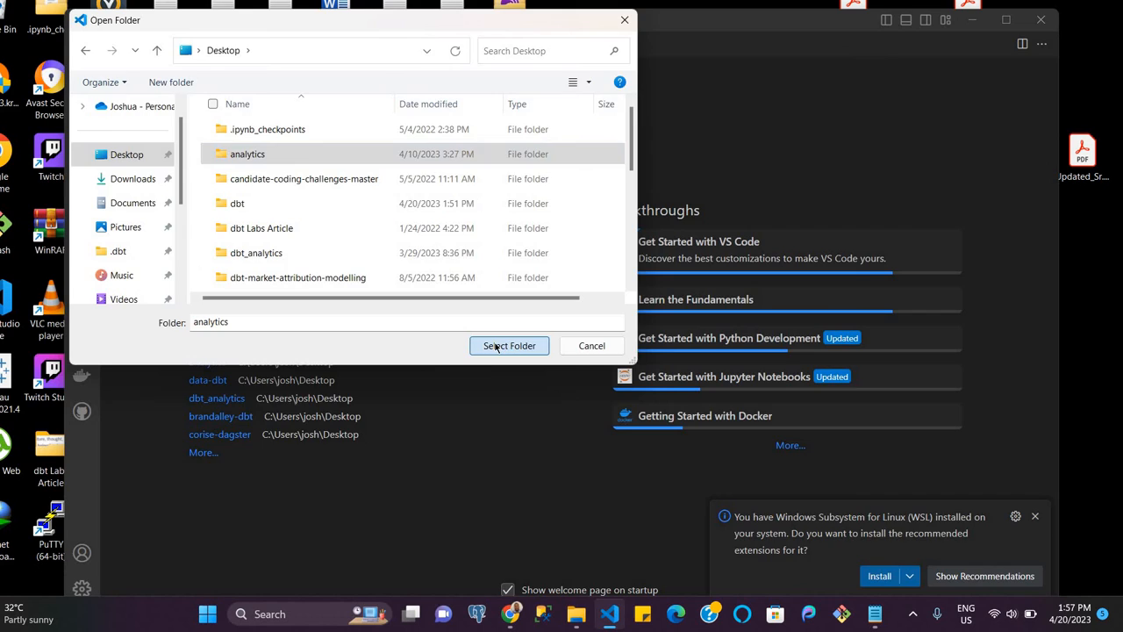
{"action": "left_click", "coordinate": [509, 344]}
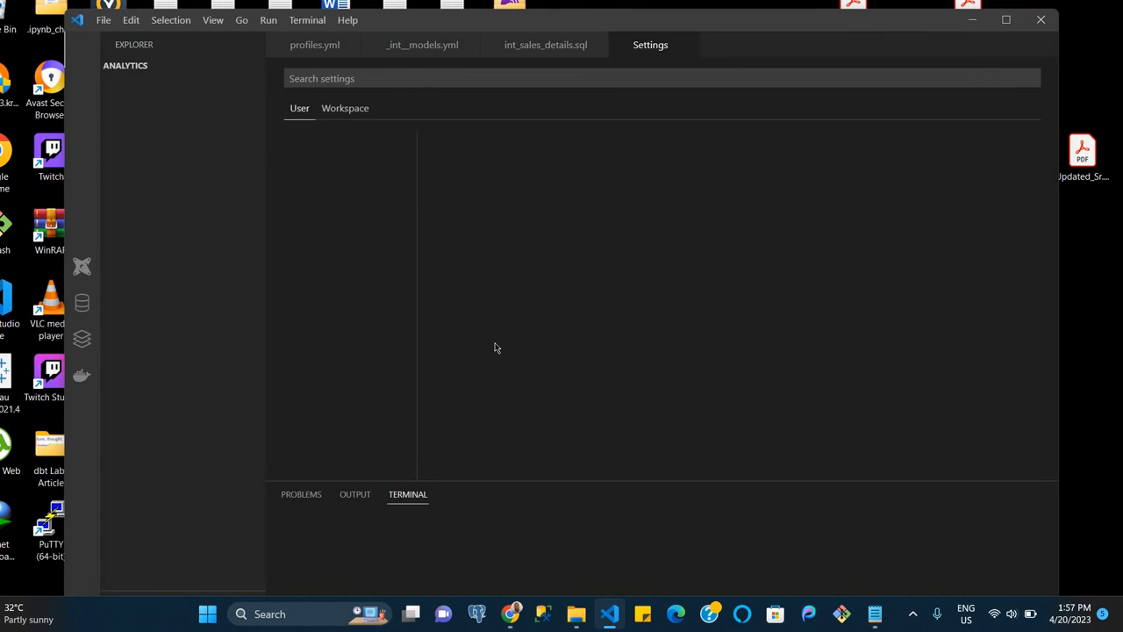
View int_product_details.sql, then open the stg__product_details.sql staging model
{"action": "type", "text": "python interpreter"}
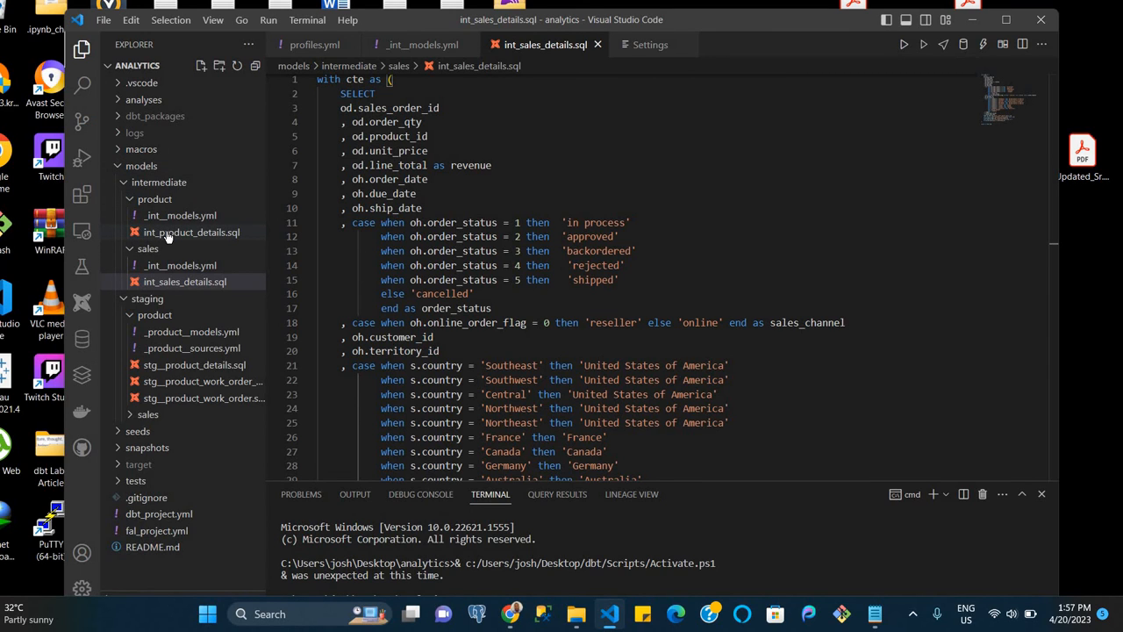
{"action": "left_click", "coordinate": [191, 232]}
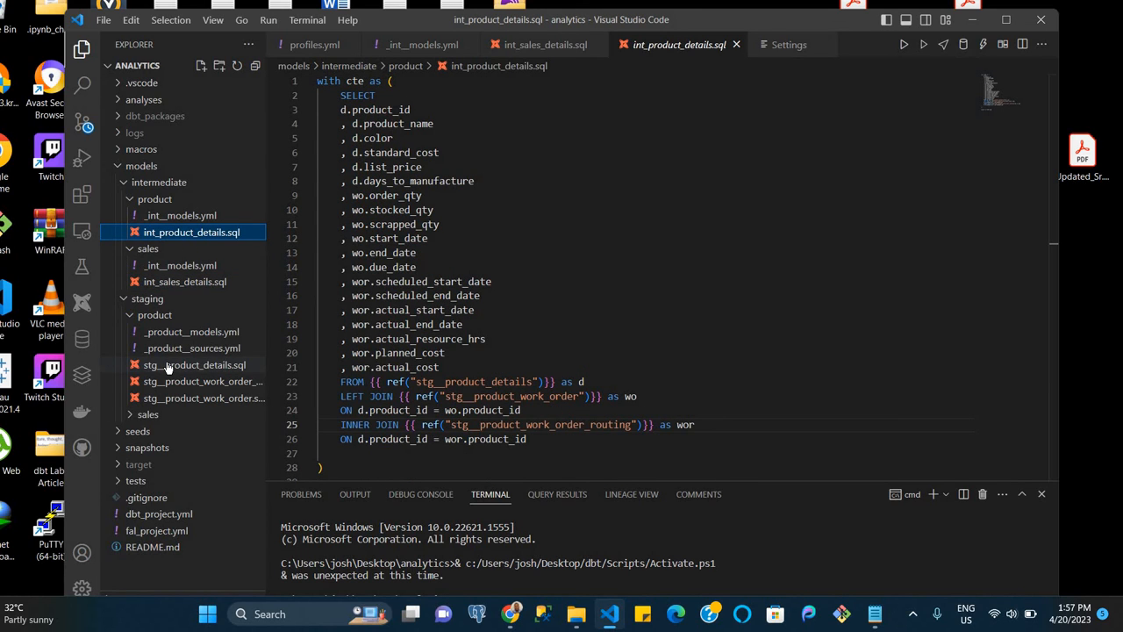
{"action": "left_click", "coordinate": [195, 364]}
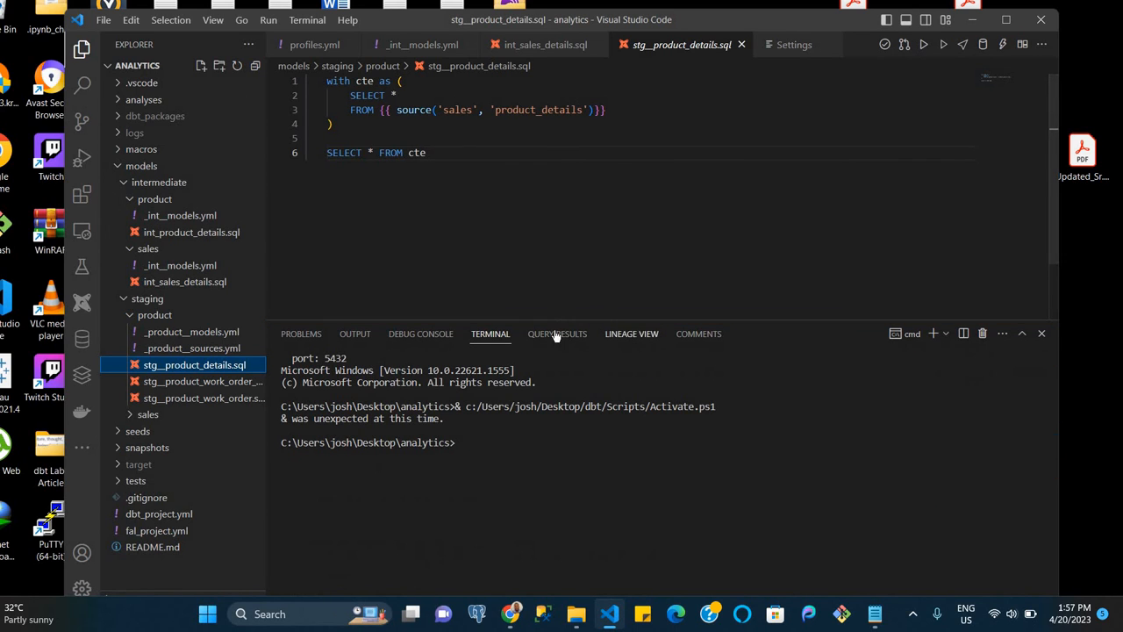
{"action": "mouse_move", "coordinate": [631, 334]}
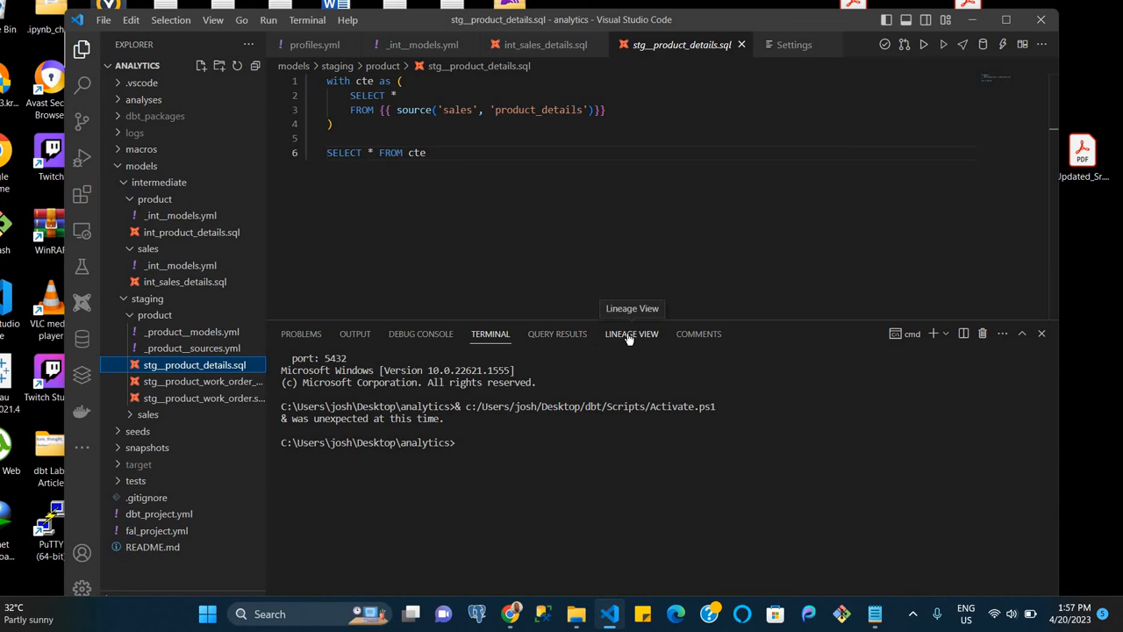
Show the stg__product_details lineage graph and close the Settings tab
{"action": "left_click", "coordinate": [631, 334]}
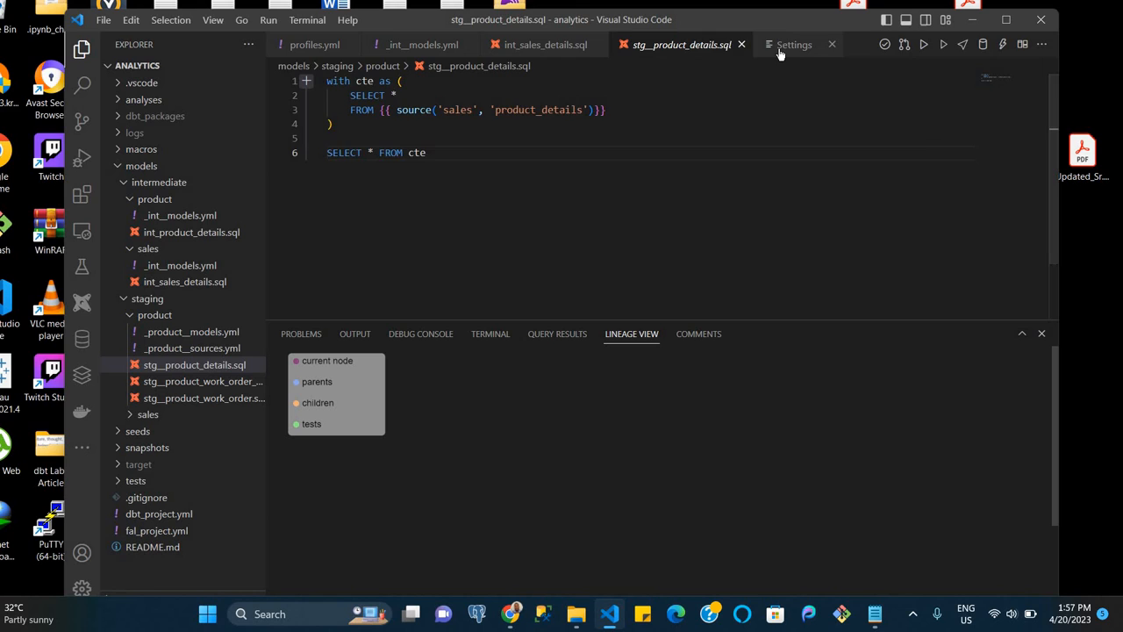
{"action": "left_click", "coordinate": [793, 45]}
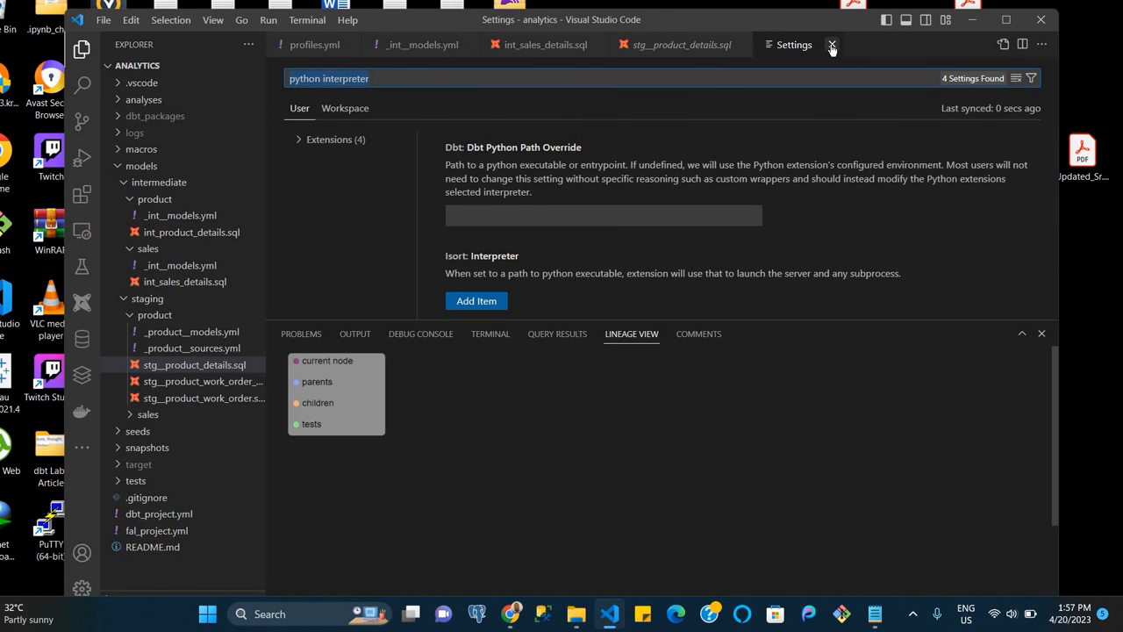
{"action": "left_click", "coordinate": [832, 45]}
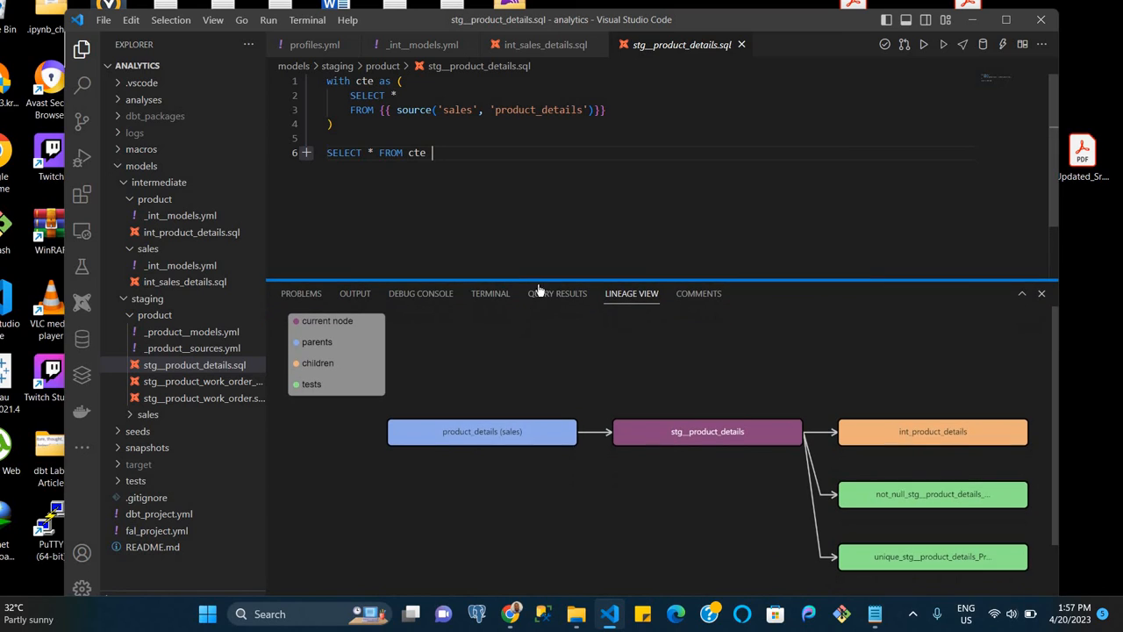
{"action": "mouse_move", "coordinate": [489, 352]}
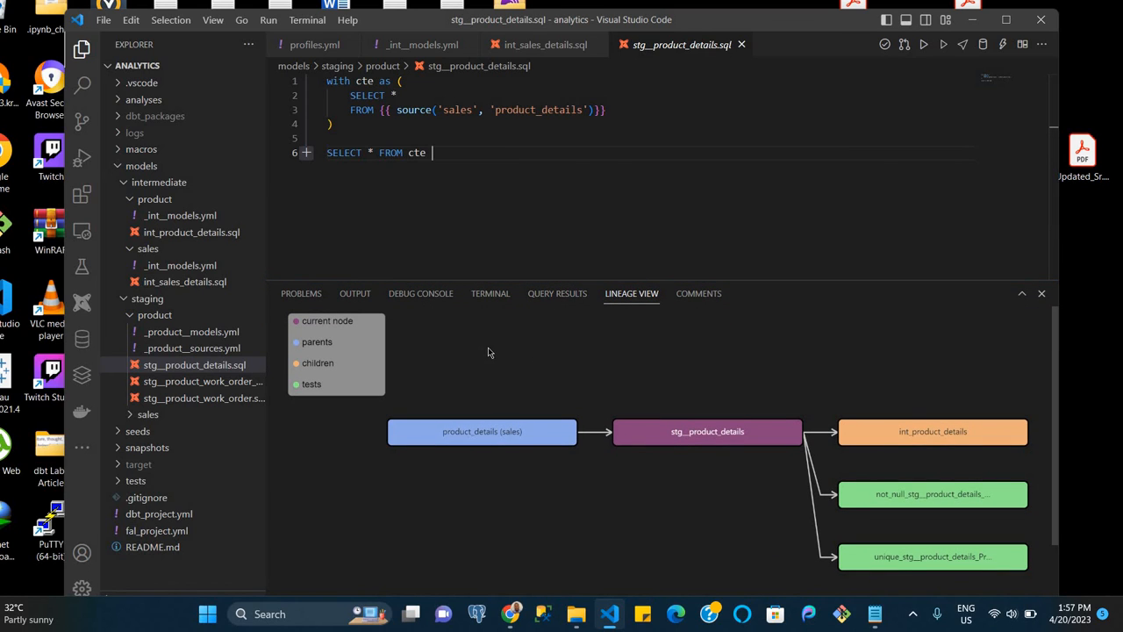
{"action": "mouse_move", "coordinate": [666, 214]}
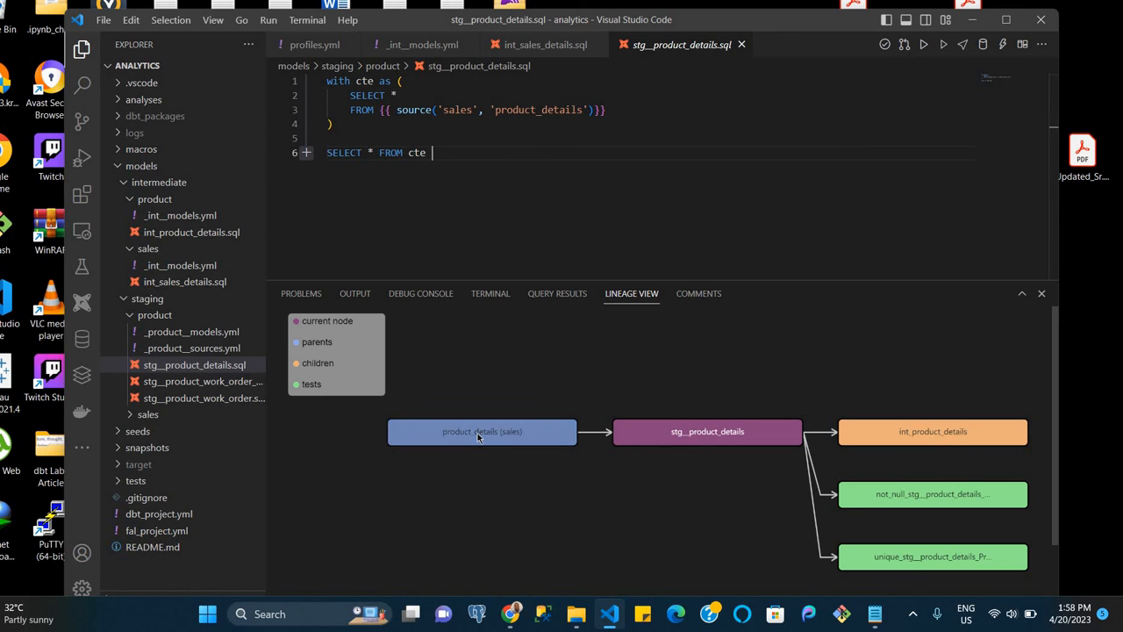
{"action": "mouse_move", "coordinate": [875, 443]}
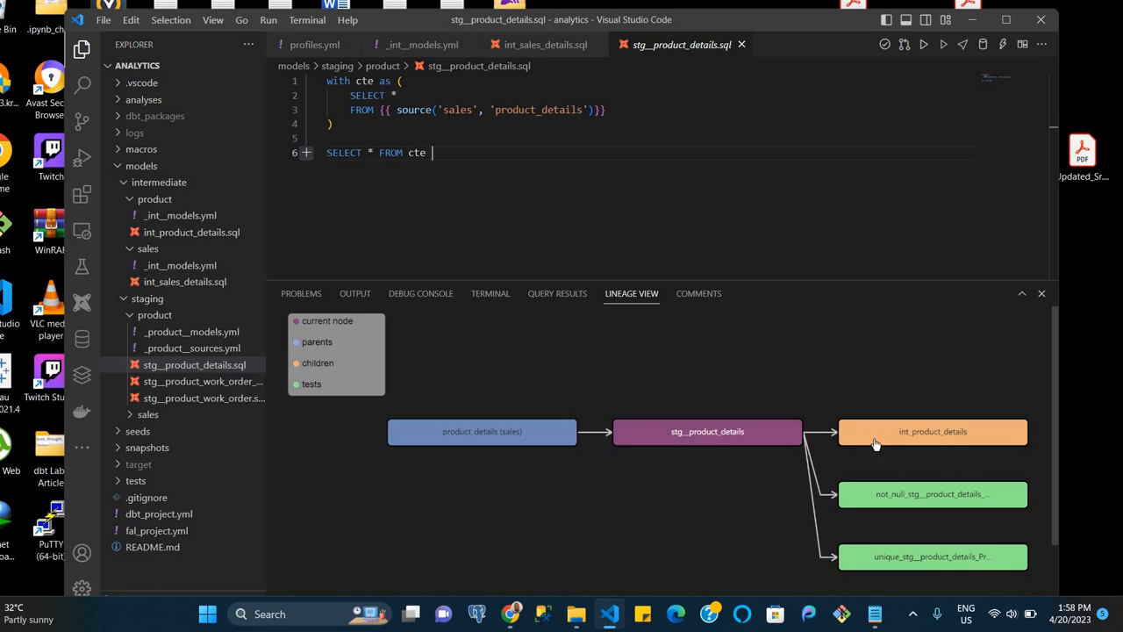
{"action": "mouse_move", "coordinate": [699, 422]}
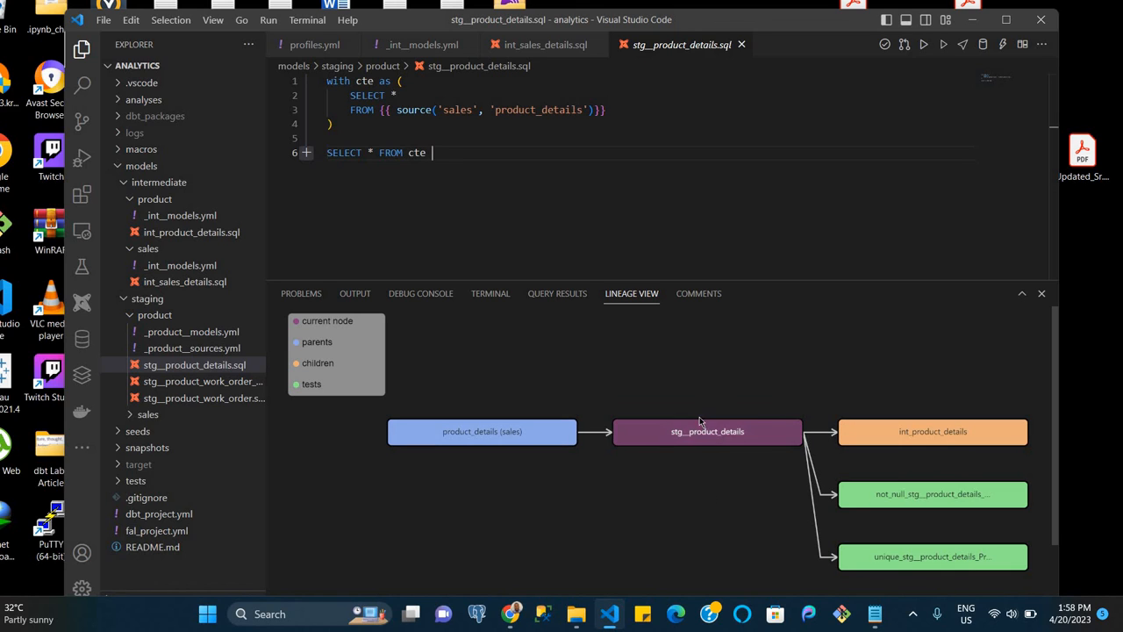
{"action": "mouse_move", "coordinate": [343, 338]}
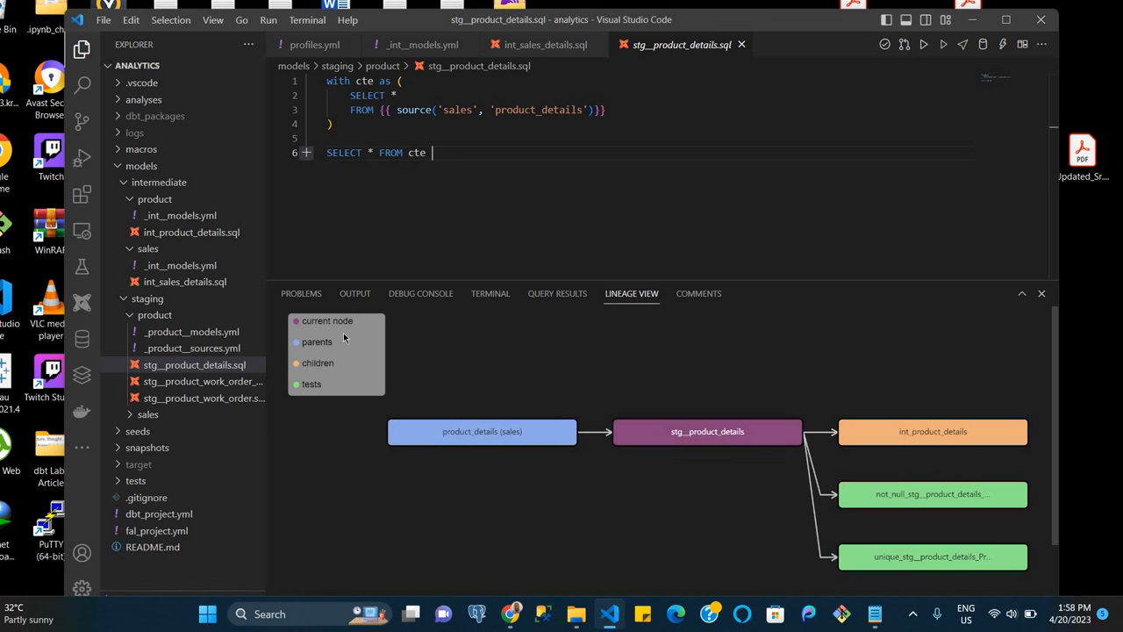
{"action": "mouse_move", "coordinate": [650, 436]}
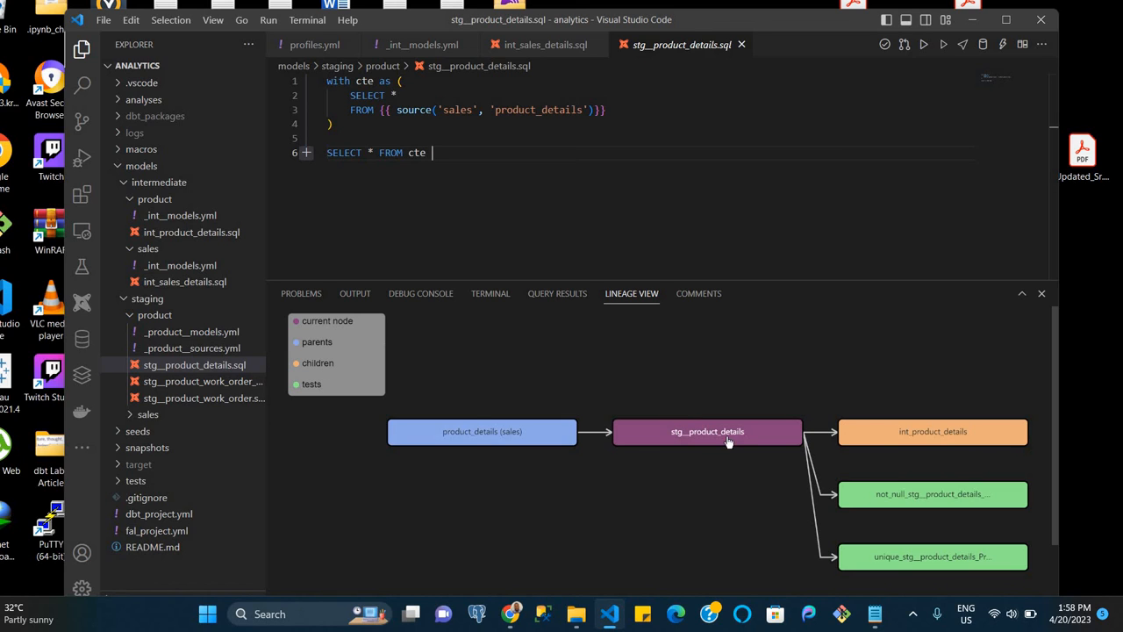
{"action": "mouse_move", "coordinate": [933, 431]}
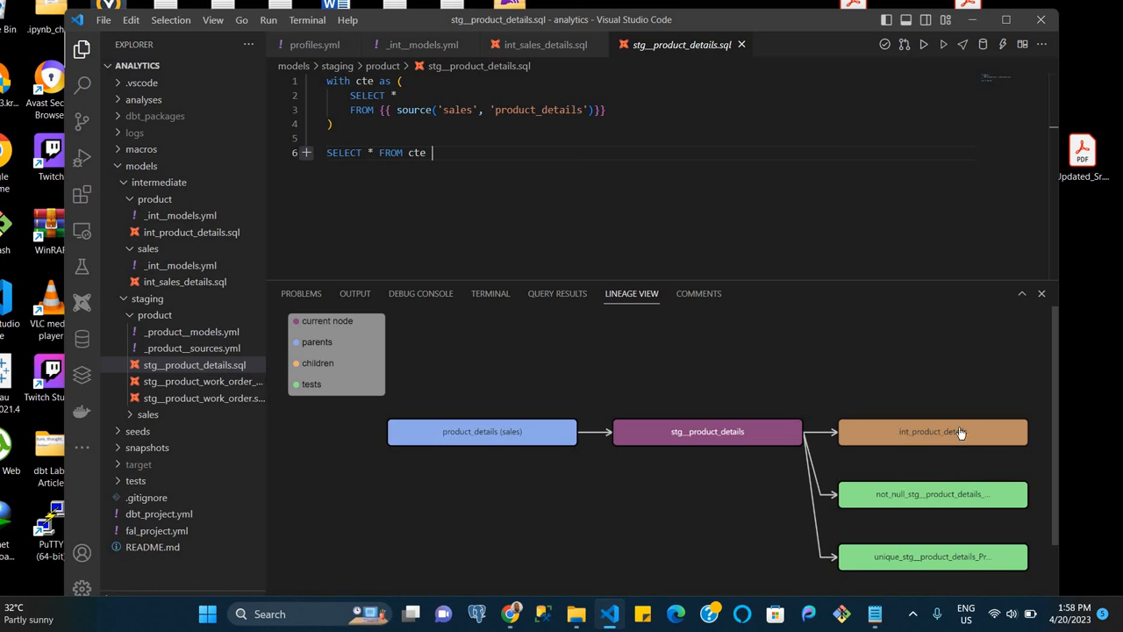
{"action": "mouse_move", "coordinate": [767, 440]}
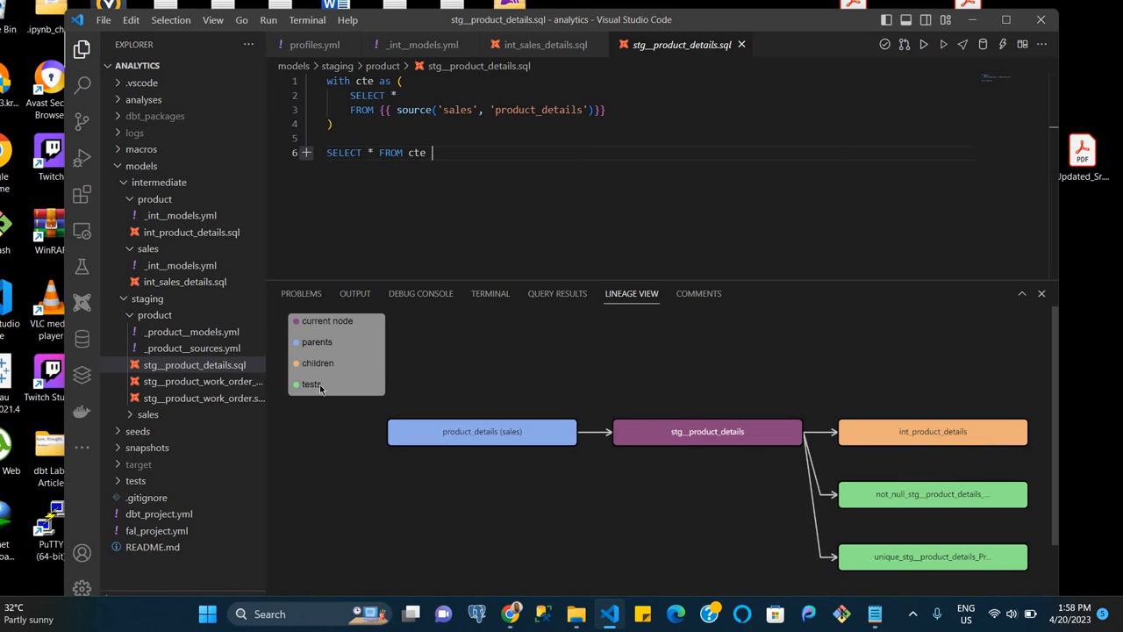
{"action": "mouse_move", "coordinate": [643, 443]}
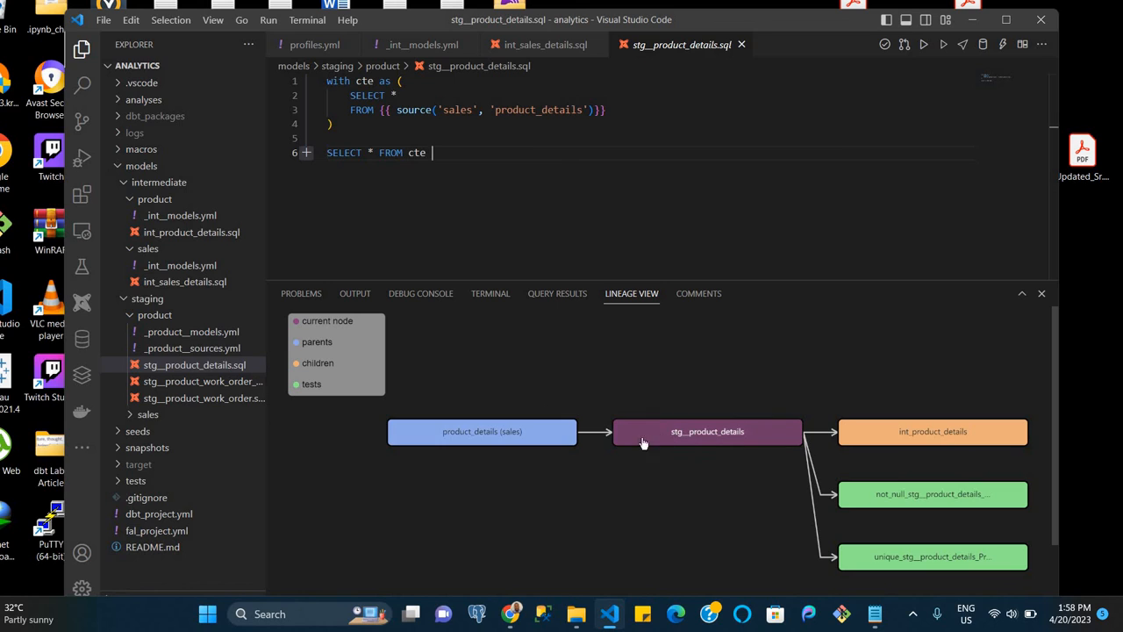
{"action": "mouse_move", "coordinate": [746, 432]}
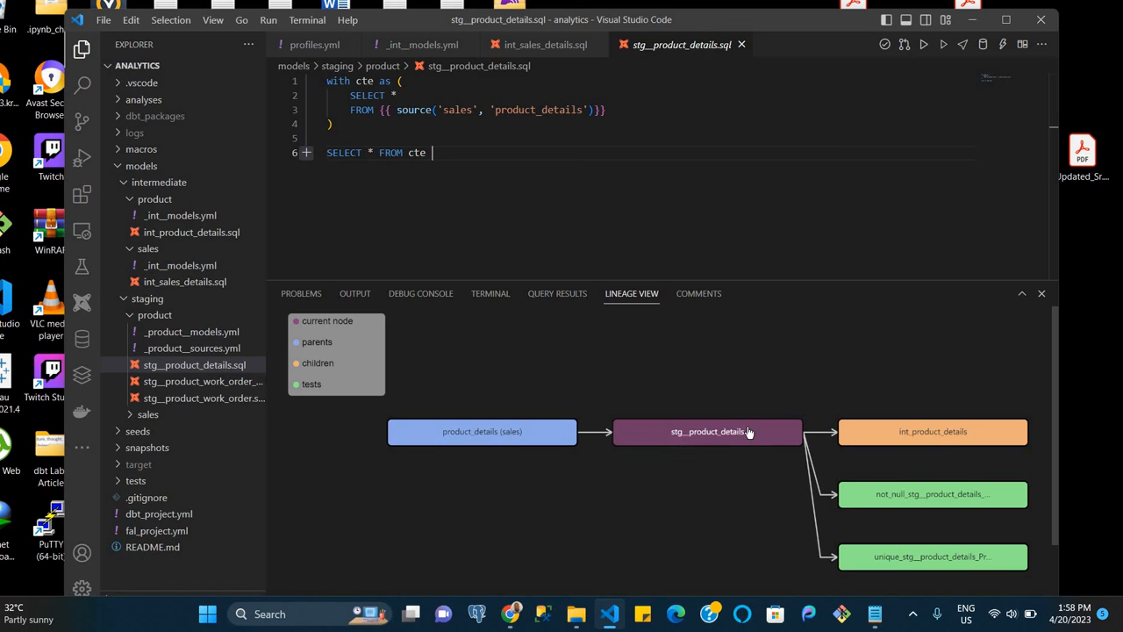
{"action": "mouse_move", "coordinate": [943, 494]}
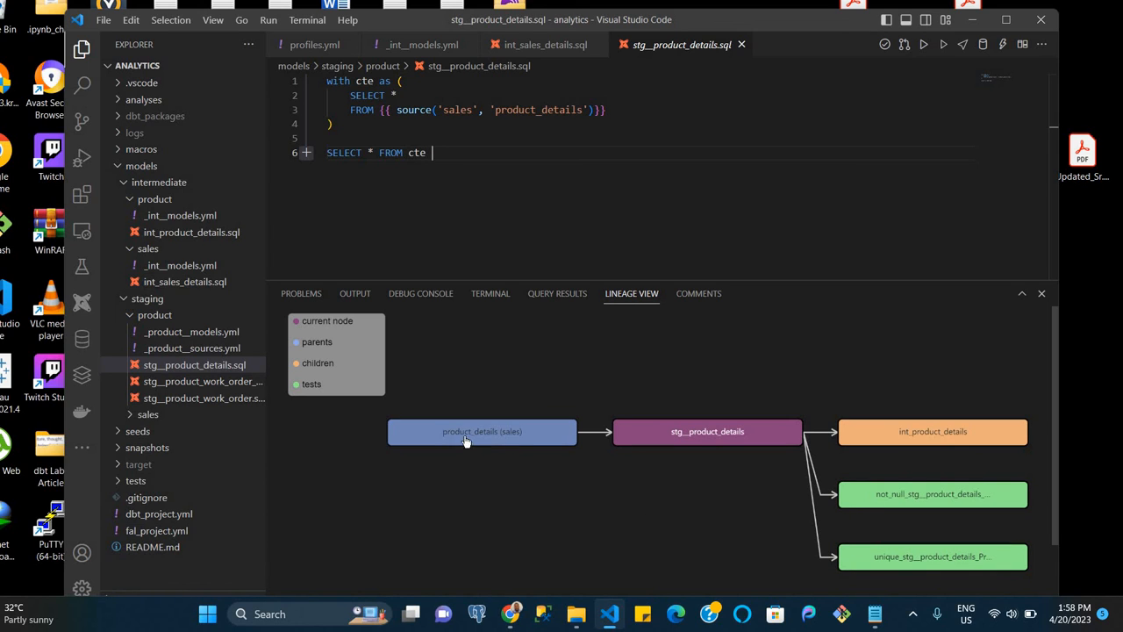
{"action": "mouse_move", "coordinate": [708, 431]}
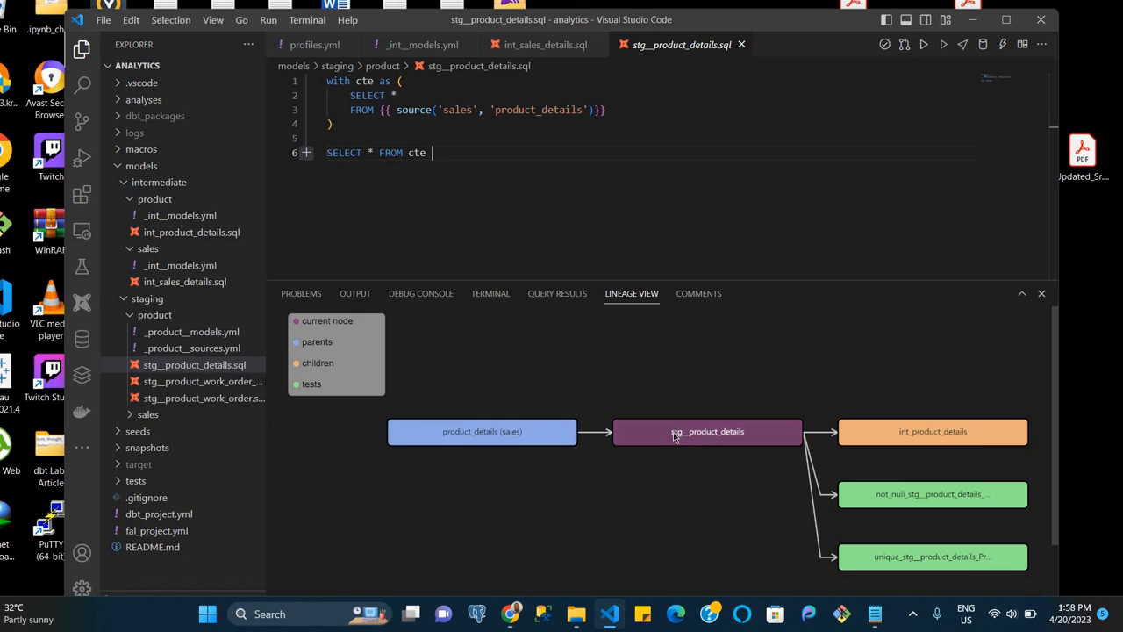
{"action": "mouse_move", "coordinate": [693, 439]}
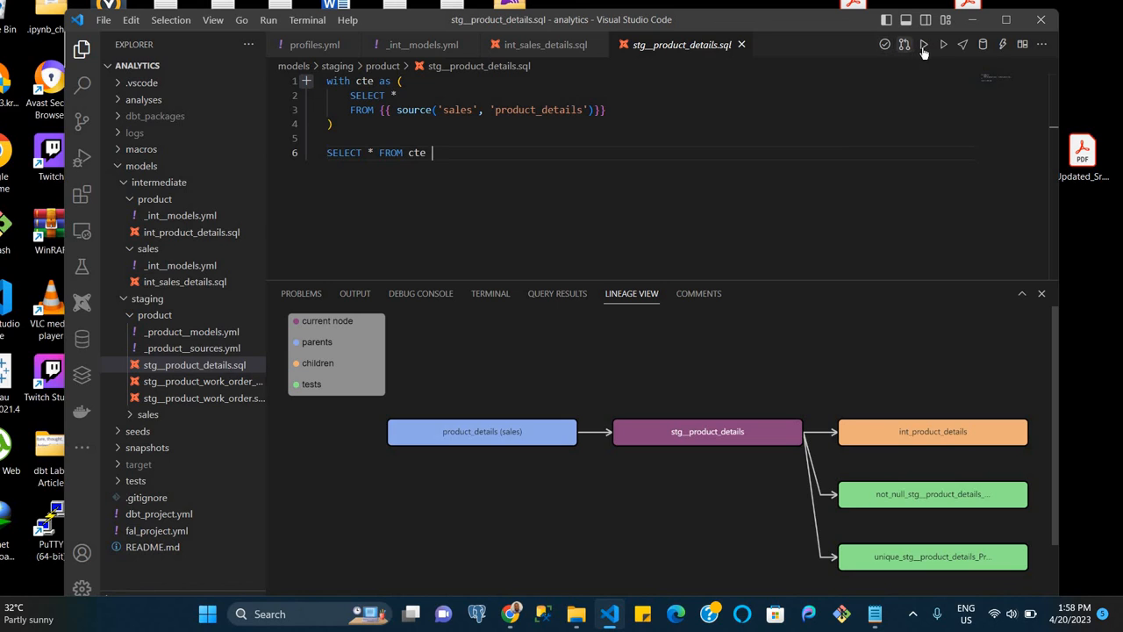
{"action": "mouse_move", "coordinate": [943, 44]}
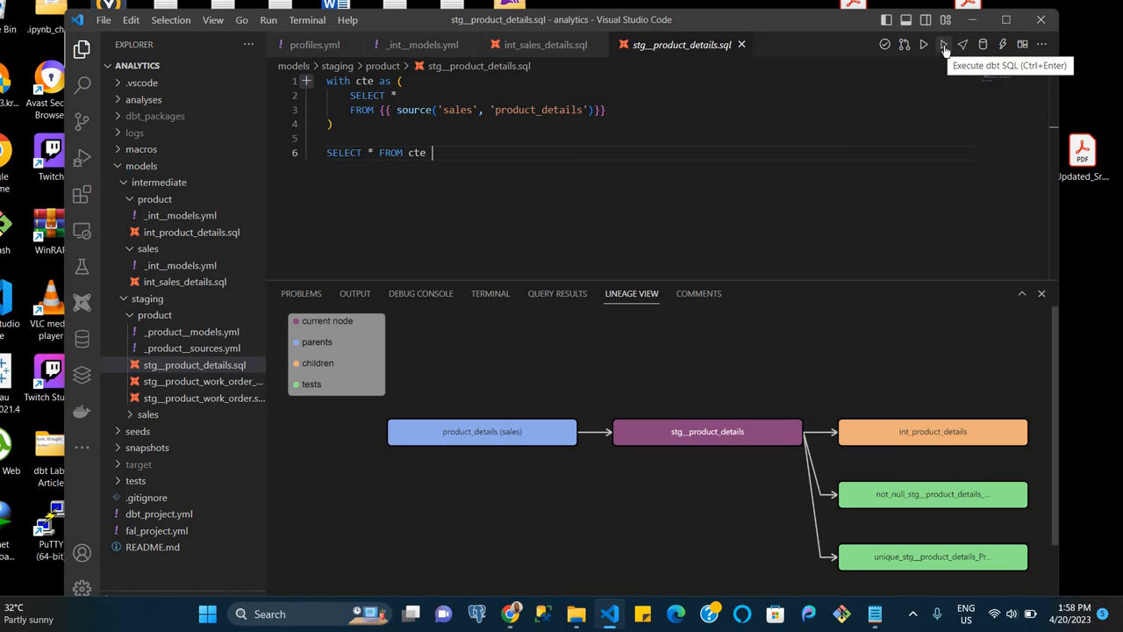
{"action": "mouse_move", "coordinate": [963, 44]}
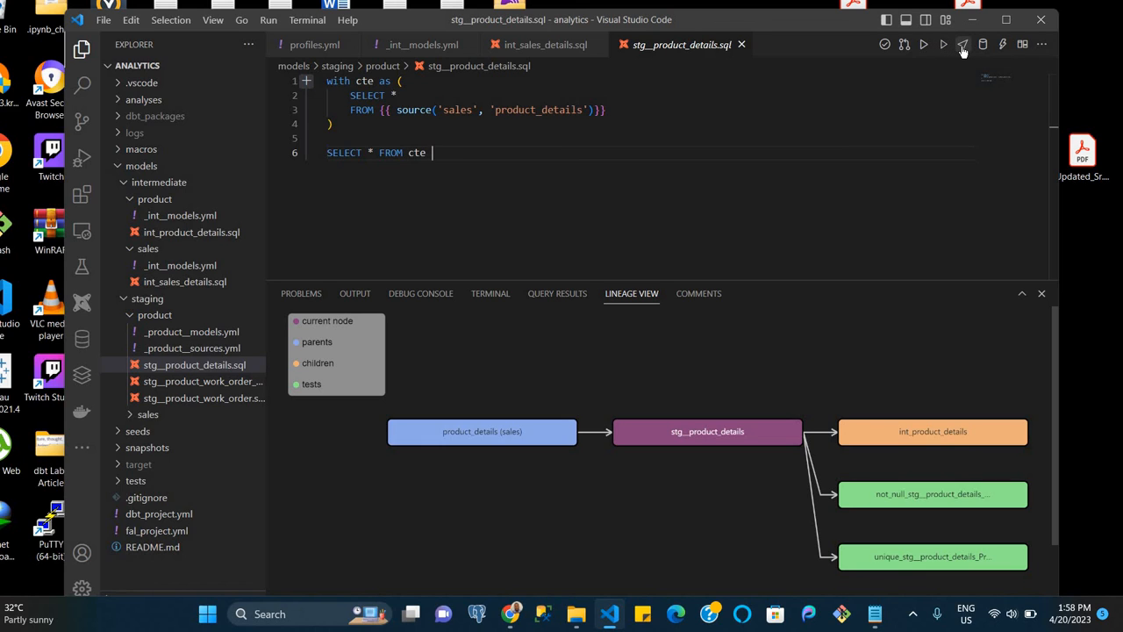
{"action": "mouse_move", "coordinate": [962, 44]}
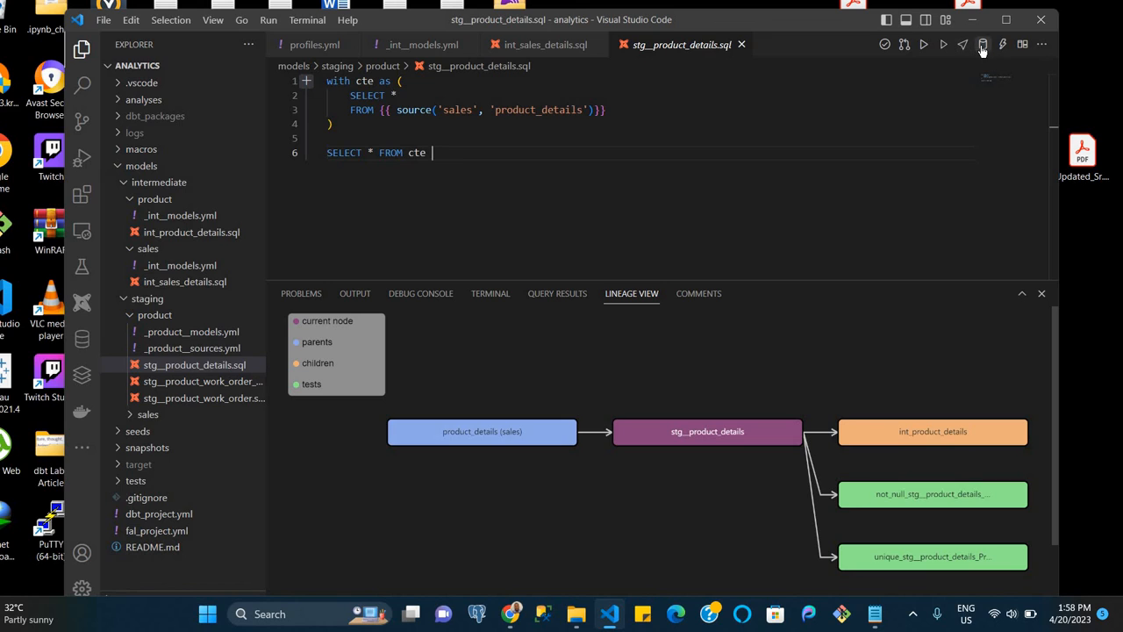
{"action": "mouse_move", "coordinate": [983, 44]}
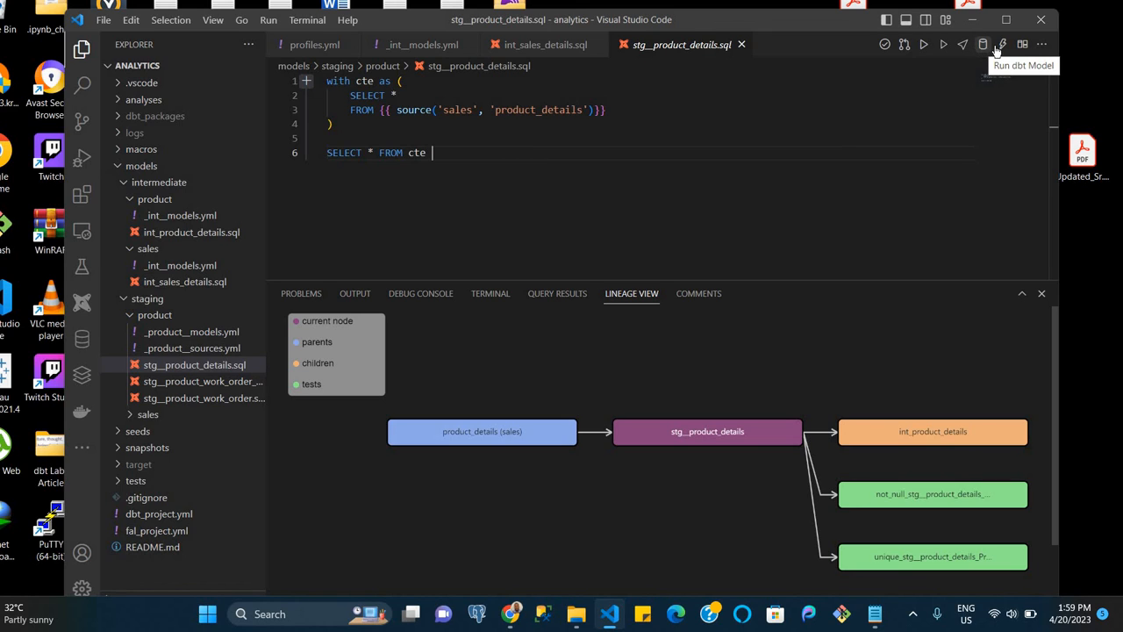
{"action": "mouse_move", "coordinate": [1001, 44]}
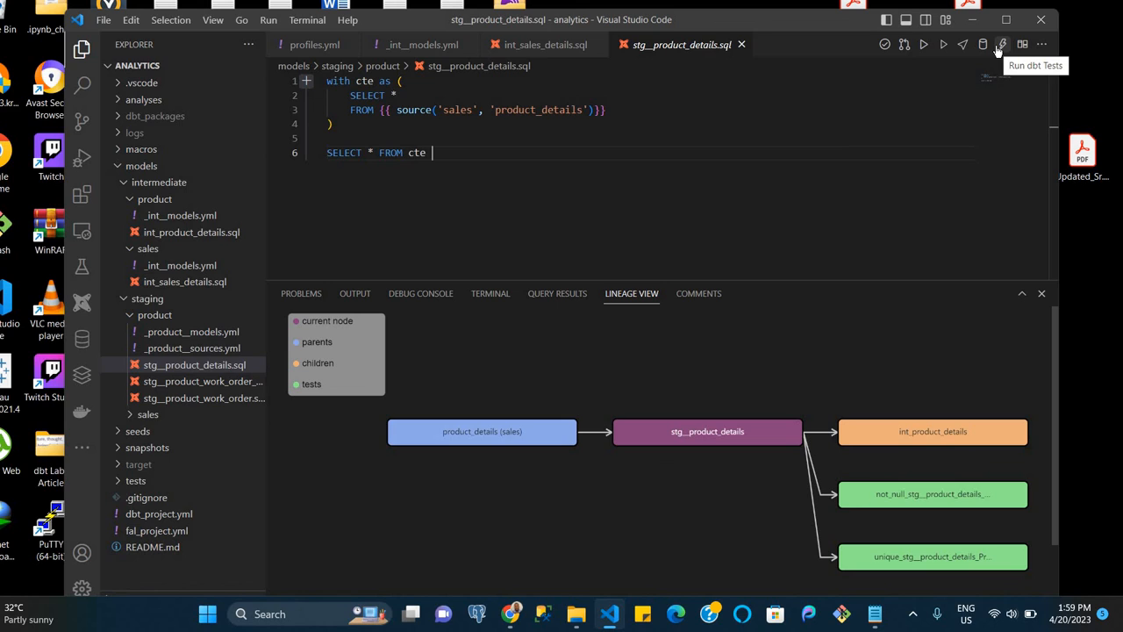
{"action": "mouse_move", "coordinate": [952, 54]}
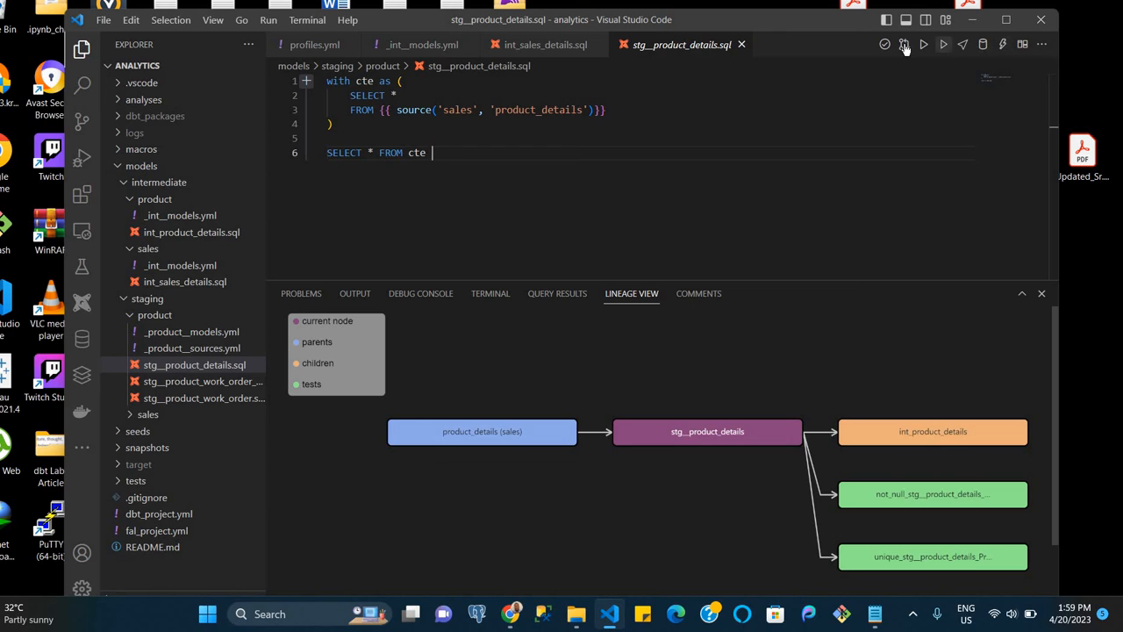
{"action": "mouse_move", "coordinate": [924, 44]}
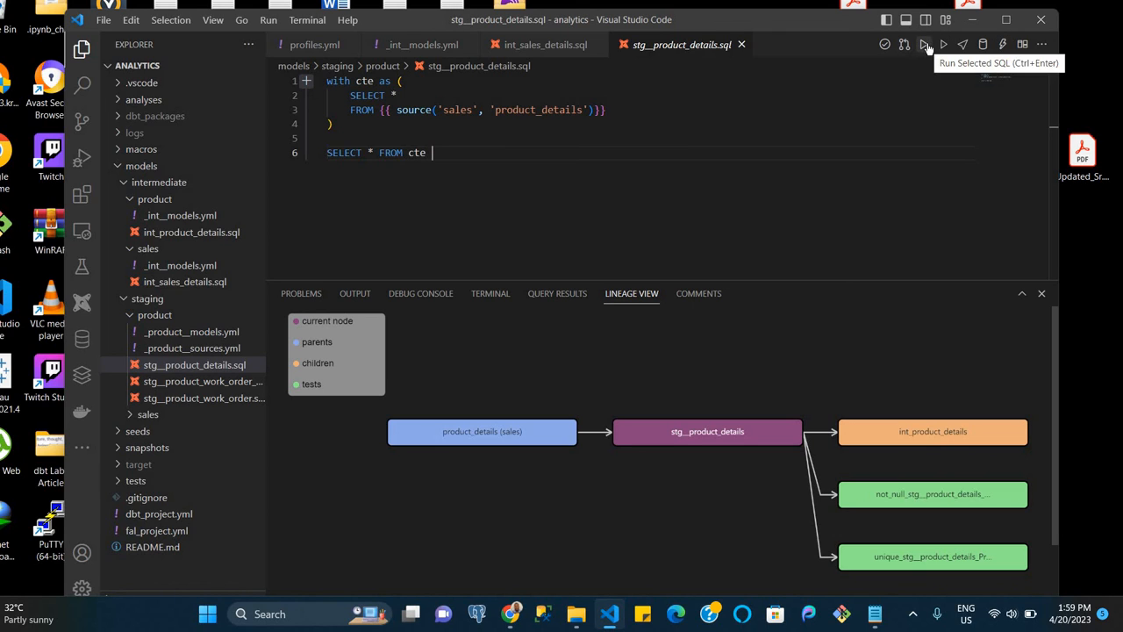
{"action": "mouse_move", "coordinate": [819, 115]}
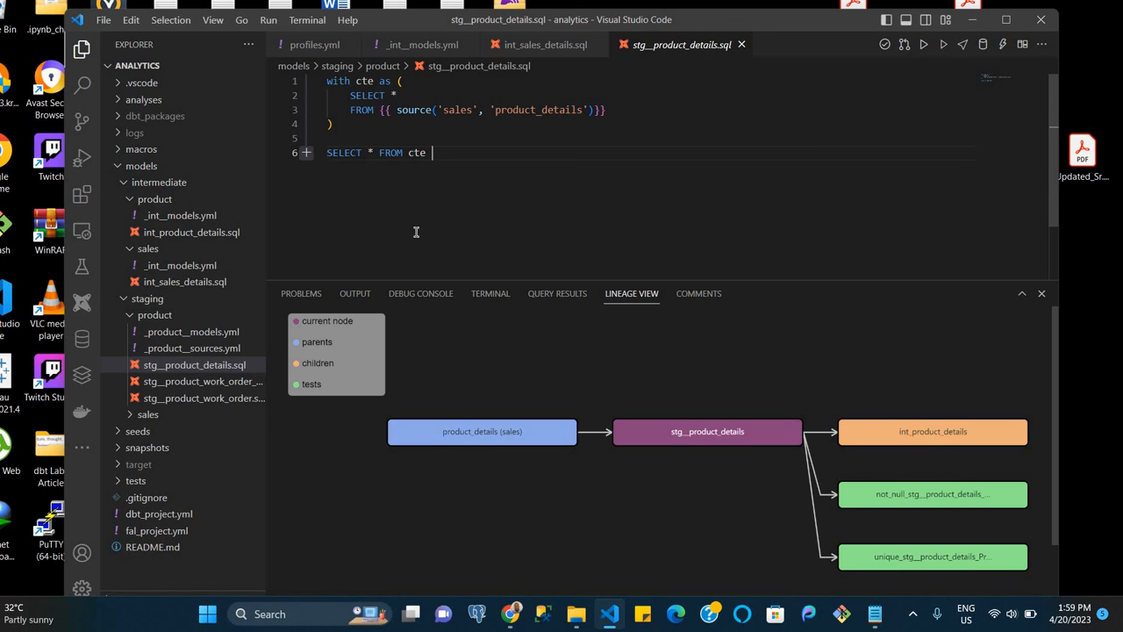
{"action": "mouse_move", "coordinate": [487, 259]}
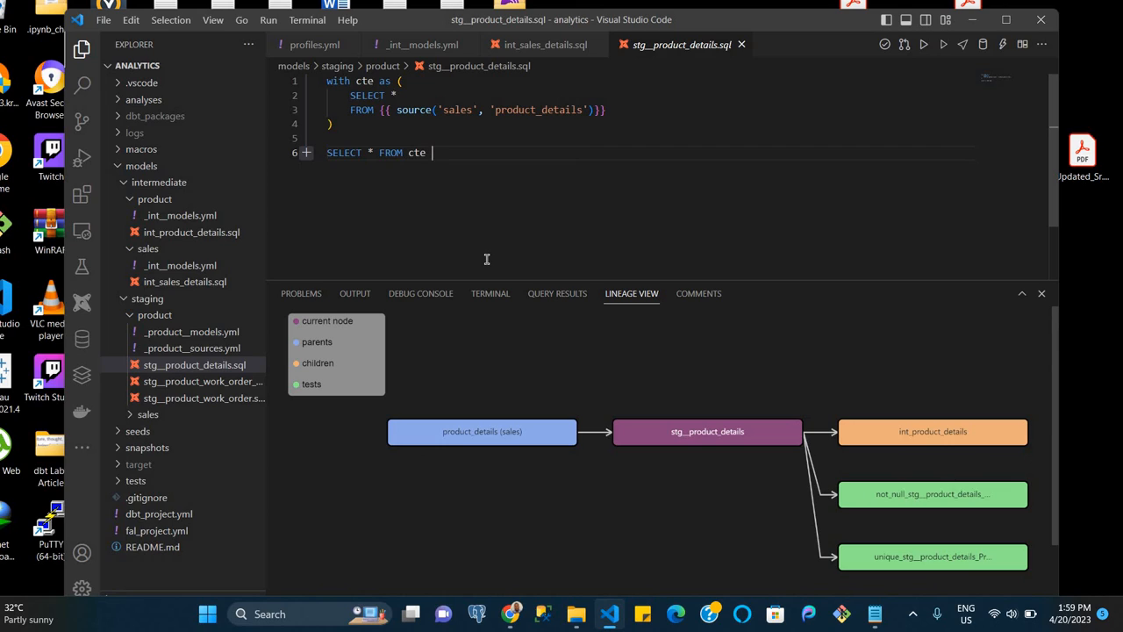